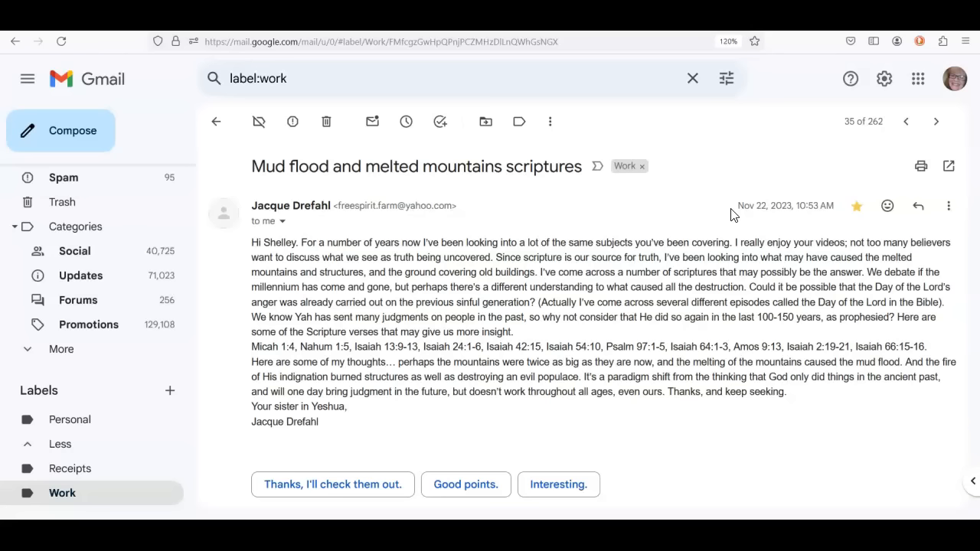
{"action": "mouse_move", "coordinate": [674, 166]}
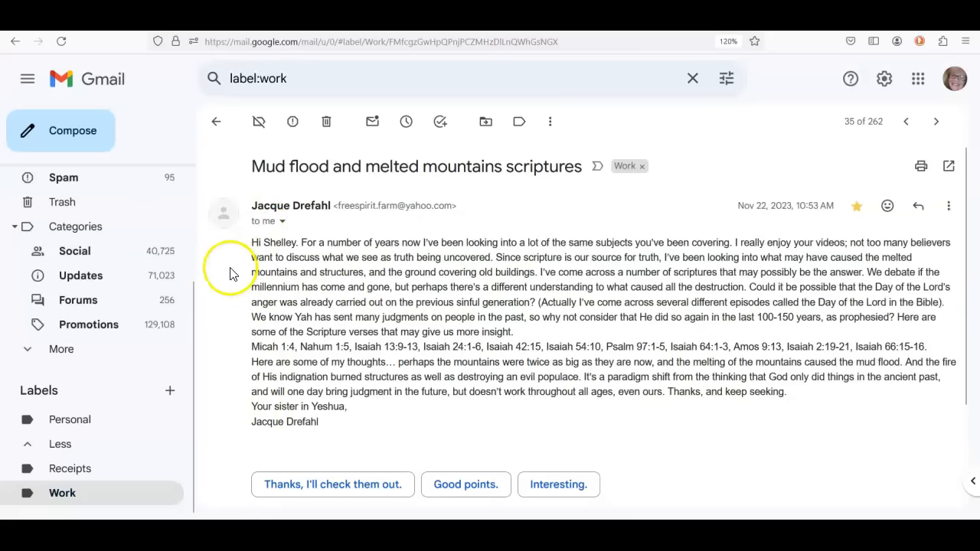
{"action": "mouse_move", "coordinate": [241, 284]}
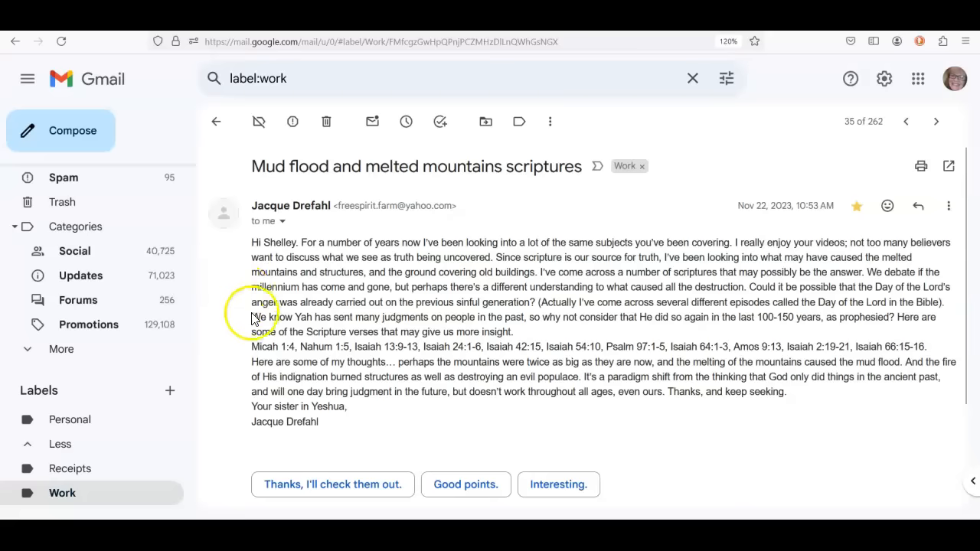
{"action": "mouse_move", "coordinate": [313, 319]}
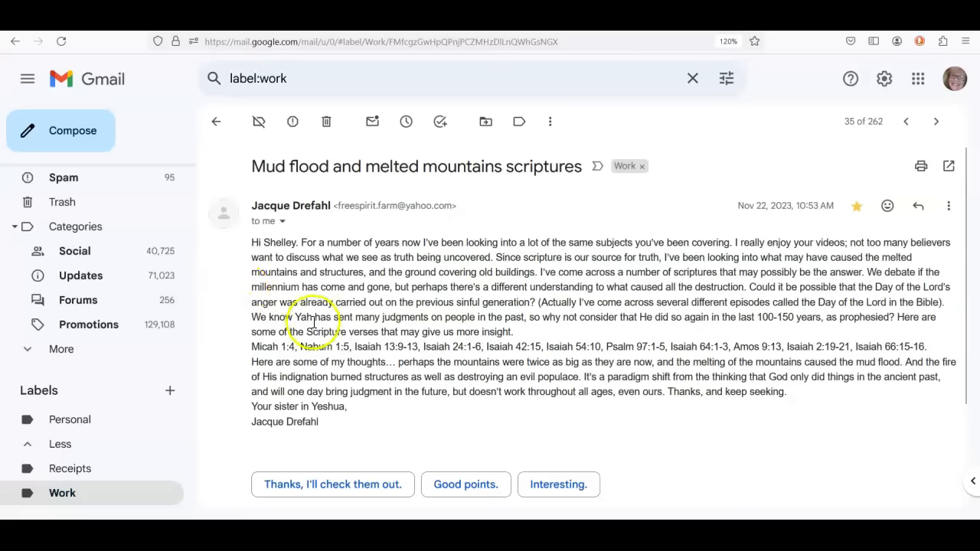
{"action": "mouse_move", "coordinate": [913, 347]}
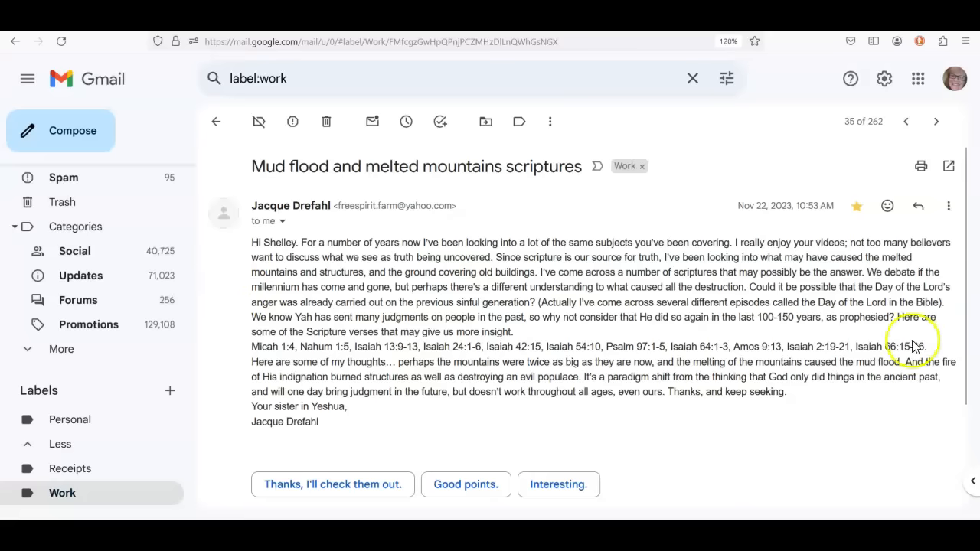
{"action": "mouse_move", "coordinate": [241, 372]}
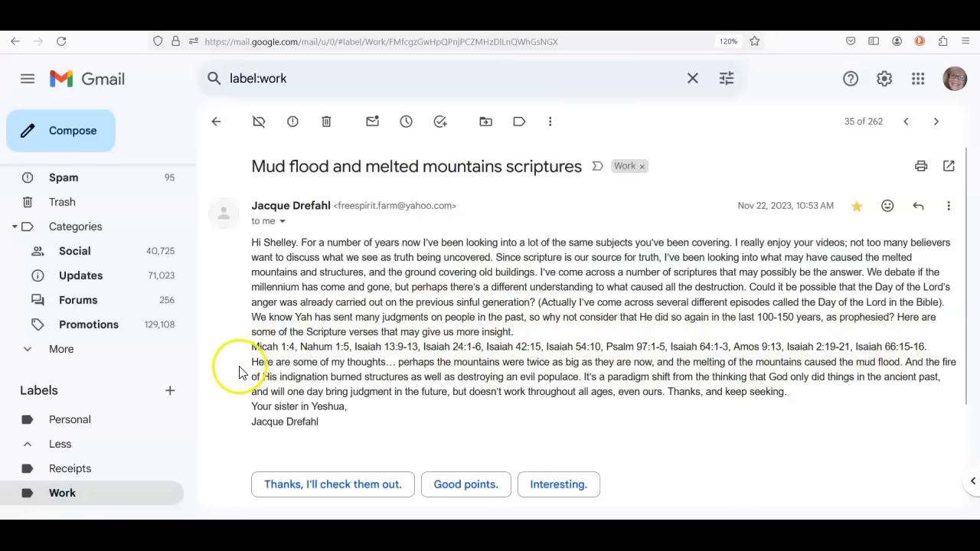
{"action": "mouse_move", "coordinate": [245, 372]}
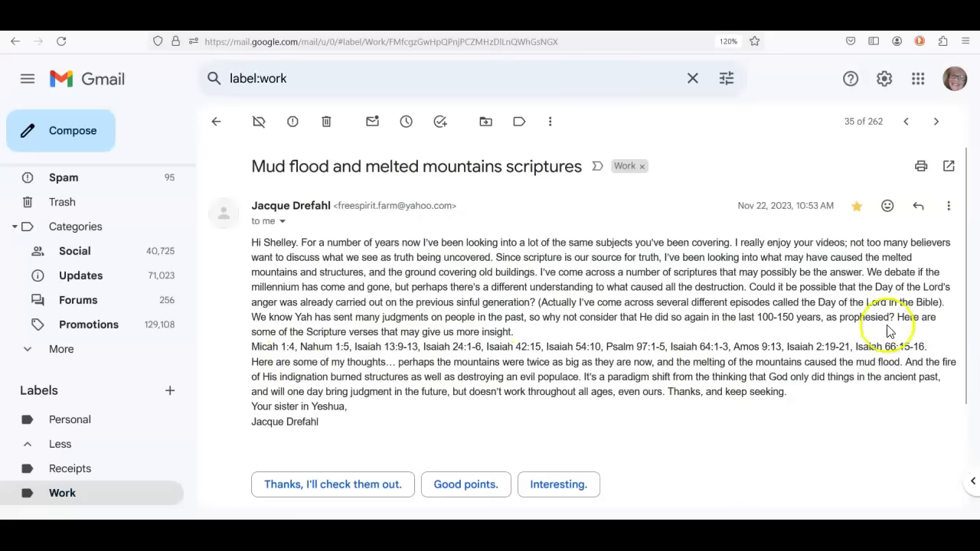
{"action": "mouse_move", "coordinate": [568, 414]}
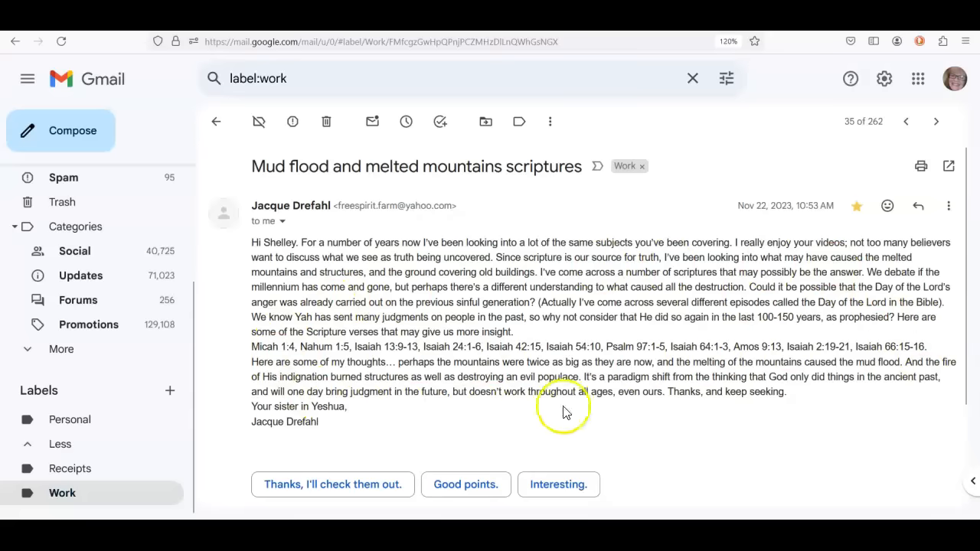
{"action": "mouse_move", "coordinate": [676, 362]}
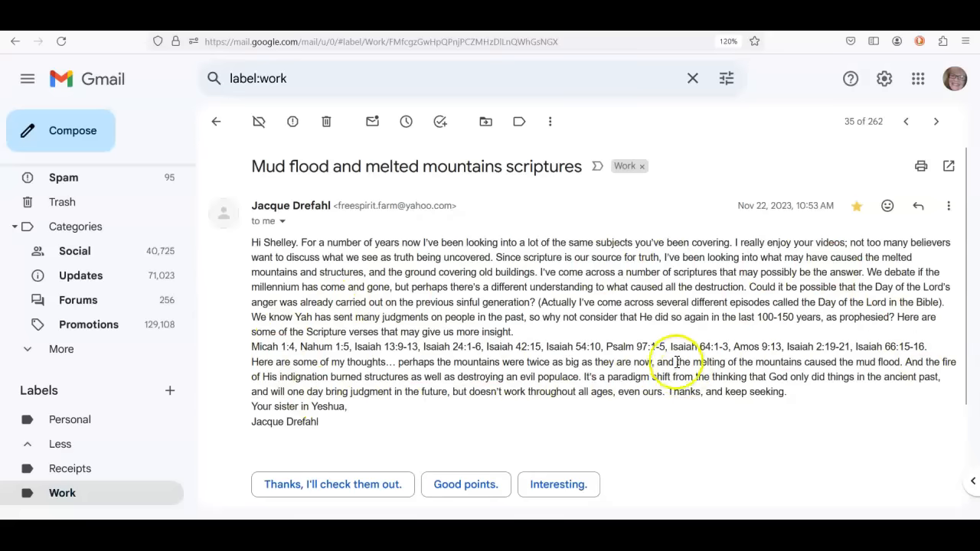
{"action": "mouse_move", "coordinate": [674, 413]}
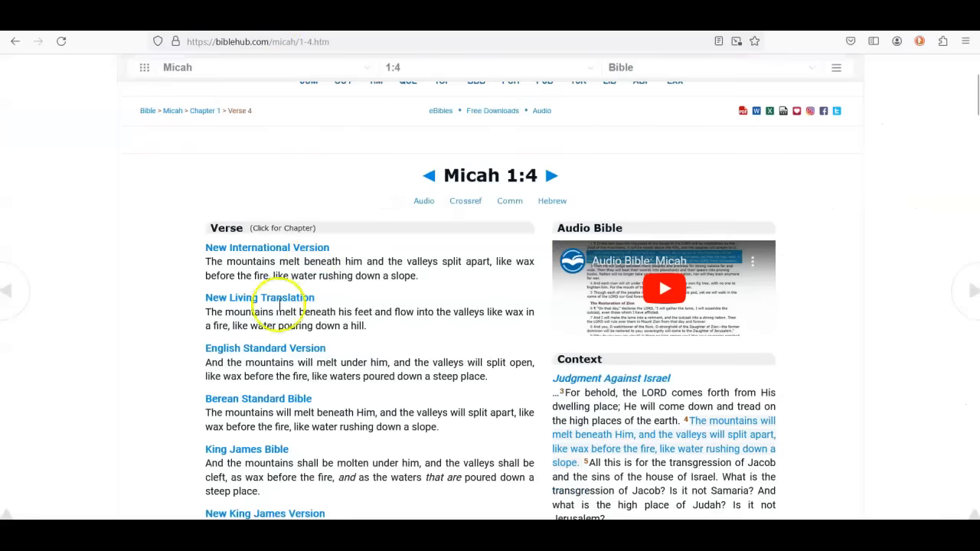
{"action": "mouse_move", "coordinate": [195, 380]}
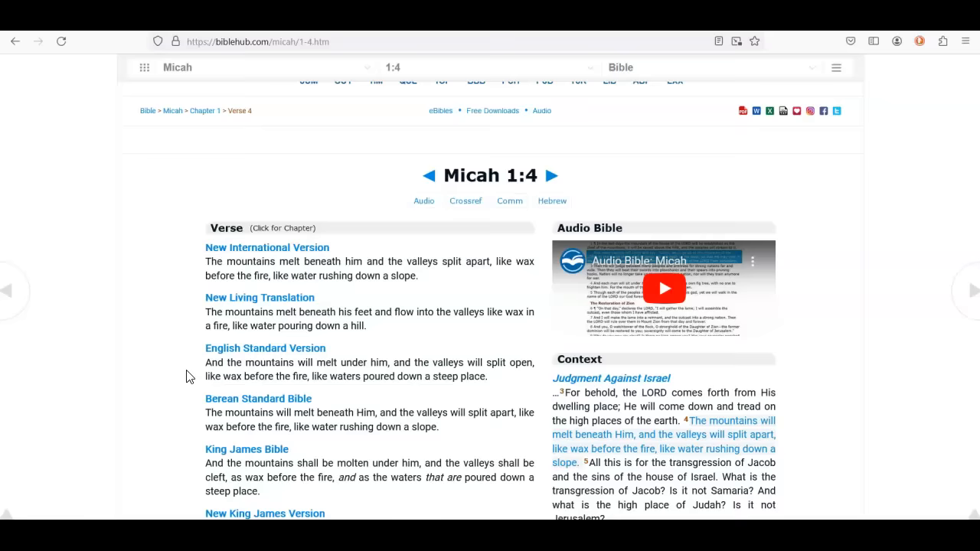
- Scroll the Bible Hub Nahum 1:5 page to read the verse's translations
{"action": "scroll", "scroll_direction": "down", "scroll_amount": 3}
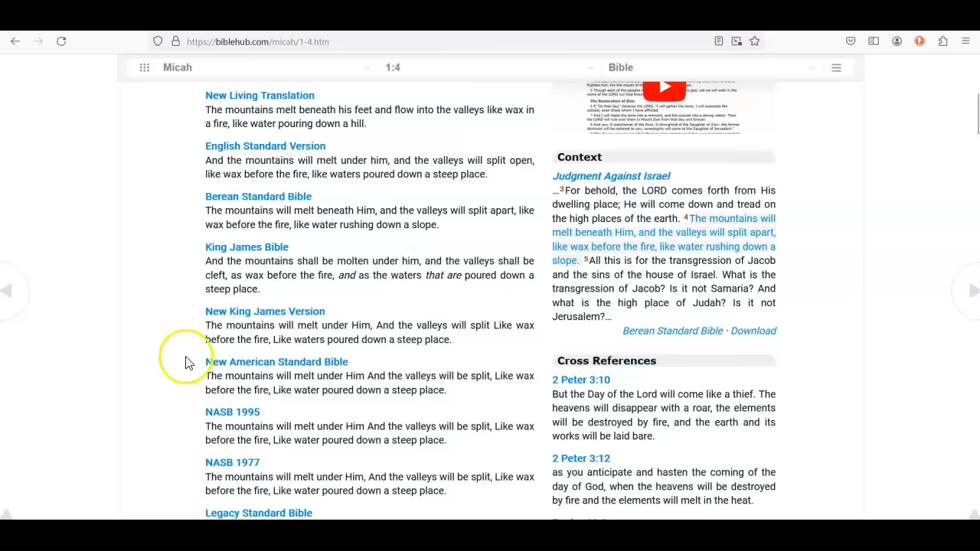
{"action": "mouse_move", "coordinate": [251, 255]}
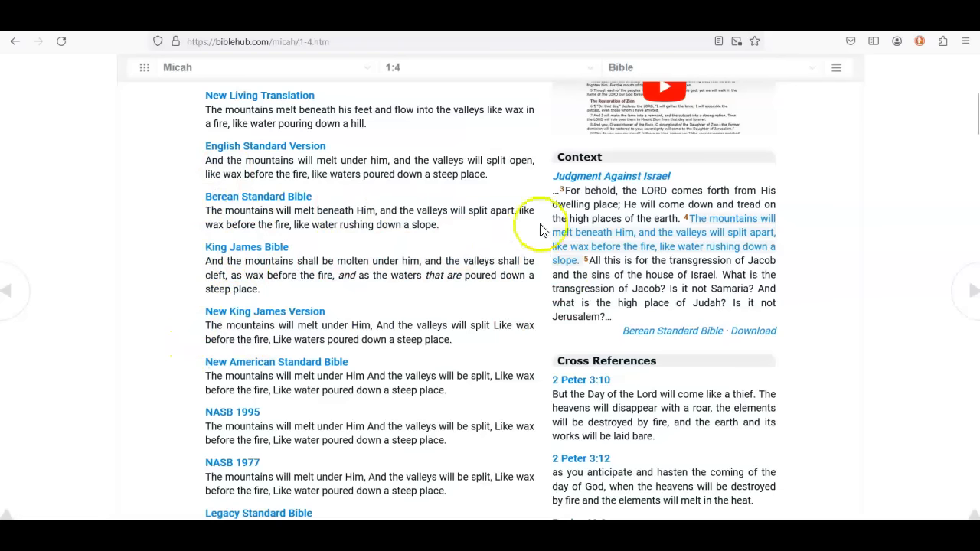
{"action": "mouse_move", "coordinate": [176, 288]}
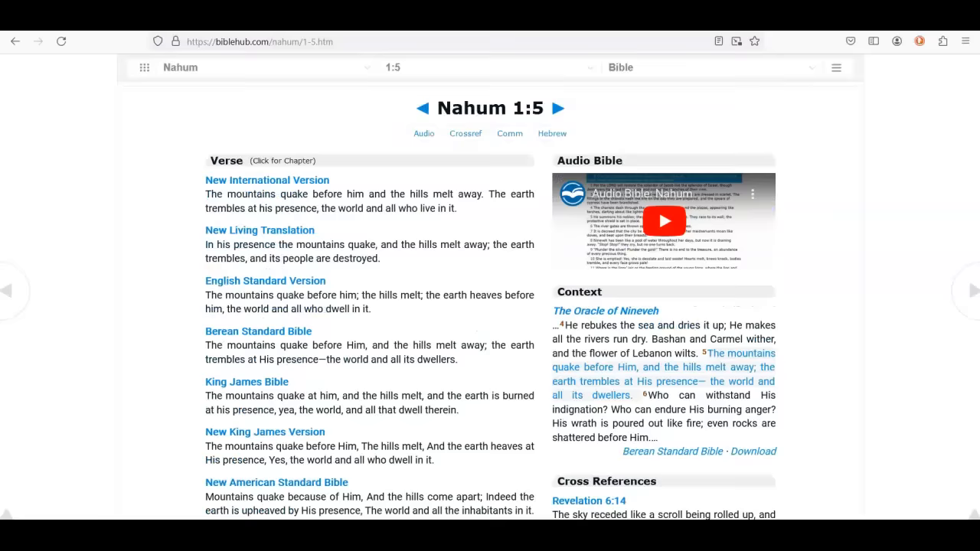
{"action": "mouse_move", "coordinate": [281, 125]}
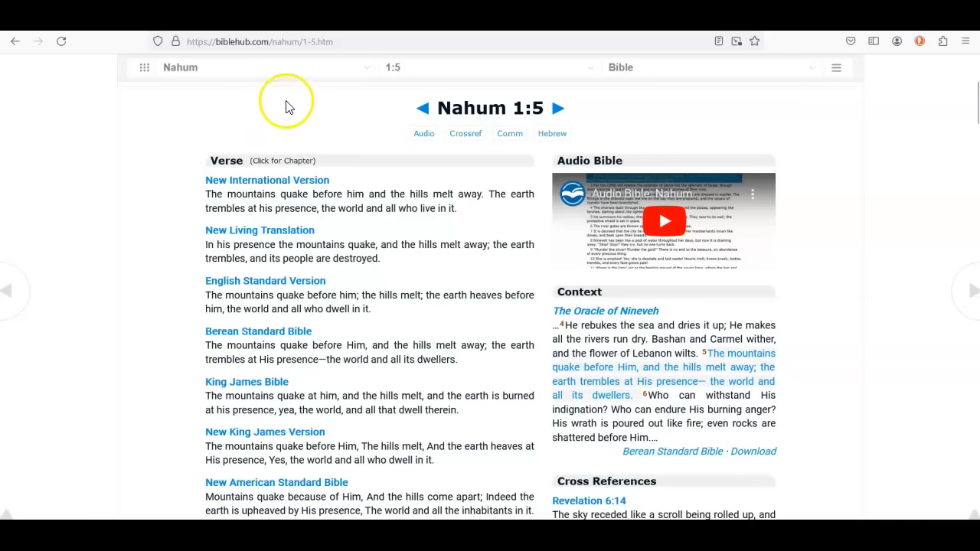
{"action": "mouse_move", "coordinate": [145, 317]}
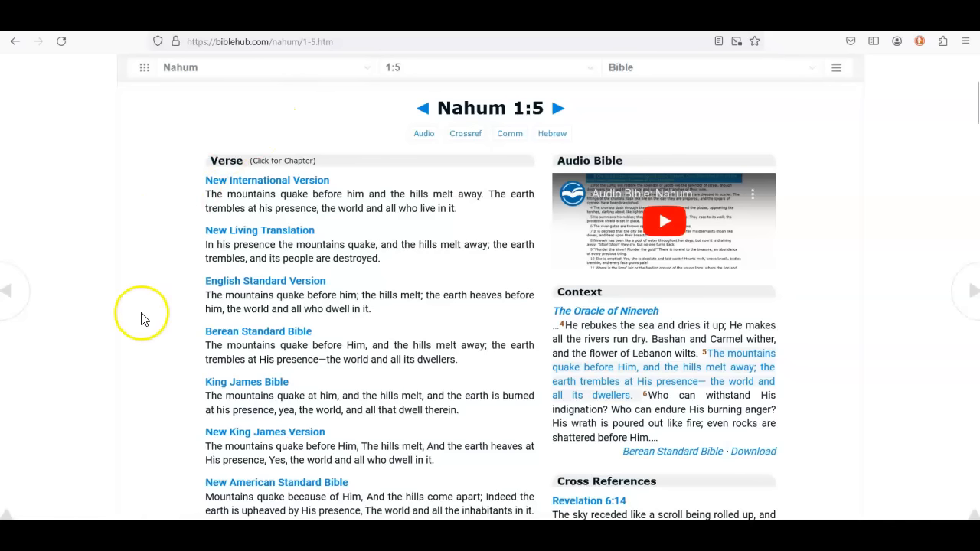
{"action": "mouse_move", "coordinate": [165, 314]}
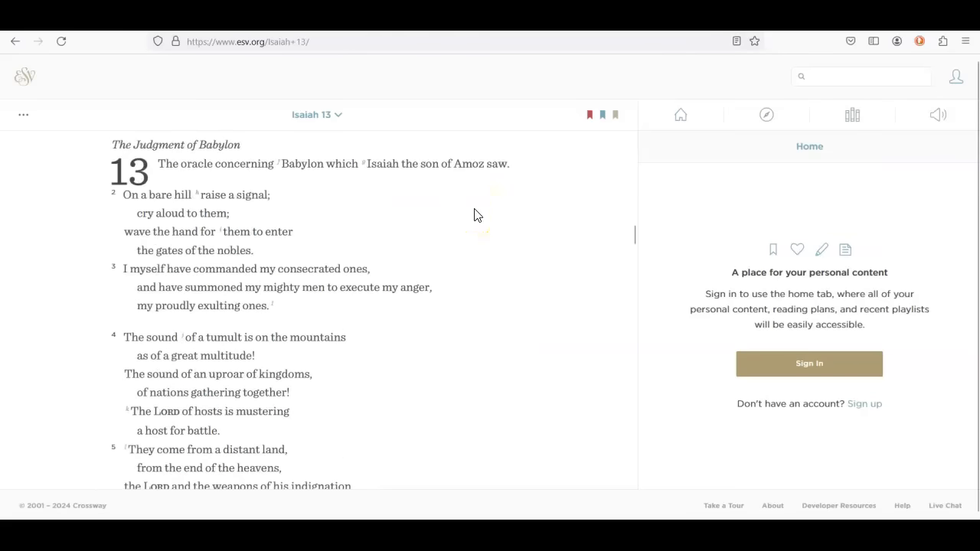
- Read through Isaiah 13 on ESV.org, then bring up Isaiah 24:1-6 in KJV
{"action": "scroll", "scroll_direction": "down", "scroll_amount": 3}
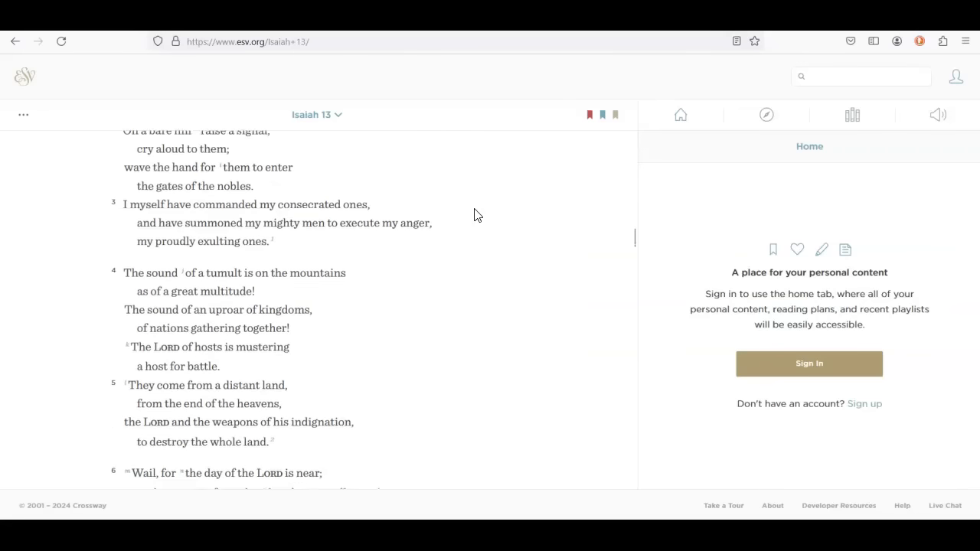
{"action": "scroll", "scroll_direction": "down", "scroll_amount": 3}
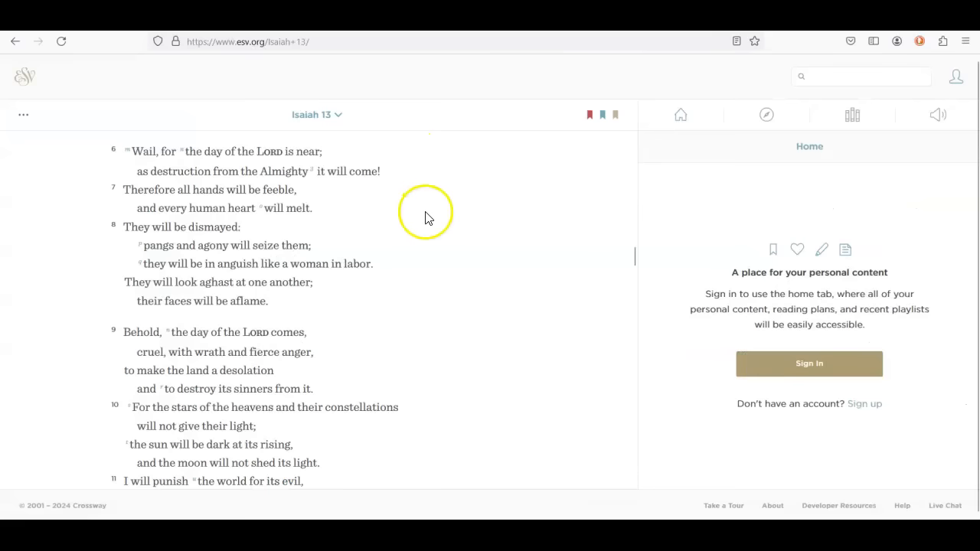
{"action": "scroll", "scroll_direction": "down", "scroll_amount": 3}
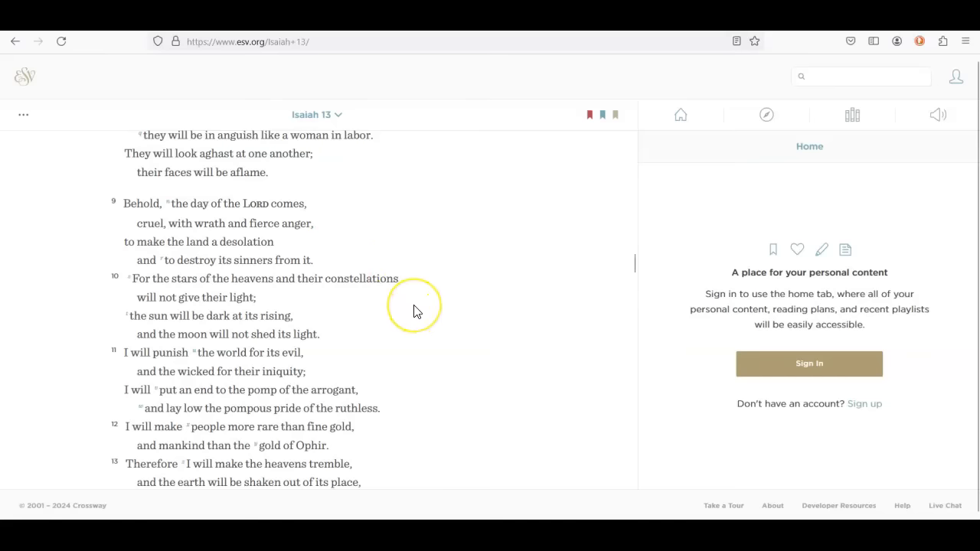
{"action": "mouse_move", "coordinate": [416, 312]}
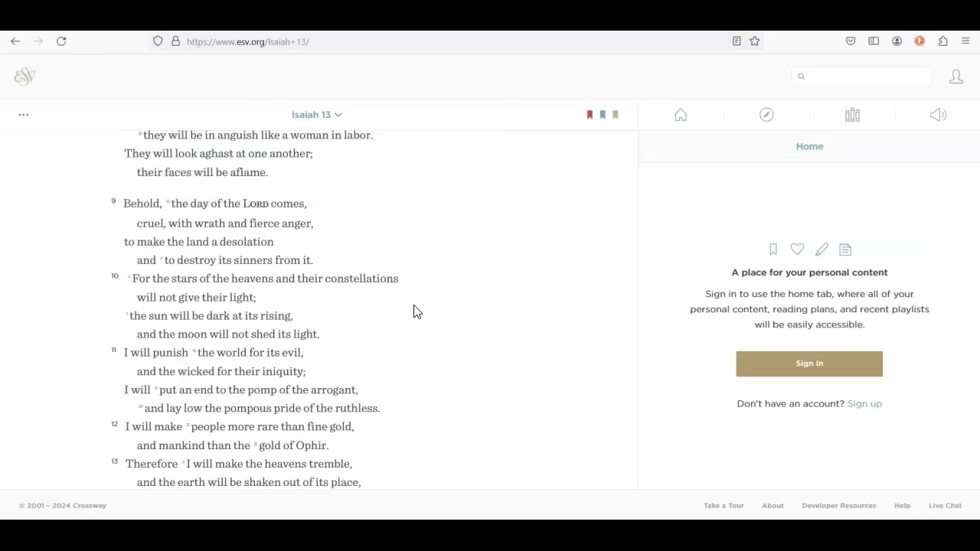
{"action": "scroll", "scroll_direction": "down", "scroll_amount": 3}
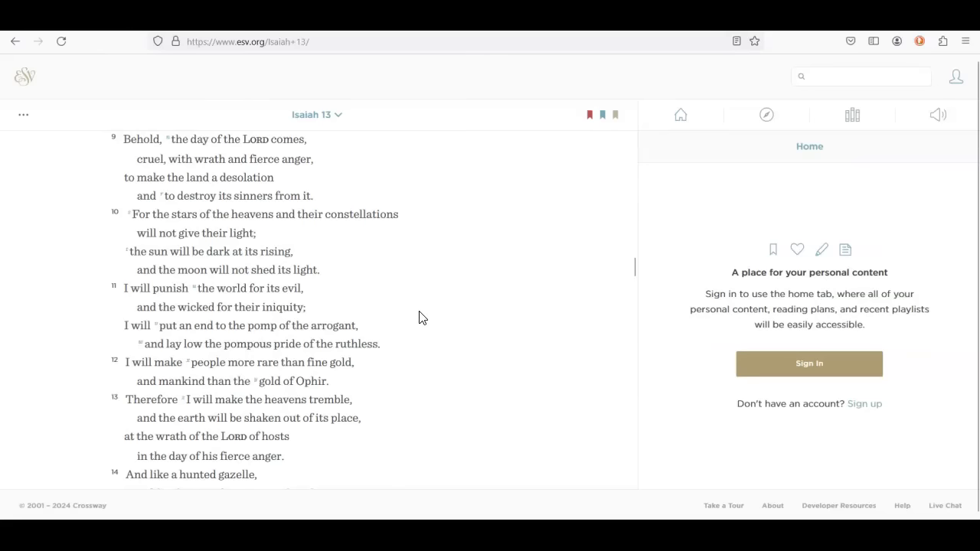
{"action": "mouse_move", "coordinate": [418, 372]}
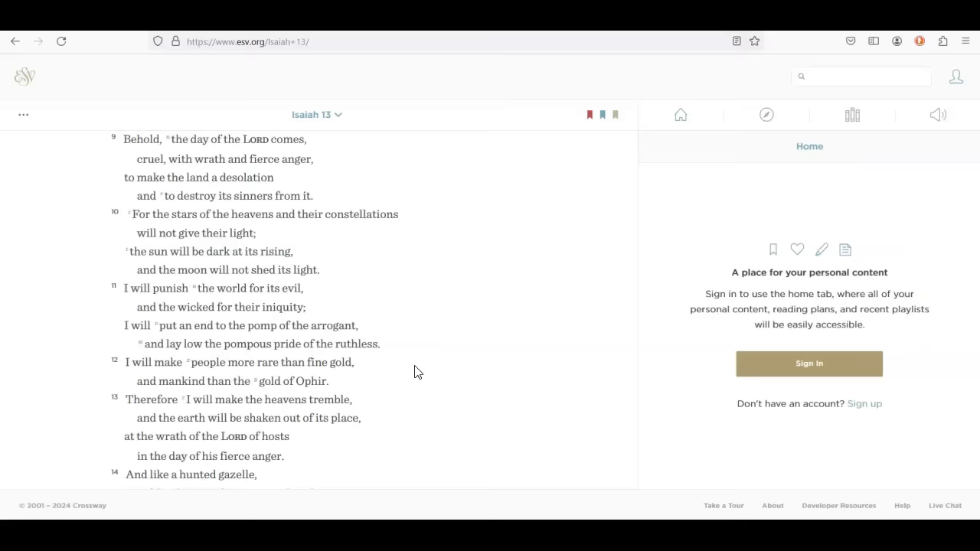
{"action": "left_click", "coordinate": [423, 358]}
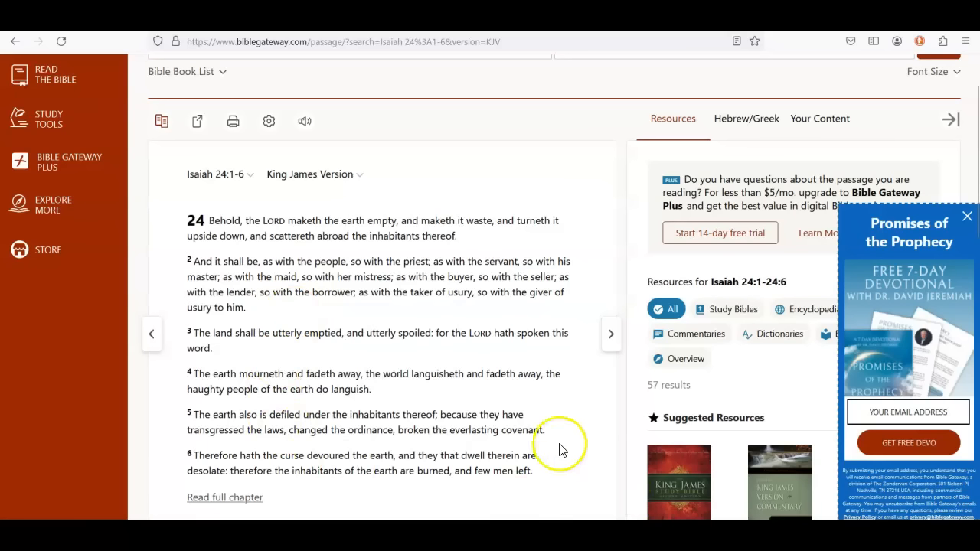
{"action": "mouse_move", "coordinate": [502, 509]}
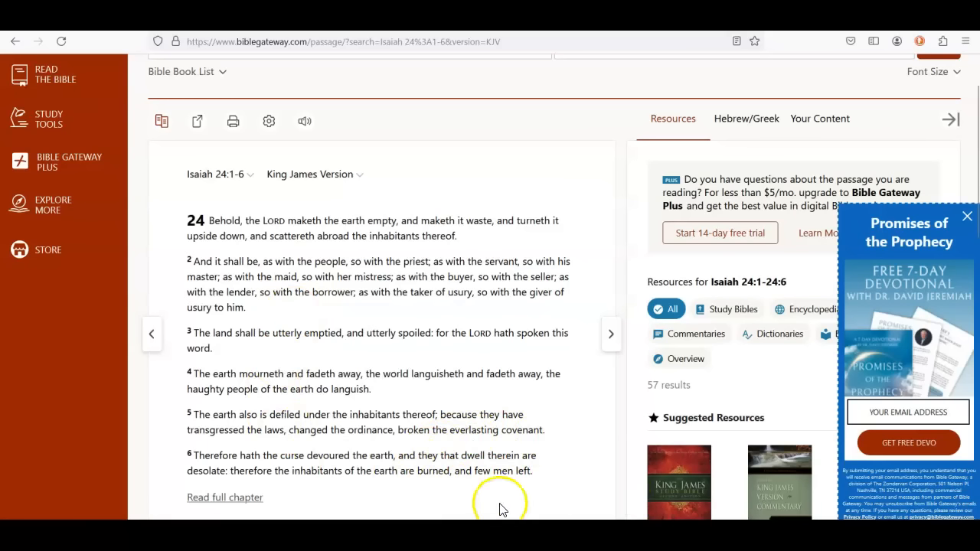
{"action": "mouse_move", "coordinate": [488, 496]}
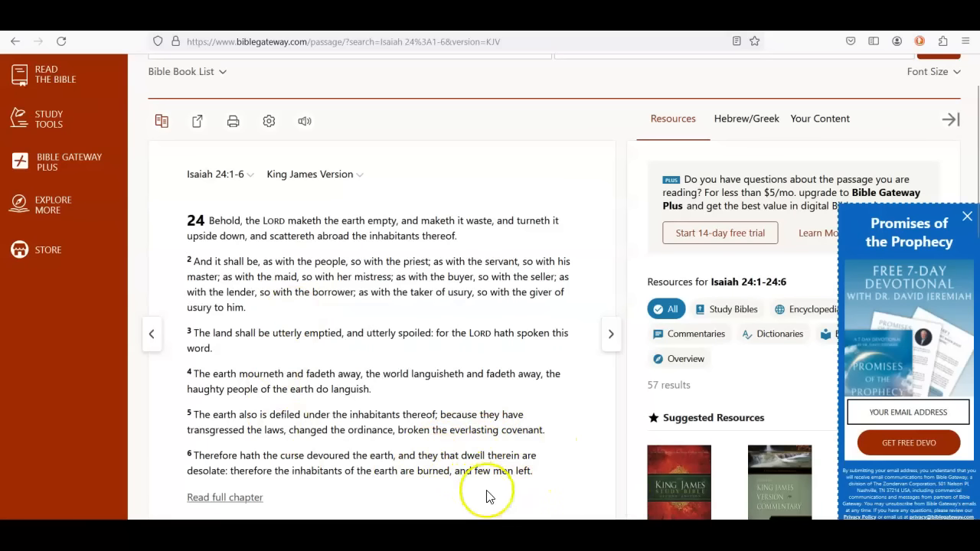
{"action": "mouse_move", "coordinate": [490, 496]}
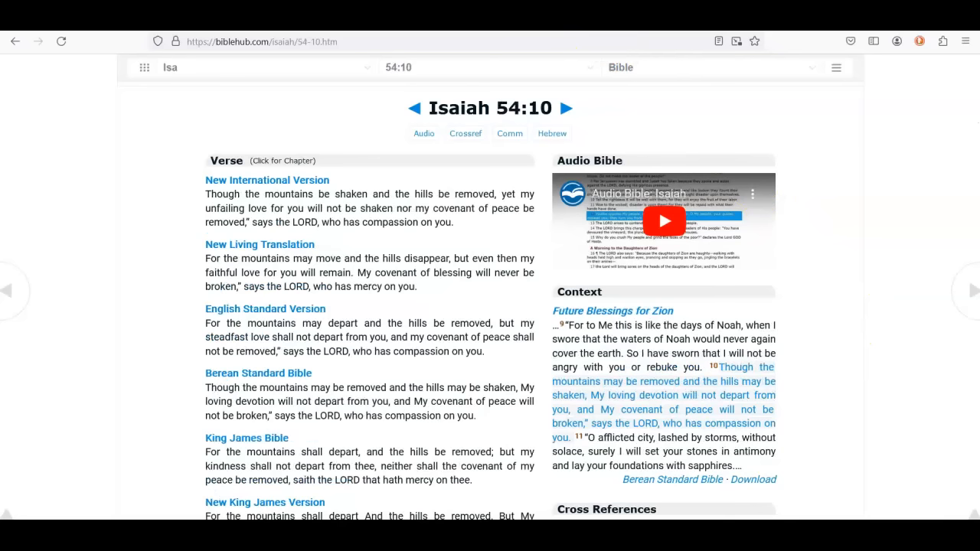
- Move from Bible Hub's Isaiah 54:10 to Isaiah 2:19-21 (ESV) on Bible Gateway
{"action": "left_click", "coordinate": [699, 112]}
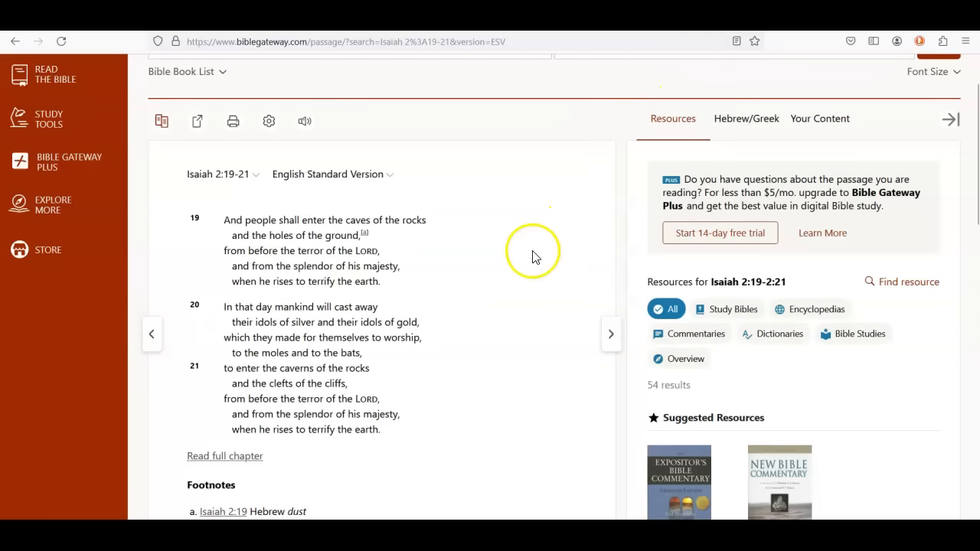
{"action": "mouse_move", "coordinate": [522, 259]}
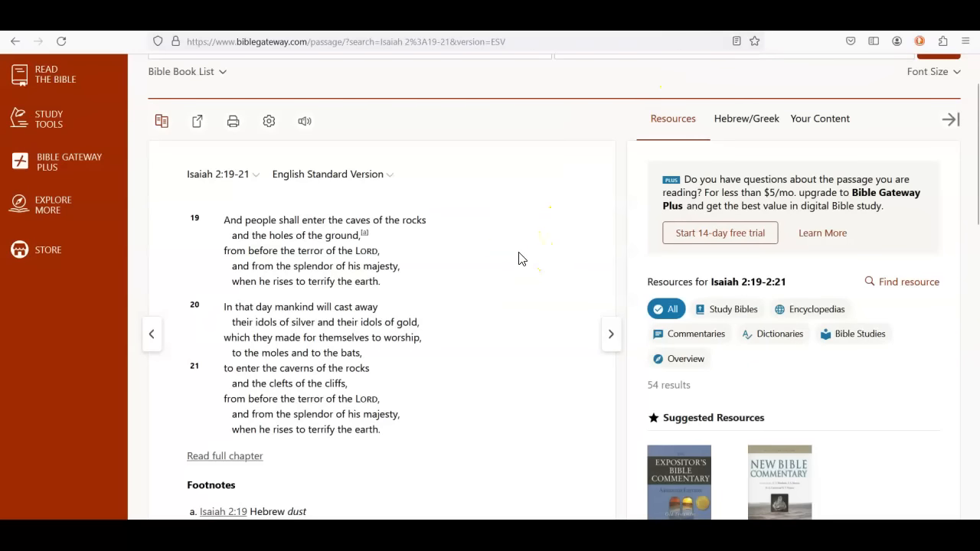
{"action": "mouse_move", "coordinate": [513, 264]}
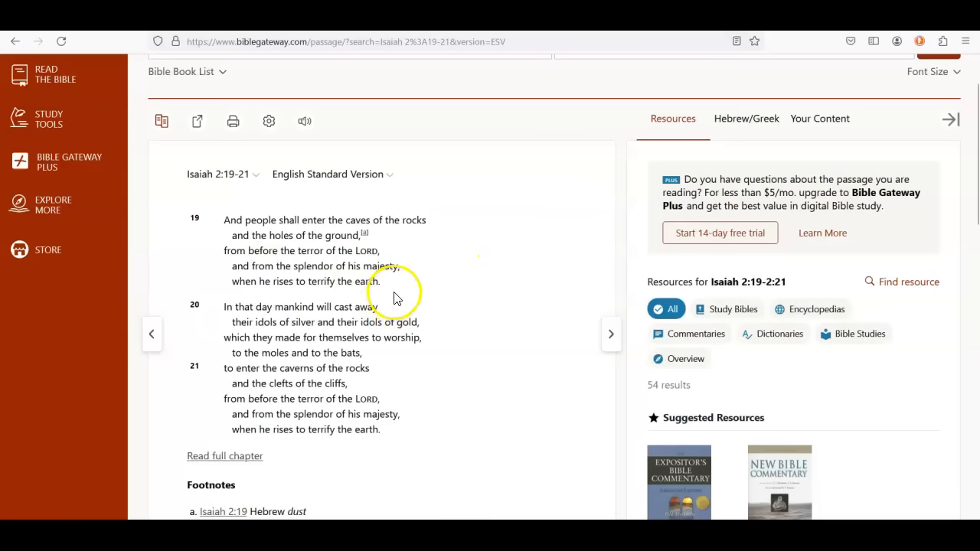
{"action": "mouse_move", "coordinate": [467, 188]}
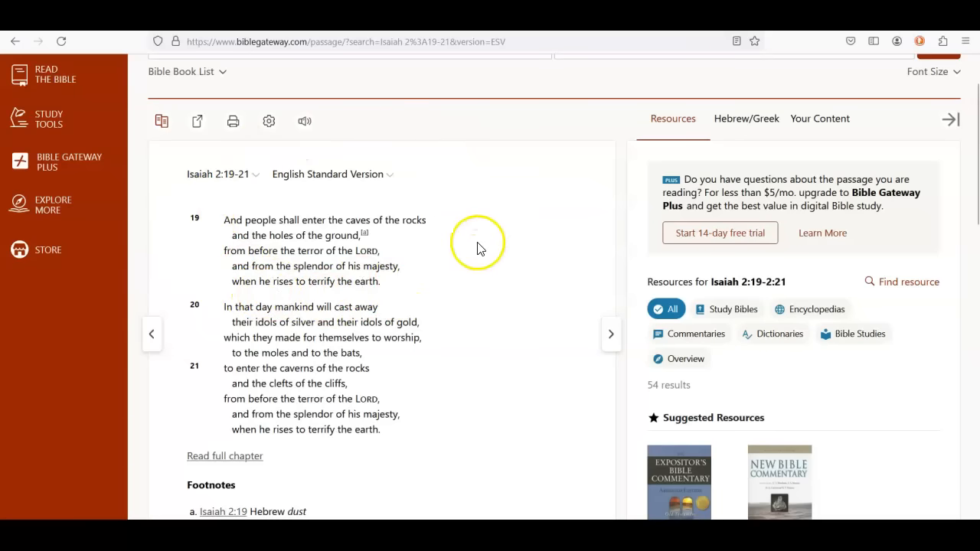
{"action": "mouse_move", "coordinate": [442, 260]}
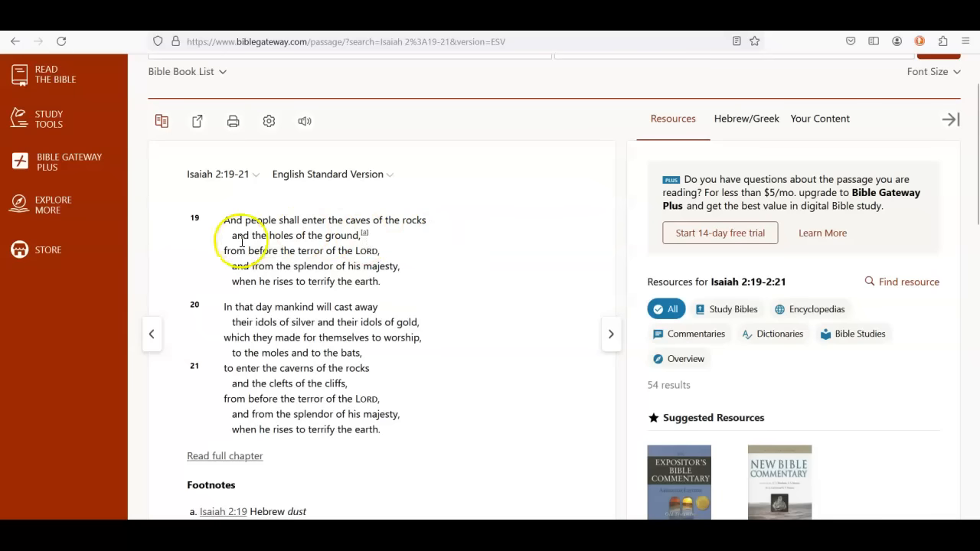
{"action": "mouse_move", "coordinate": [368, 243]}
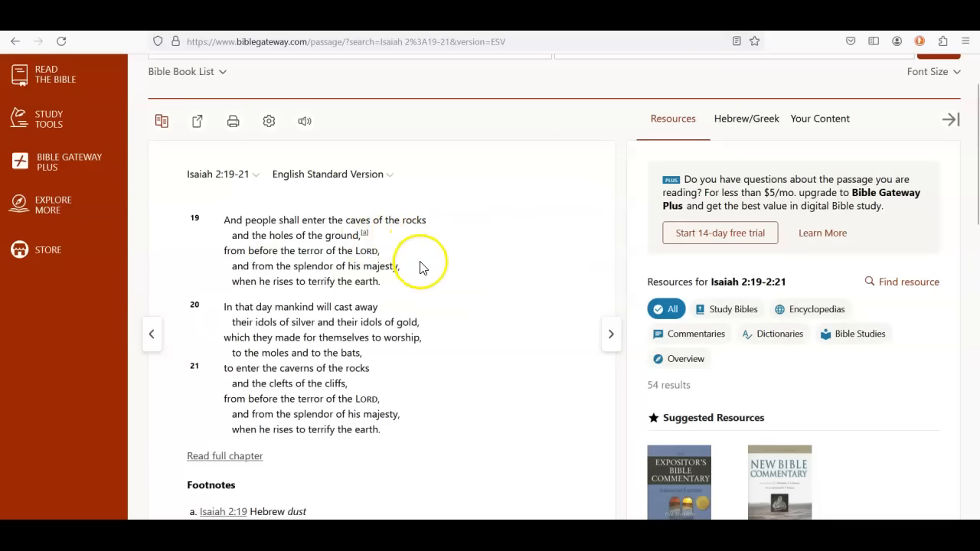
{"action": "mouse_move", "coordinate": [429, 276]}
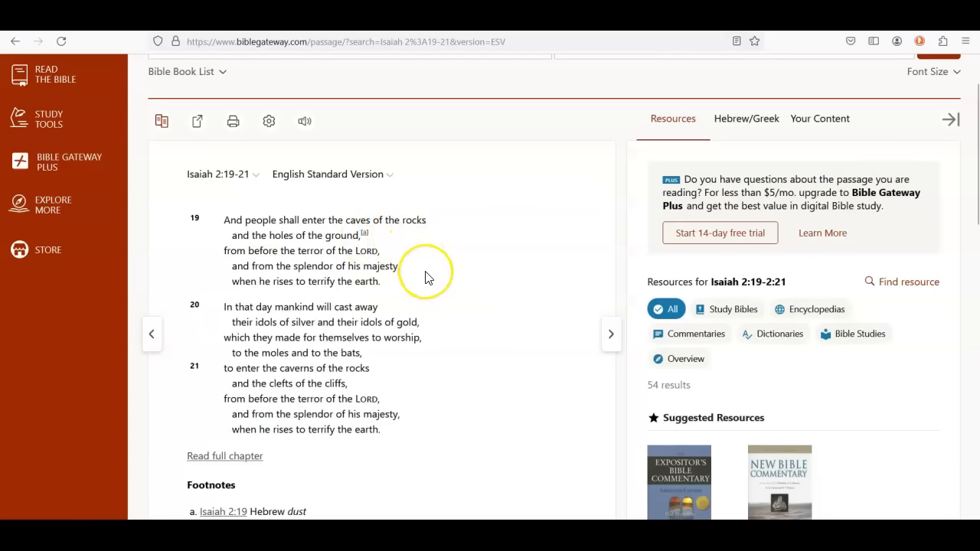
{"action": "mouse_move", "coordinate": [429, 278]}
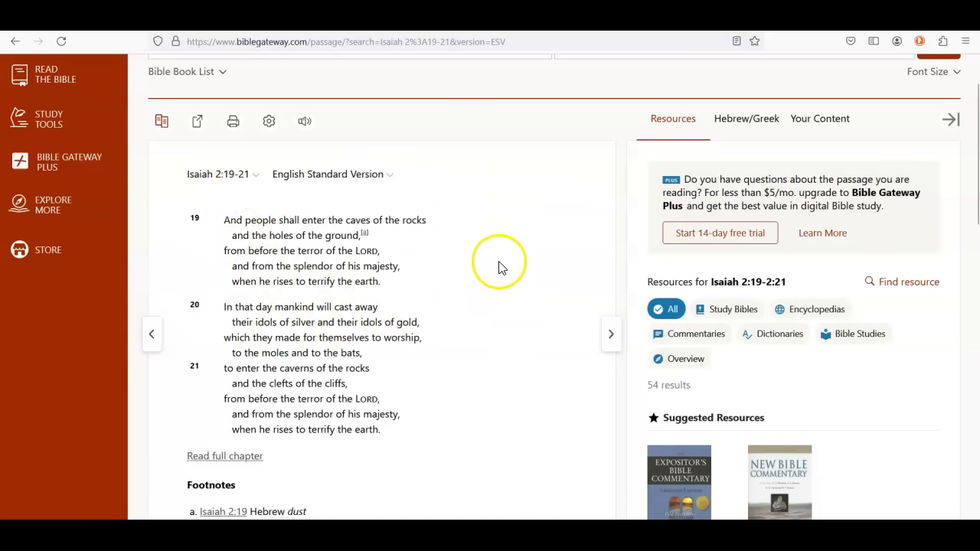
{"action": "mouse_move", "coordinate": [188, 278]}
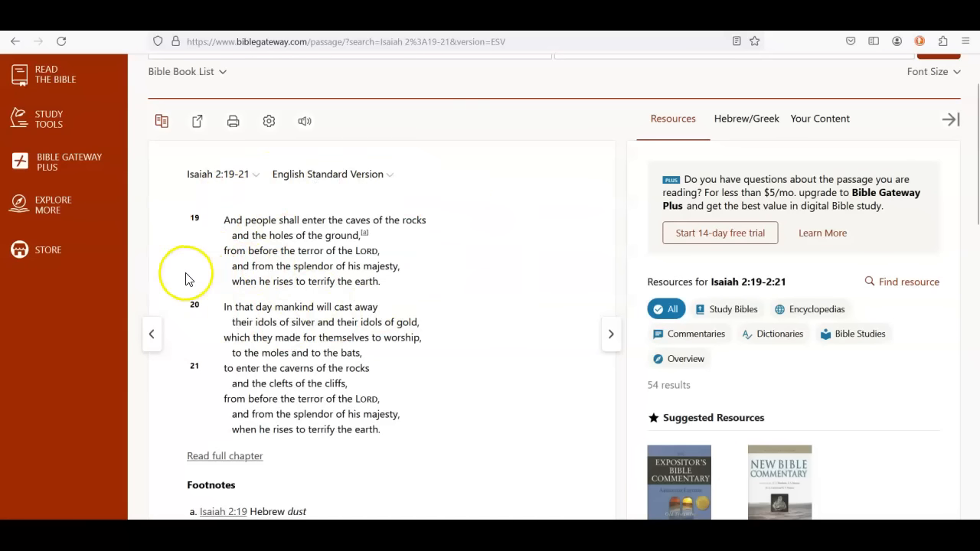
{"action": "mouse_move", "coordinate": [218, 287]}
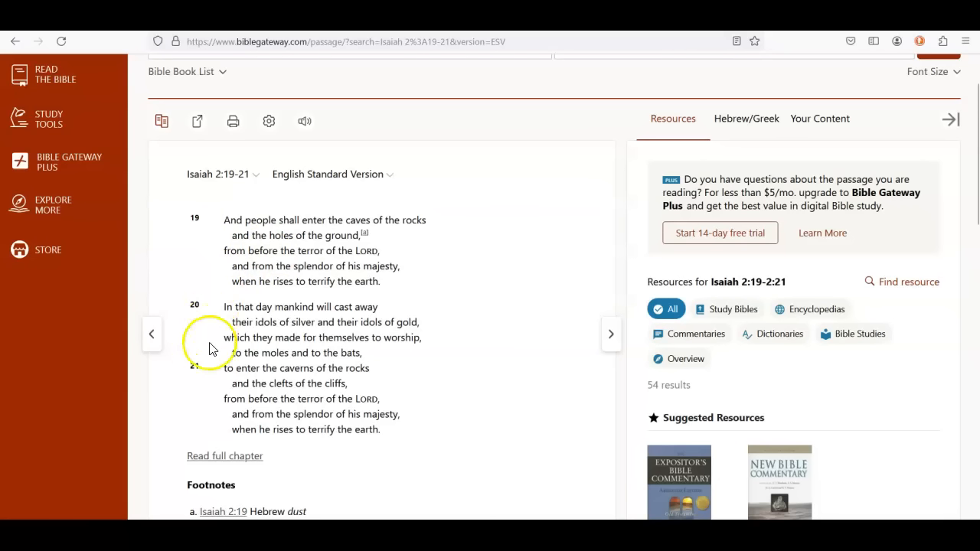
{"action": "mouse_move", "coordinate": [221, 337]}
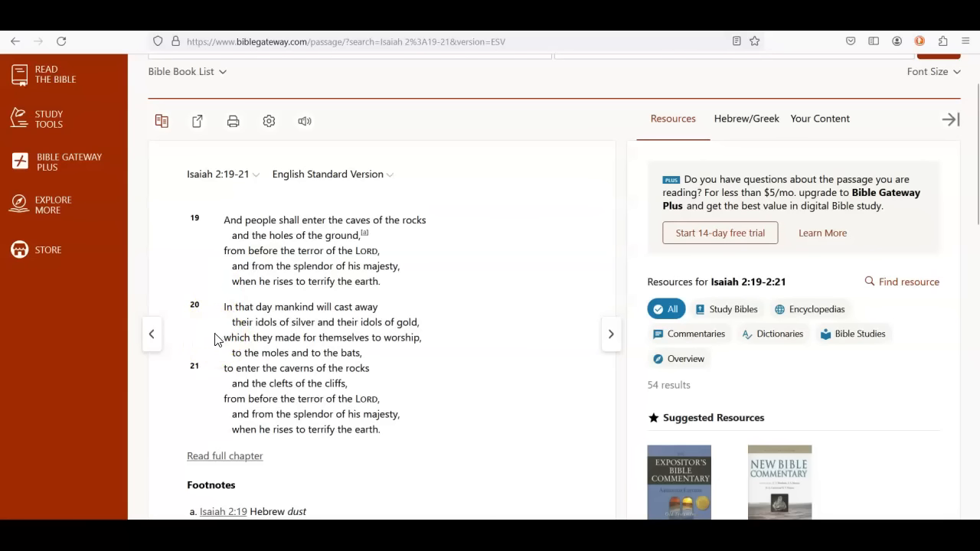
{"action": "mouse_move", "coordinate": [213, 343]}
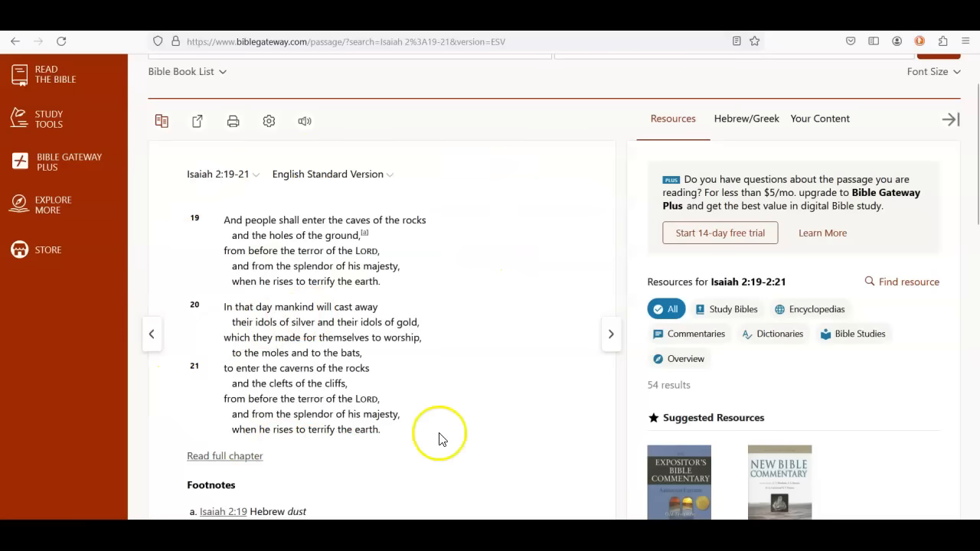
{"action": "mouse_move", "coordinate": [378, 453]}
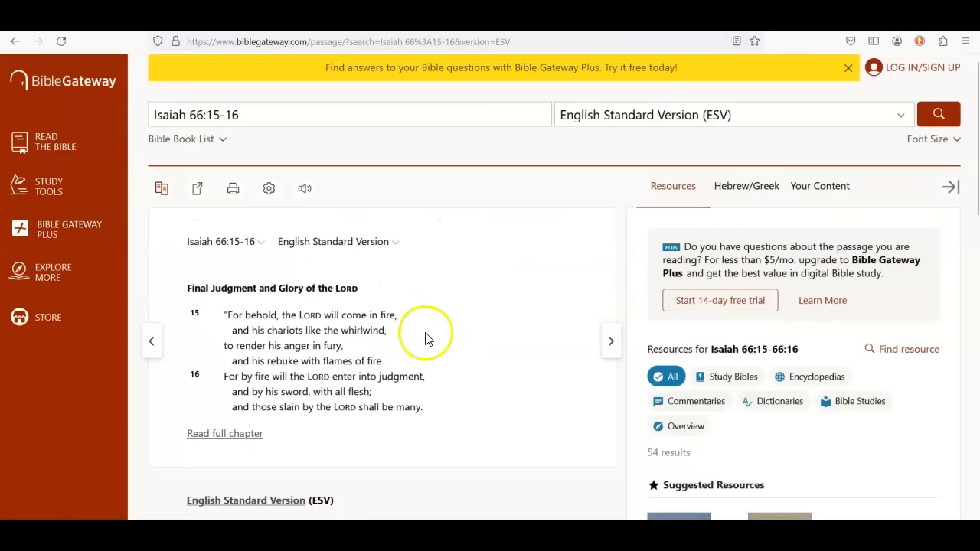
{"action": "mouse_move", "coordinate": [429, 339]}
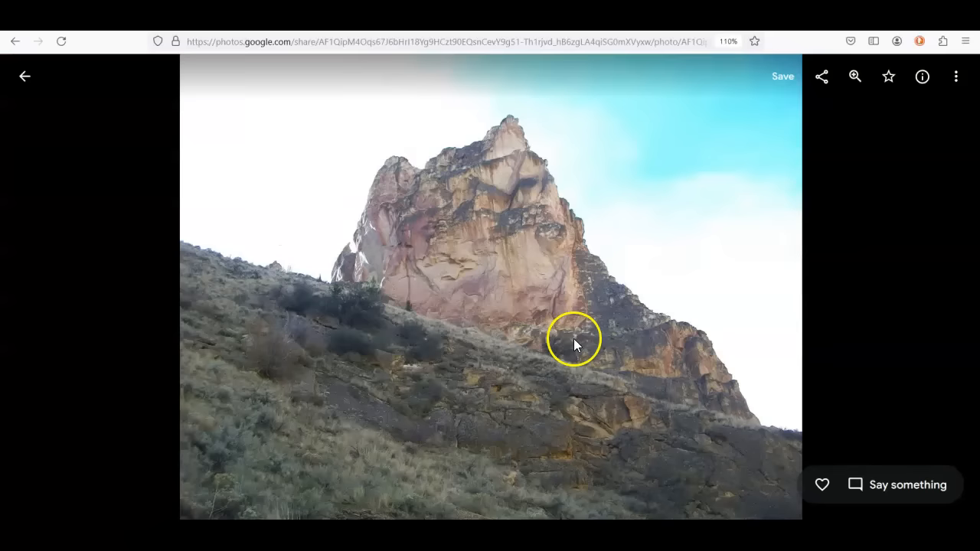
{"action": "mouse_move", "coordinate": [344, 413]}
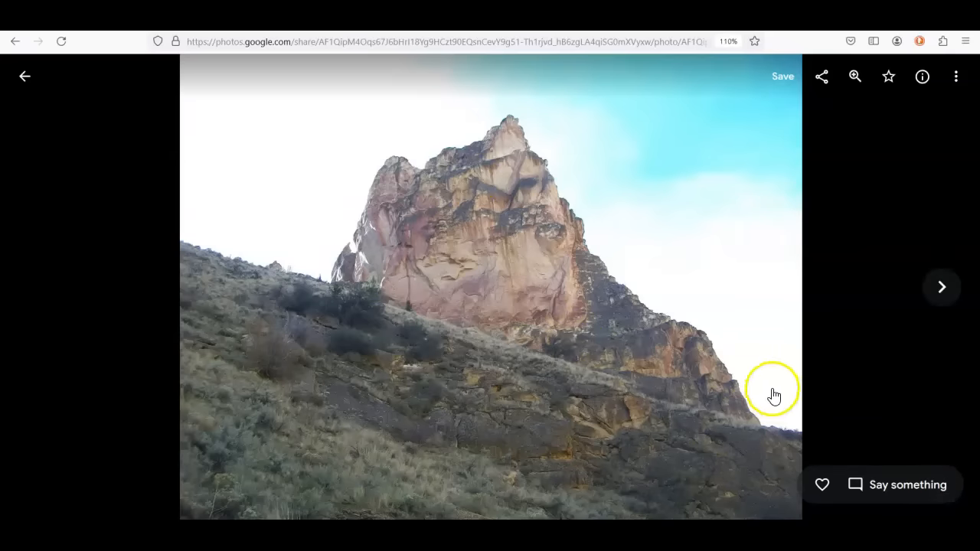
{"action": "mouse_move", "coordinate": [783, 333]}
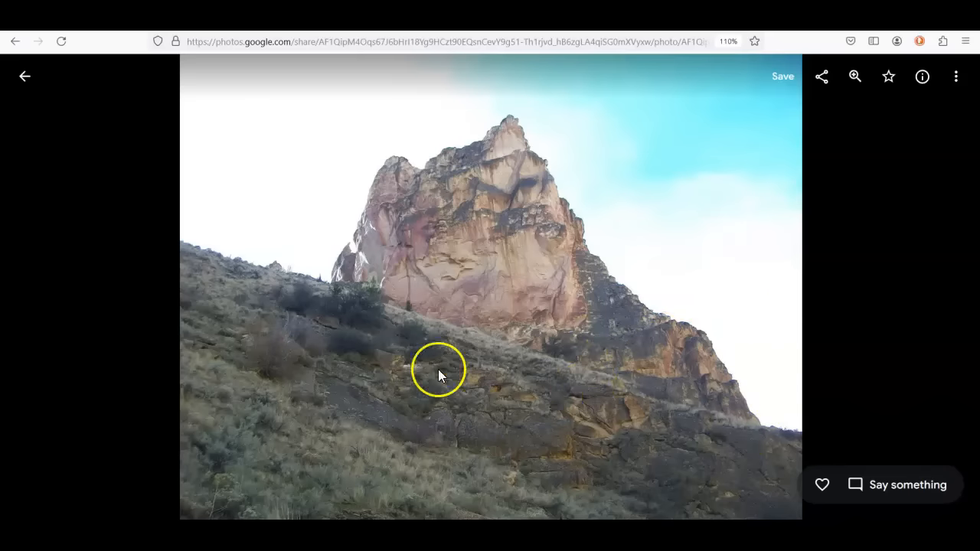
{"action": "mouse_move", "coordinate": [394, 158]}
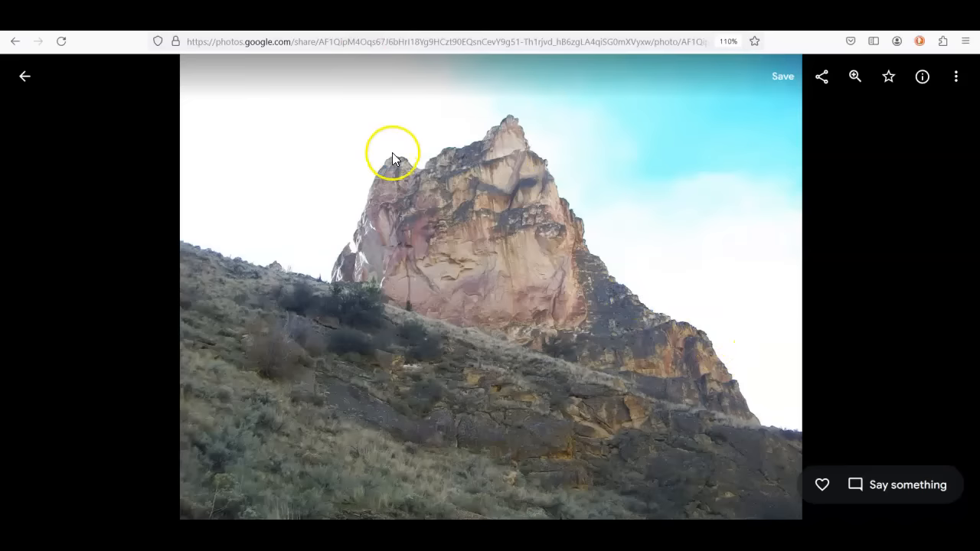
{"action": "mouse_move", "coordinate": [629, 281]}
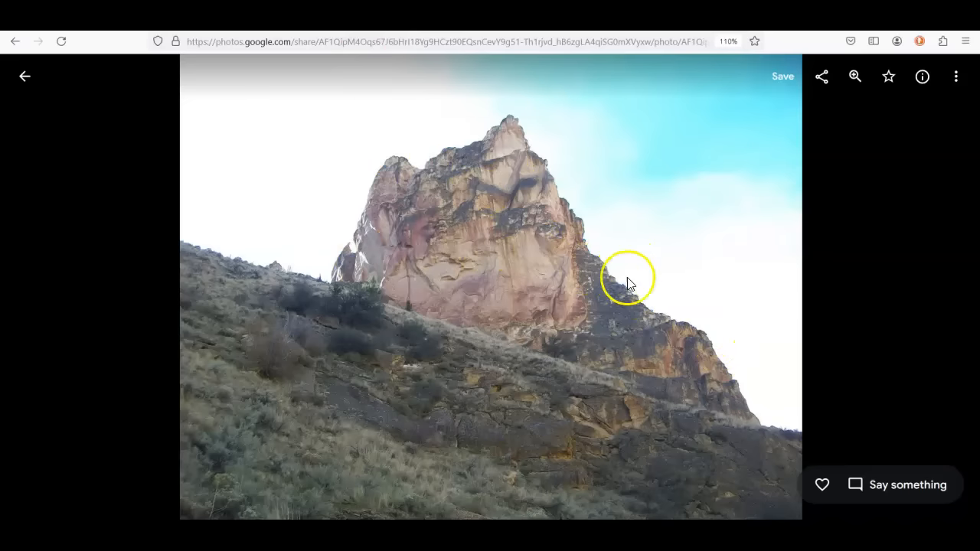
{"action": "mouse_move", "coordinate": [525, 306]}
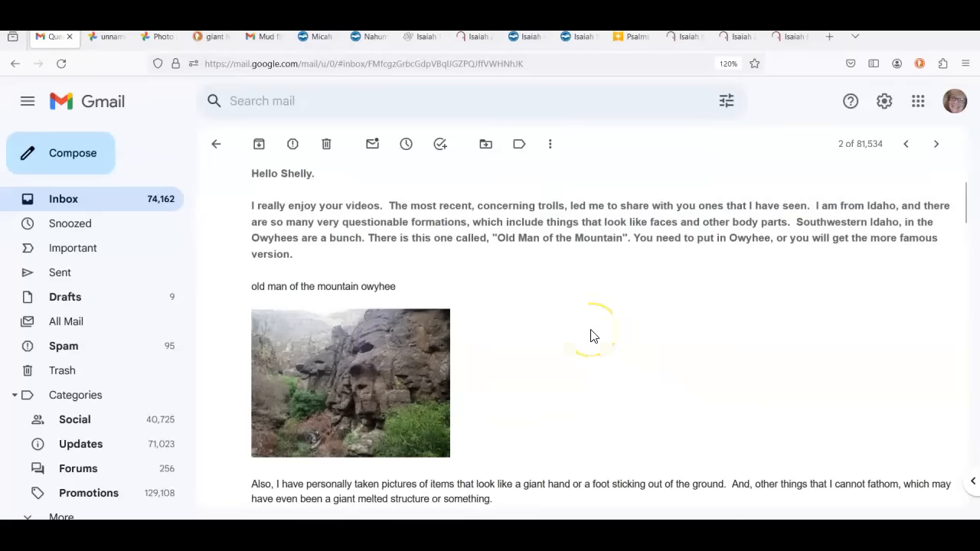
{"action": "mouse_move", "coordinate": [719, 271]}
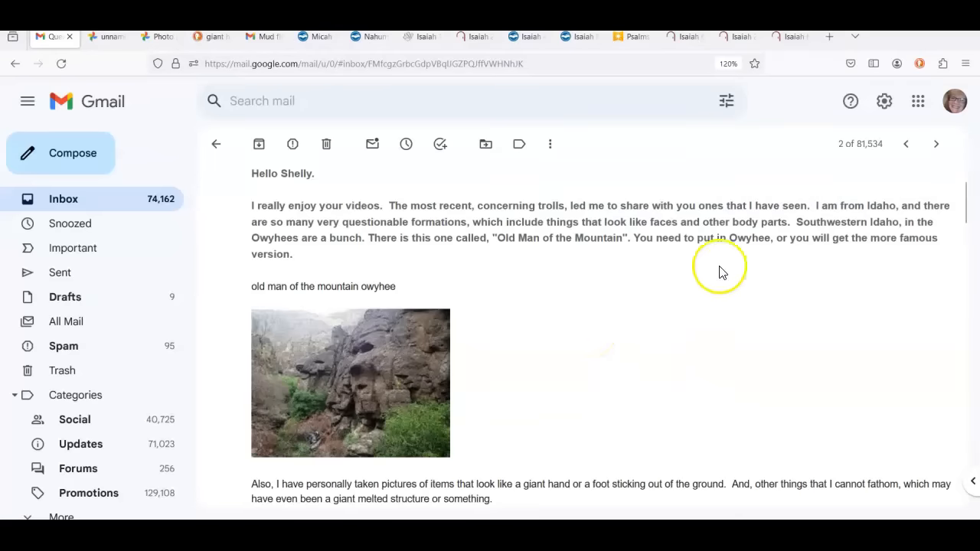
{"action": "mouse_move", "coordinate": [976, 237]}
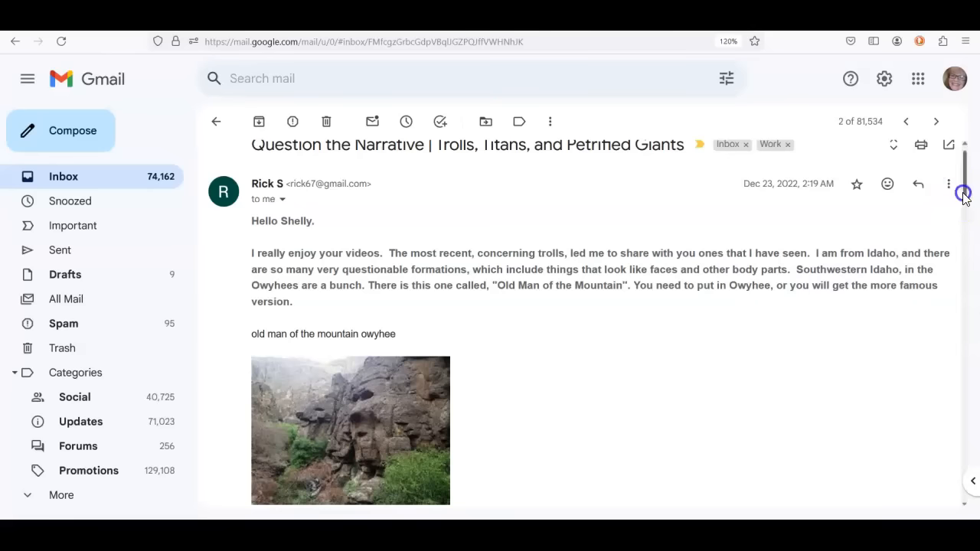
{"action": "scroll", "scroll_direction": "down", "scroll_amount": 3}
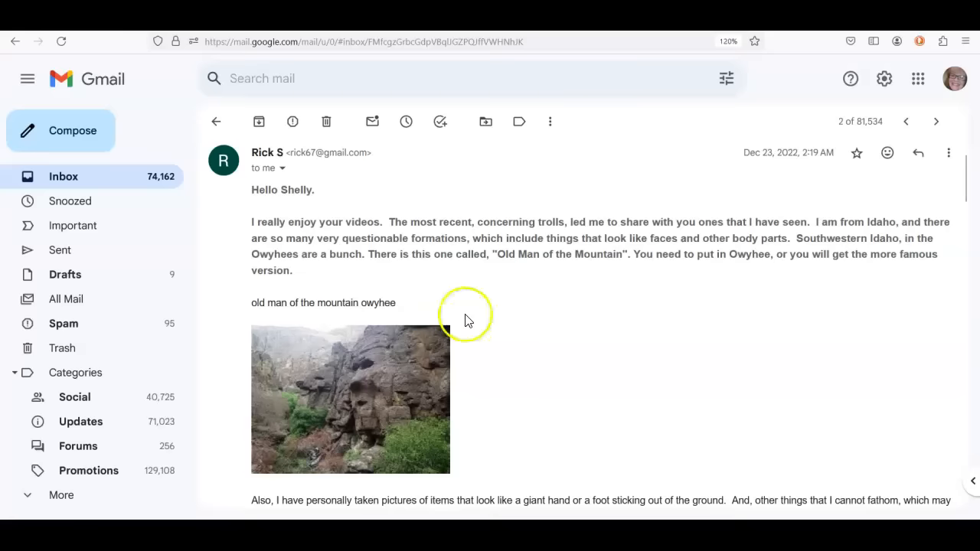
{"action": "mouse_move", "coordinate": [391, 390]}
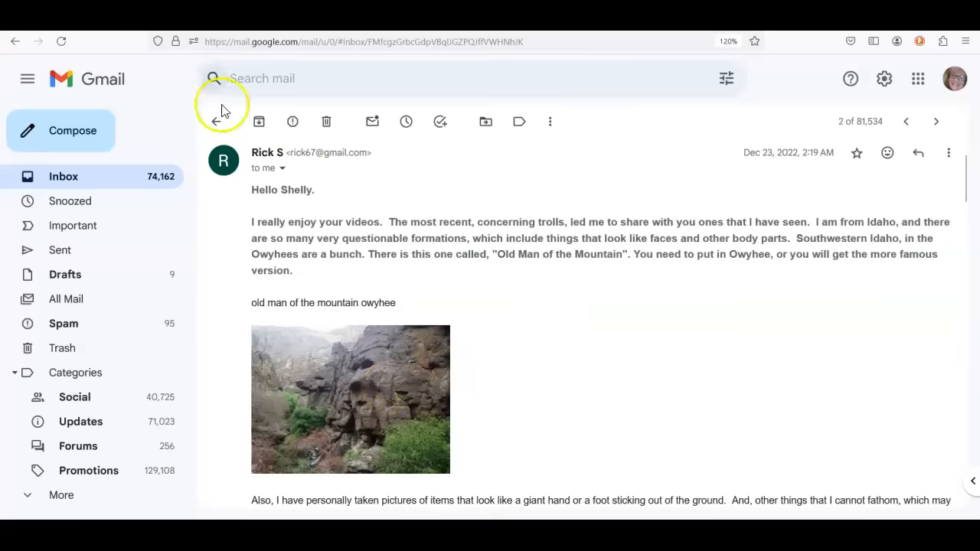
- Open the emailed 'Old Man of the Mountain' Owyhee photo full size
{"action": "left_click", "coordinate": [350, 399]}
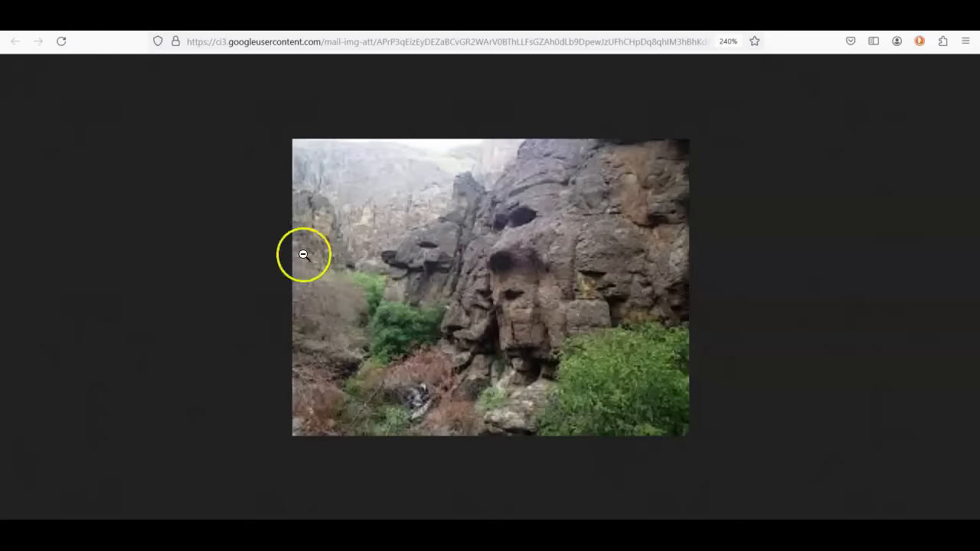
{"action": "mouse_move", "coordinate": [578, 212]}
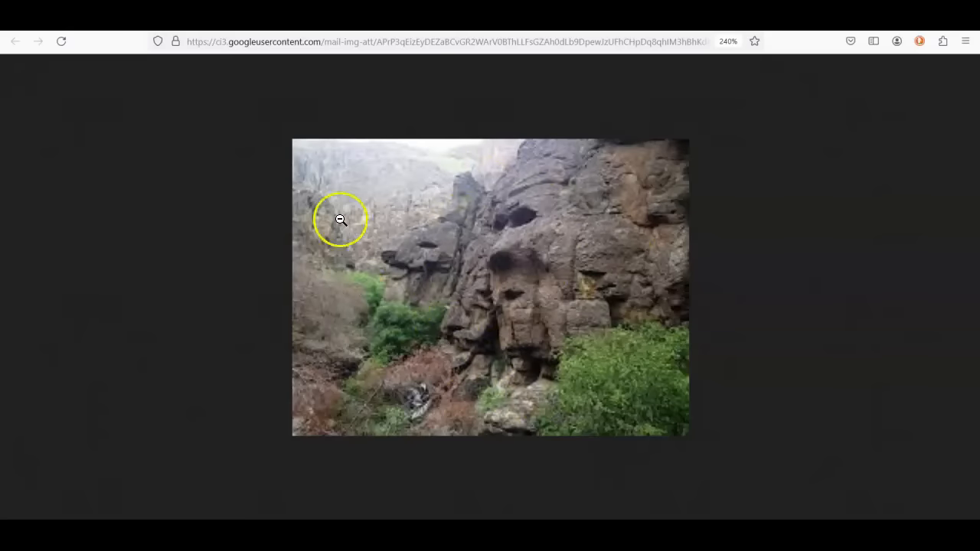
{"action": "mouse_move", "coordinate": [592, 262]}
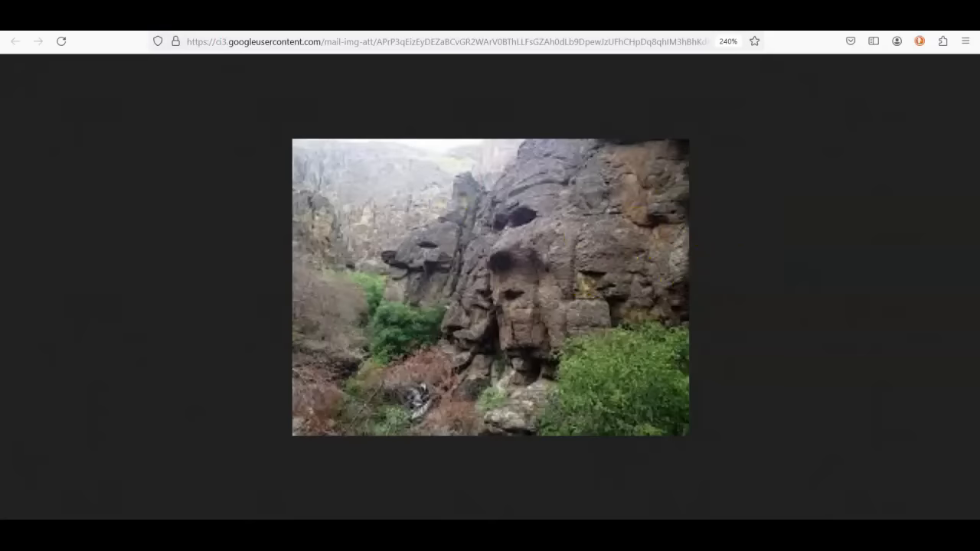
- Return to the Gmail thread and scroll to Rick's Feb 8, 2024 Leslie Gulch reply
{"action": "left_click", "coordinate": [15, 41]}
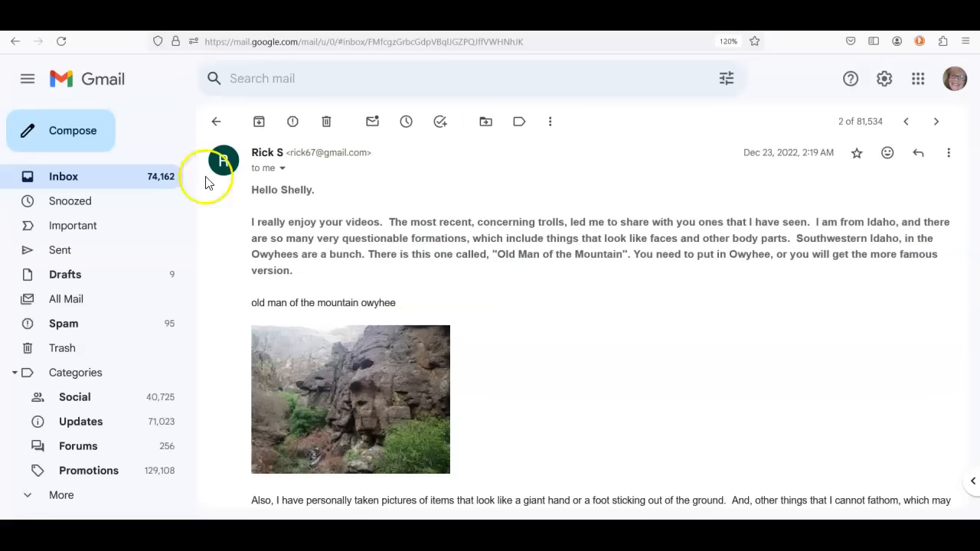
{"action": "scroll", "scroll_direction": "down", "scroll_amount": 3}
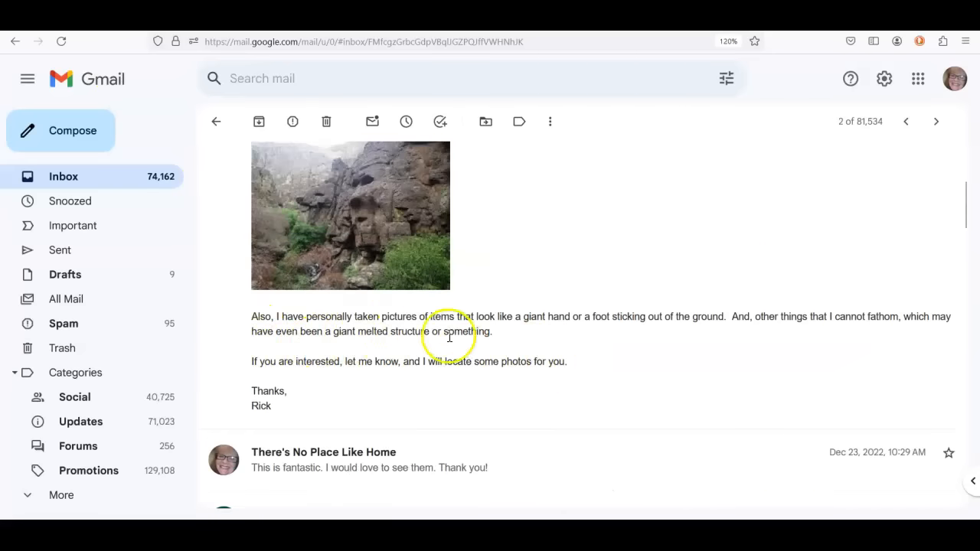
{"action": "mouse_move", "coordinate": [559, 344]}
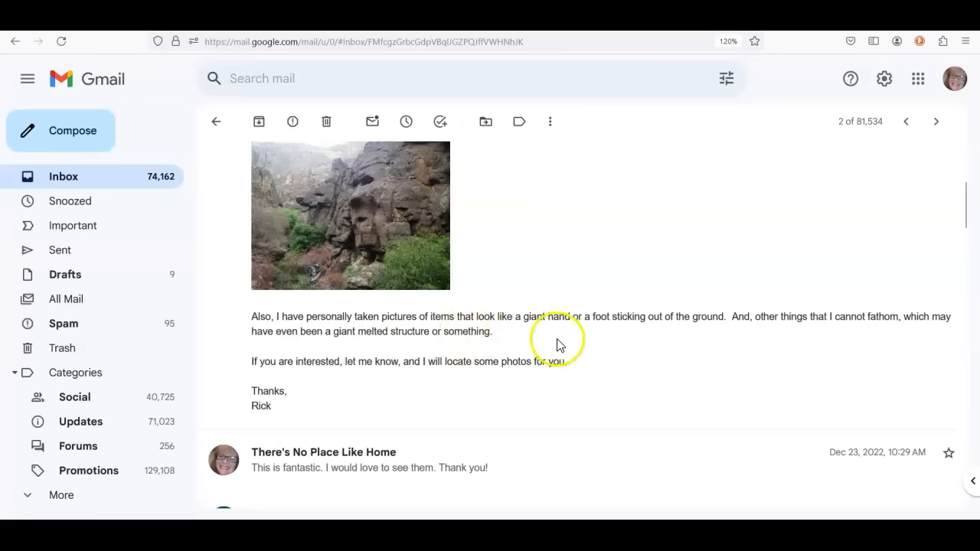
{"action": "mouse_move", "coordinate": [630, 341]}
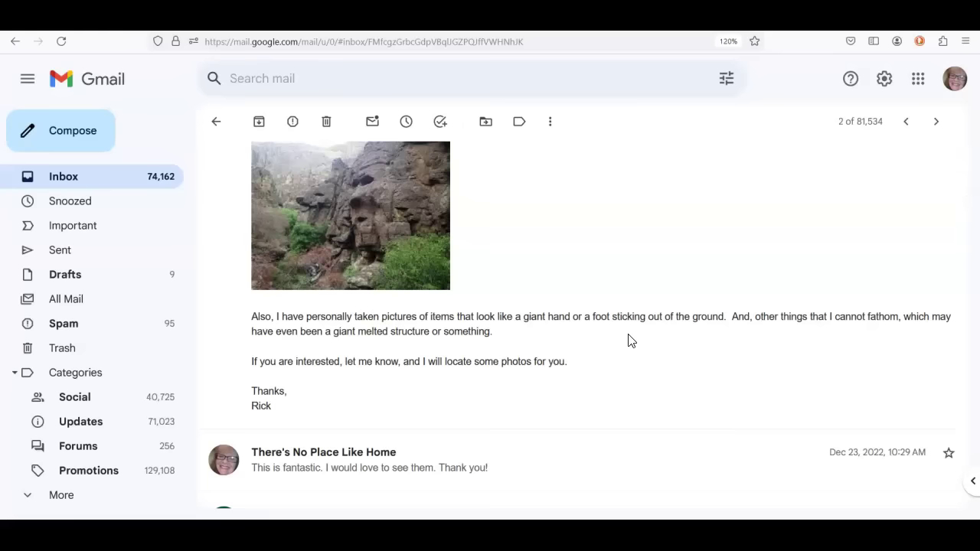
{"action": "scroll", "scroll_direction": "down", "scroll_amount": 3}
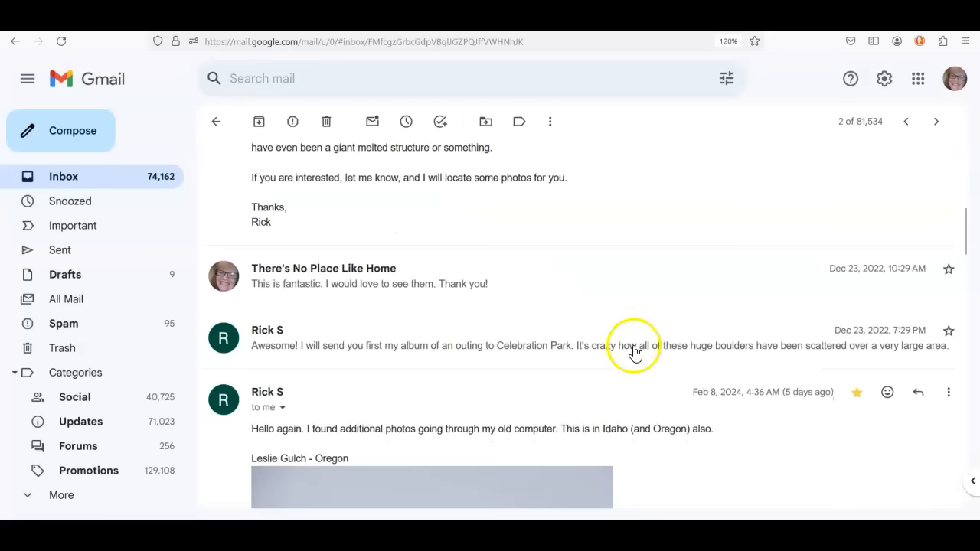
{"action": "scroll", "scroll_direction": "down", "scroll_amount": 3}
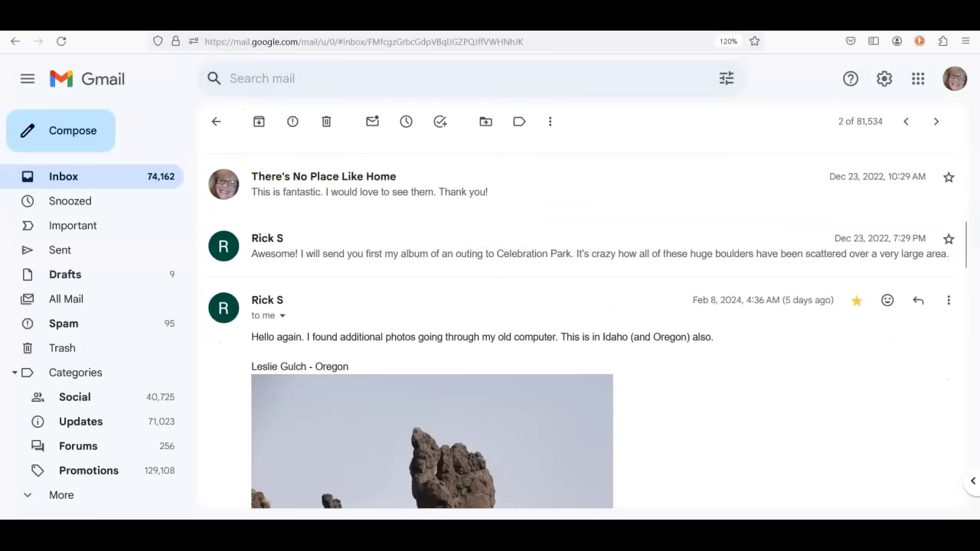
- Open the shared Leslie Gulch album and leave the single photo for the album
{"action": "left_click", "coordinate": [431, 456]}
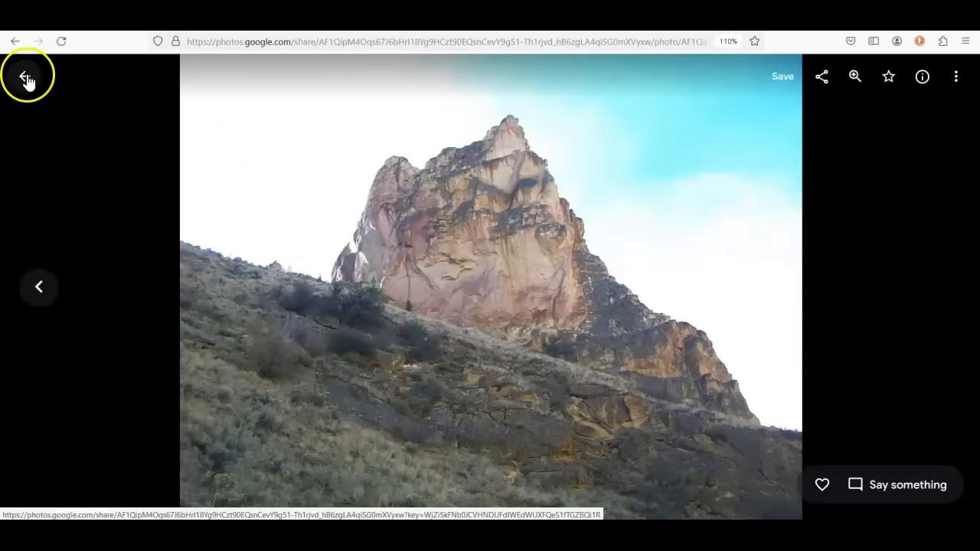
{"action": "left_click", "coordinate": [27, 75]}
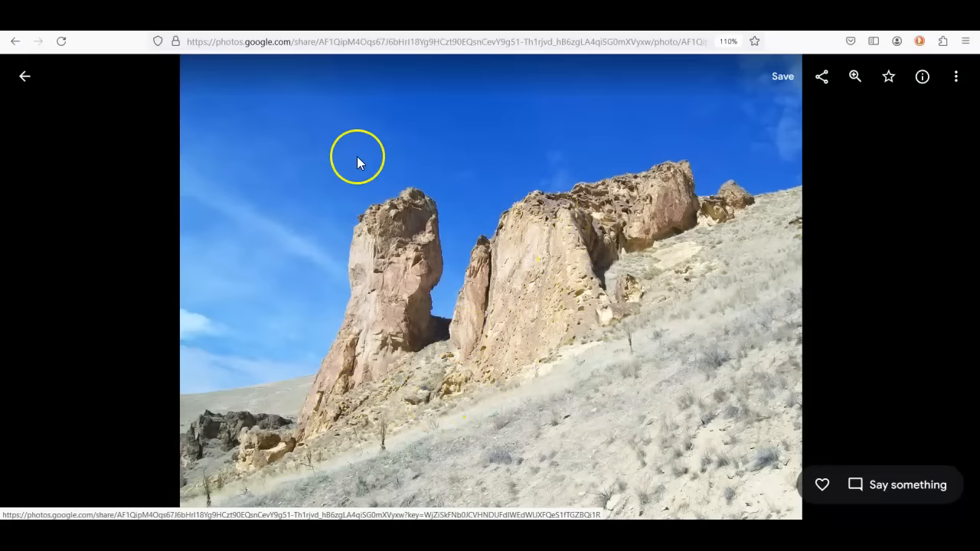
{"action": "mouse_move", "coordinate": [264, 358]}
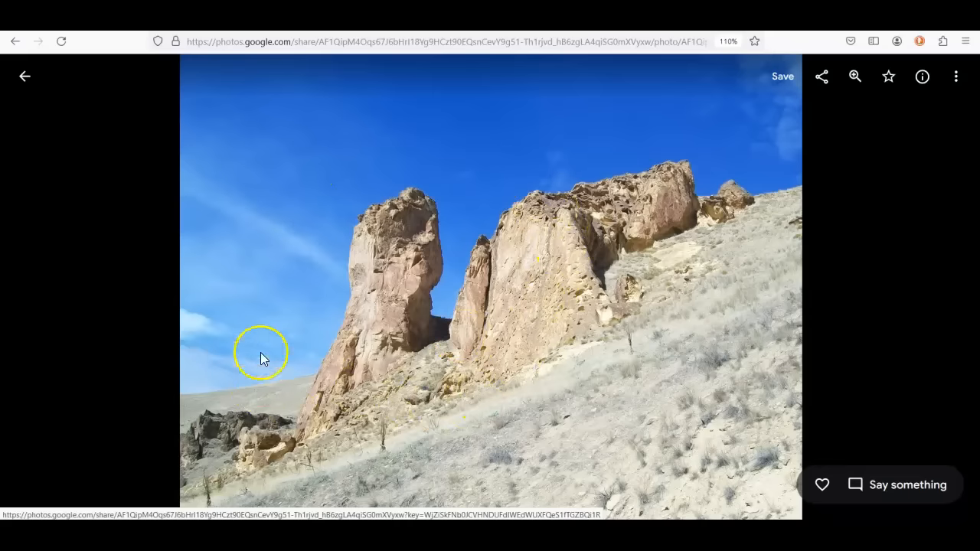
{"action": "mouse_move", "coordinate": [452, 325]}
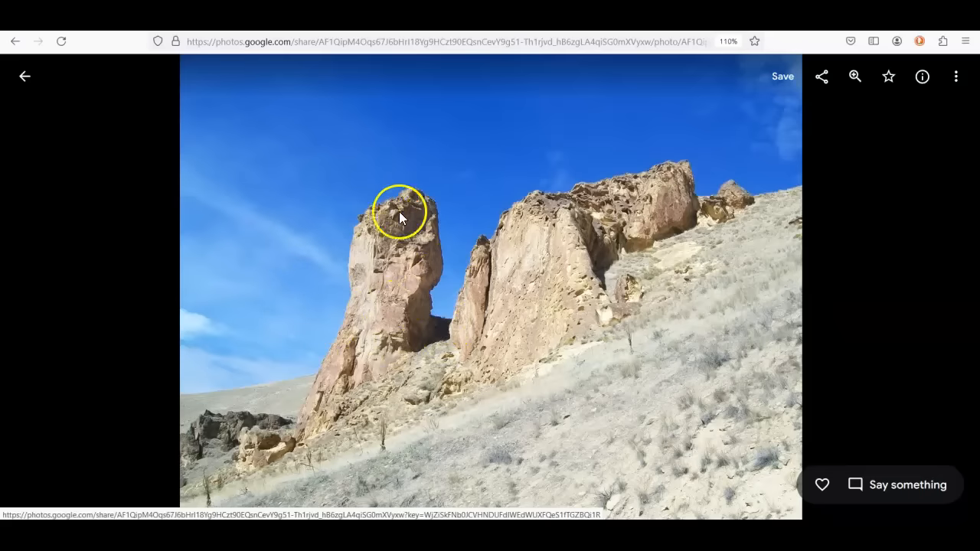
{"action": "mouse_move", "coordinate": [435, 276]}
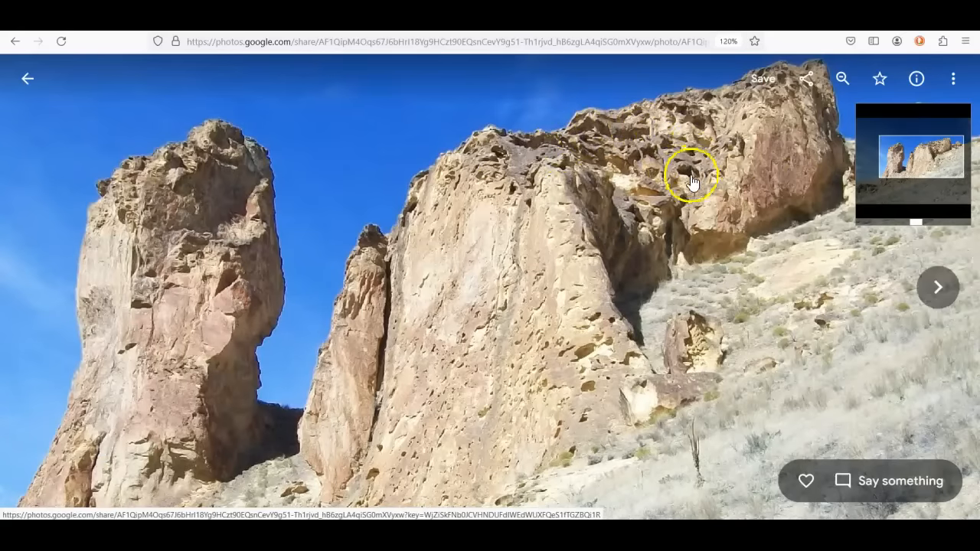
{"action": "mouse_move", "coordinate": [660, 109]}
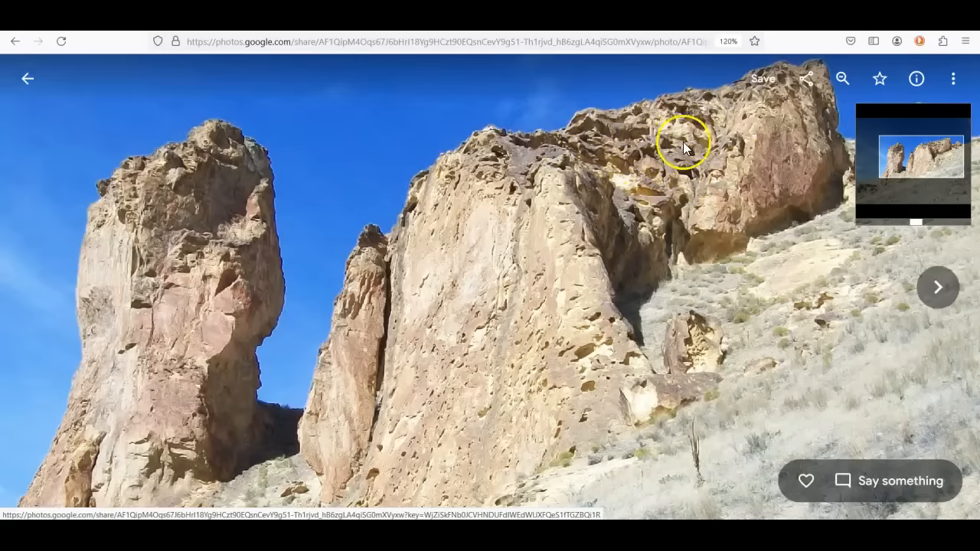
{"action": "mouse_move", "coordinate": [680, 273]}
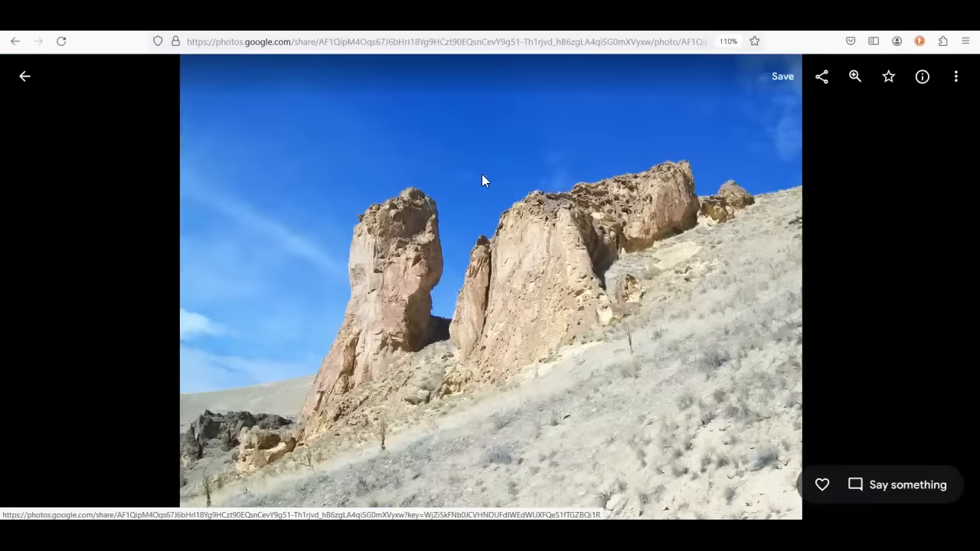
- View the album's tall rock spire and craggy cliffside photos in turn
{"action": "left_click", "coordinate": [25, 77]}
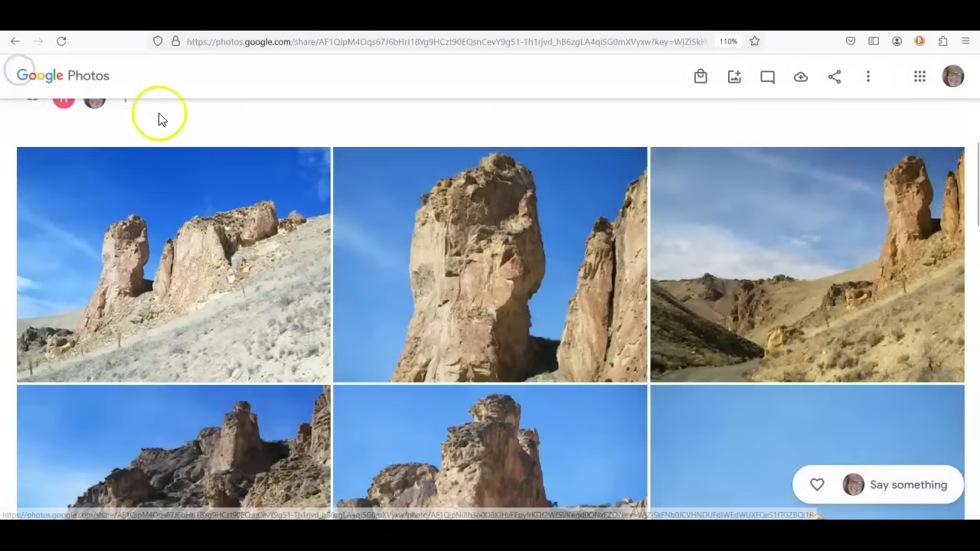
{"action": "left_click", "coordinate": [490, 264]}
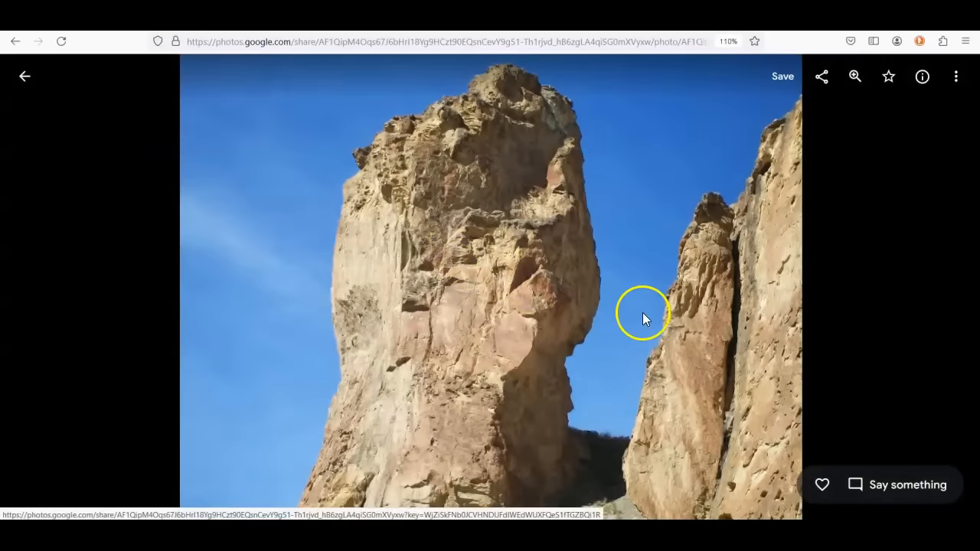
{"action": "mouse_move", "coordinate": [595, 177]}
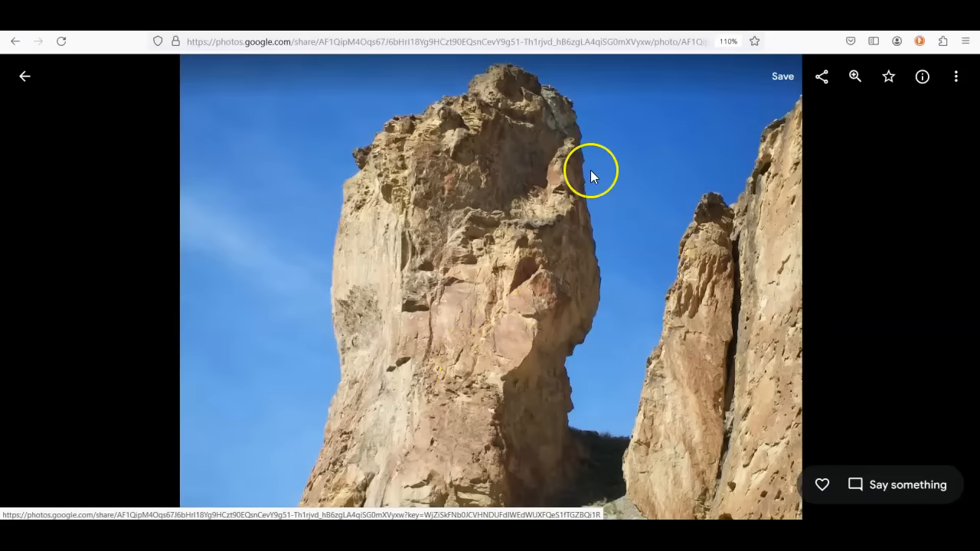
{"action": "mouse_move", "coordinate": [674, 387]}
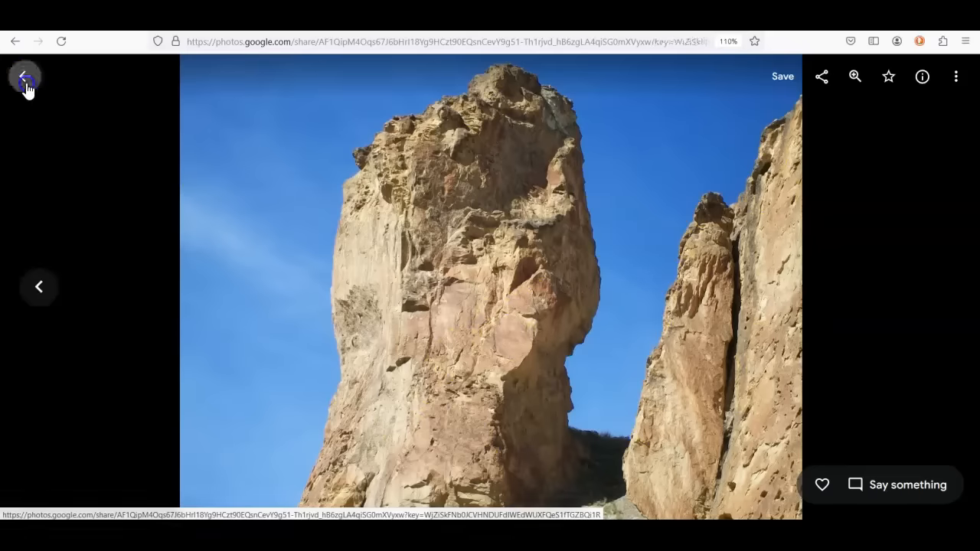
{"action": "left_click", "coordinate": [24, 77]}
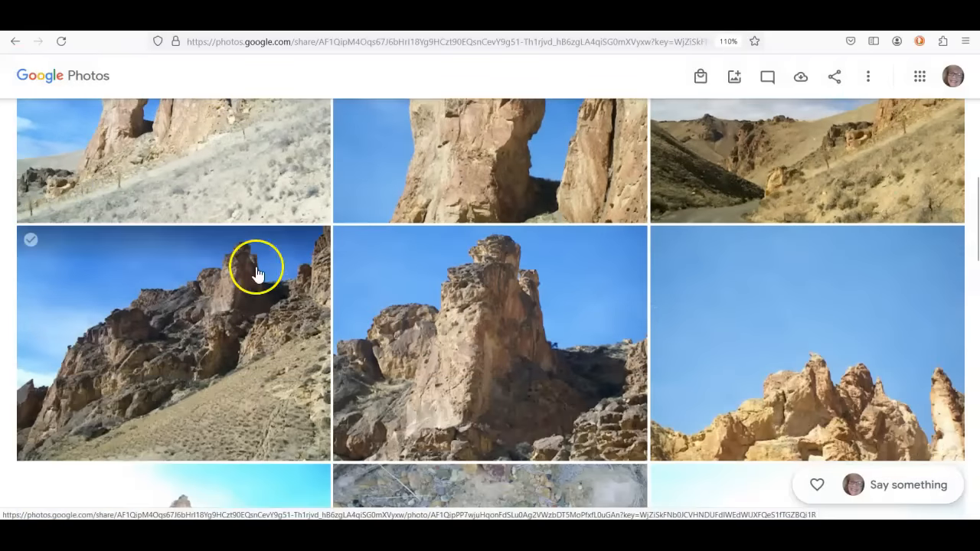
{"action": "left_click", "coordinate": [257, 272]}
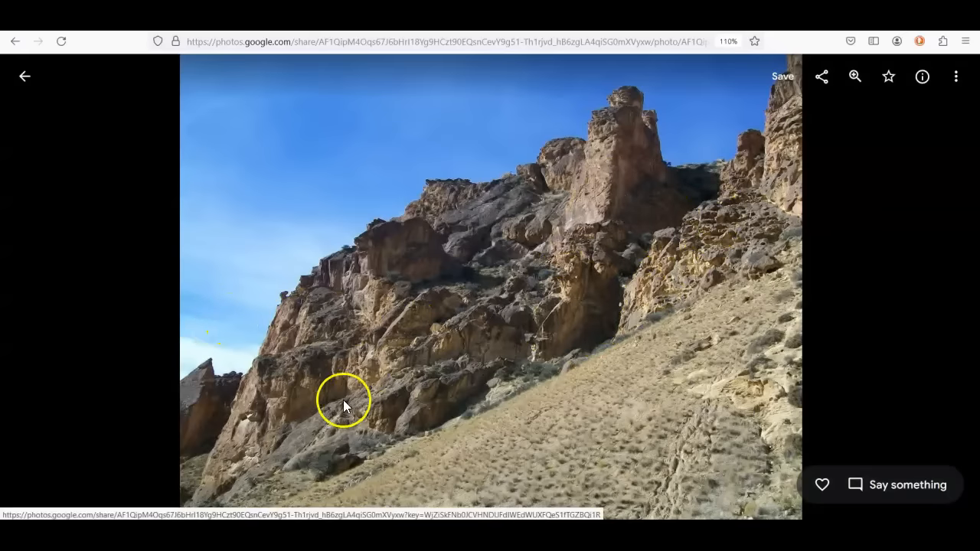
{"action": "mouse_move", "coordinate": [664, 244]}
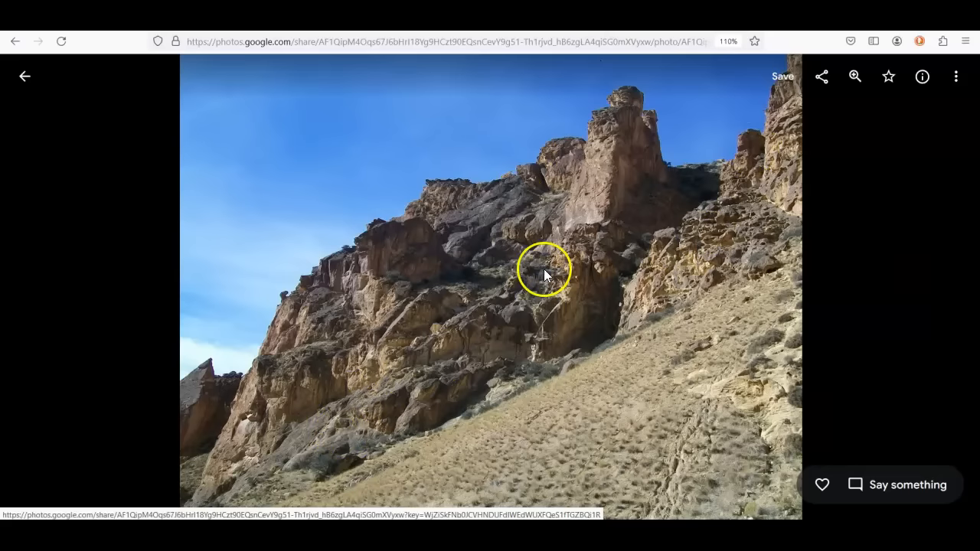
{"action": "mouse_move", "coordinate": [633, 127]}
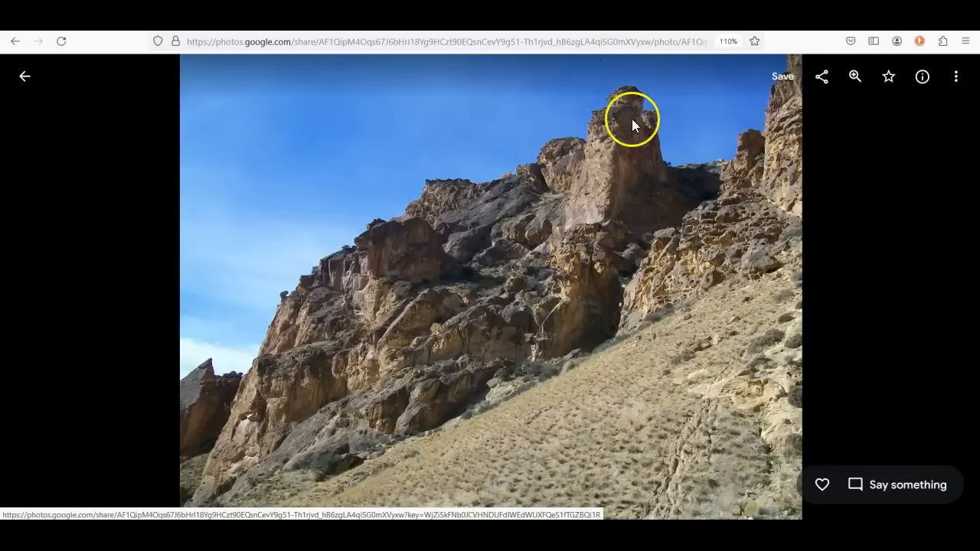
{"action": "mouse_move", "coordinate": [652, 89]}
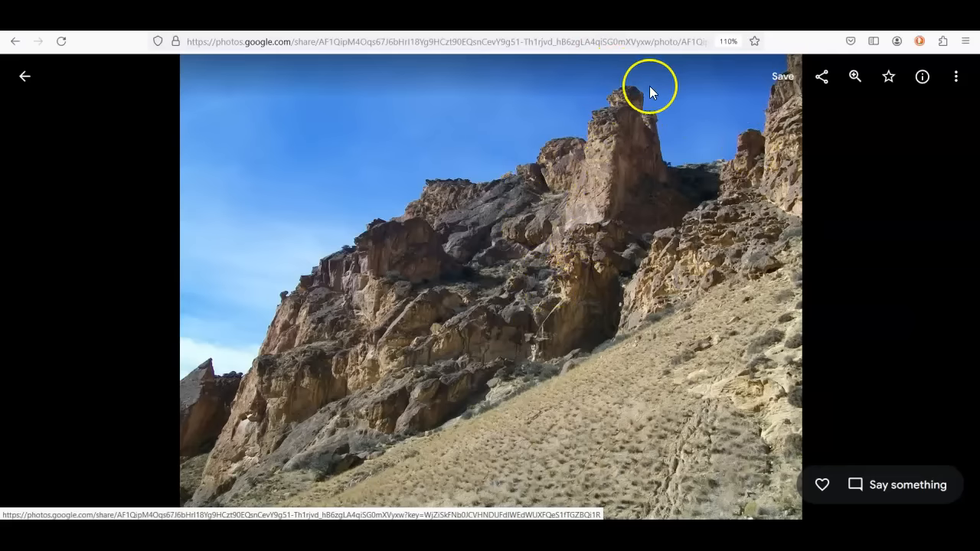
{"action": "mouse_move", "coordinate": [647, 99]}
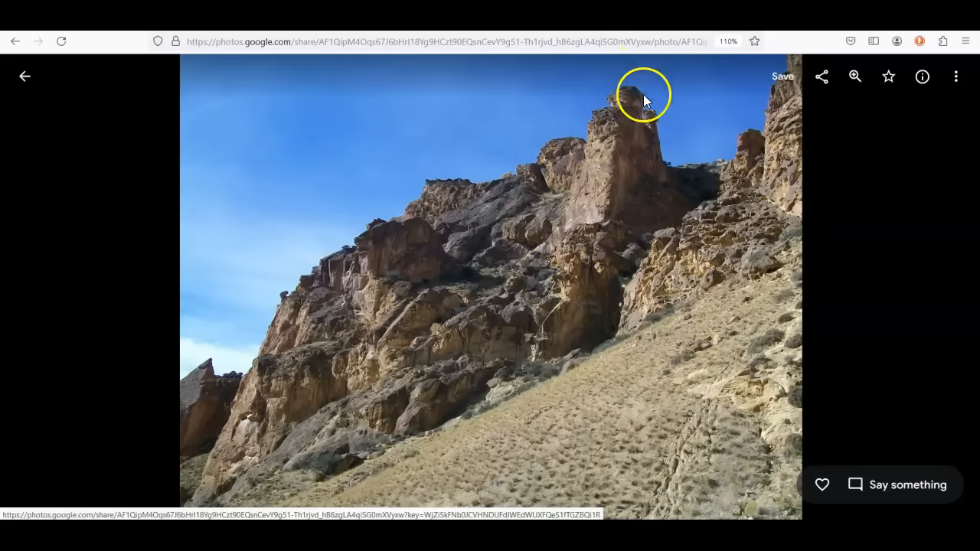
{"action": "mouse_move", "coordinate": [683, 133]}
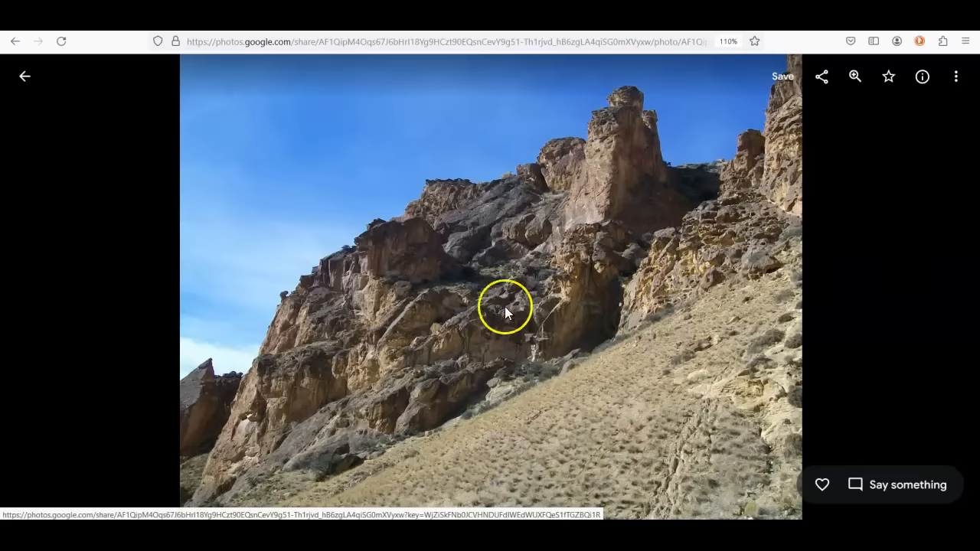
{"action": "mouse_move", "coordinate": [386, 256]}
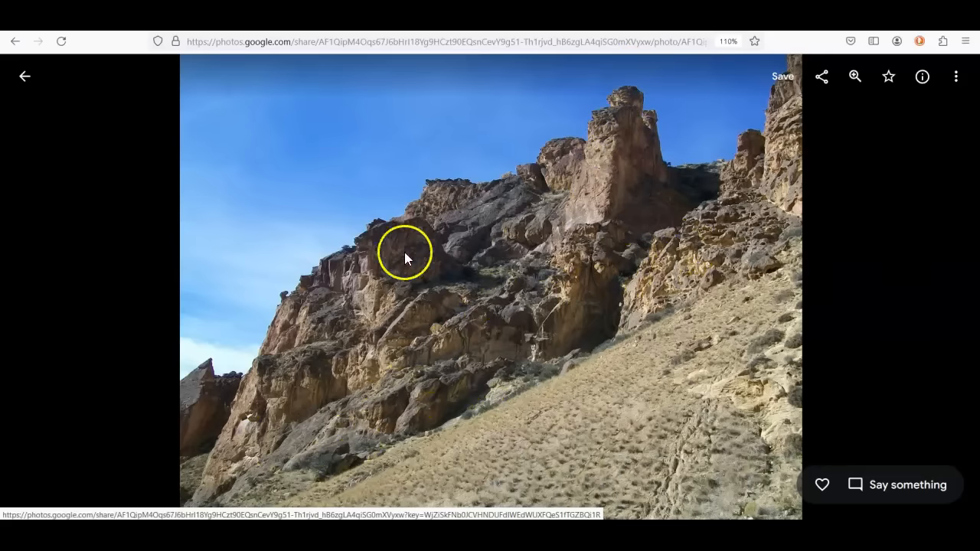
{"action": "mouse_move", "coordinate": [563, 212]}
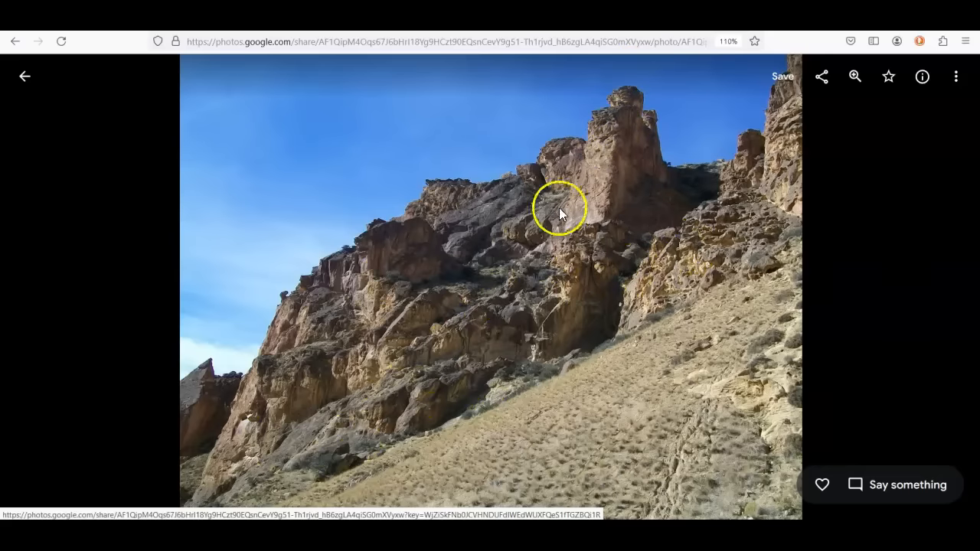
{"action": "mouse_move", "coordinate": [321, 321]}
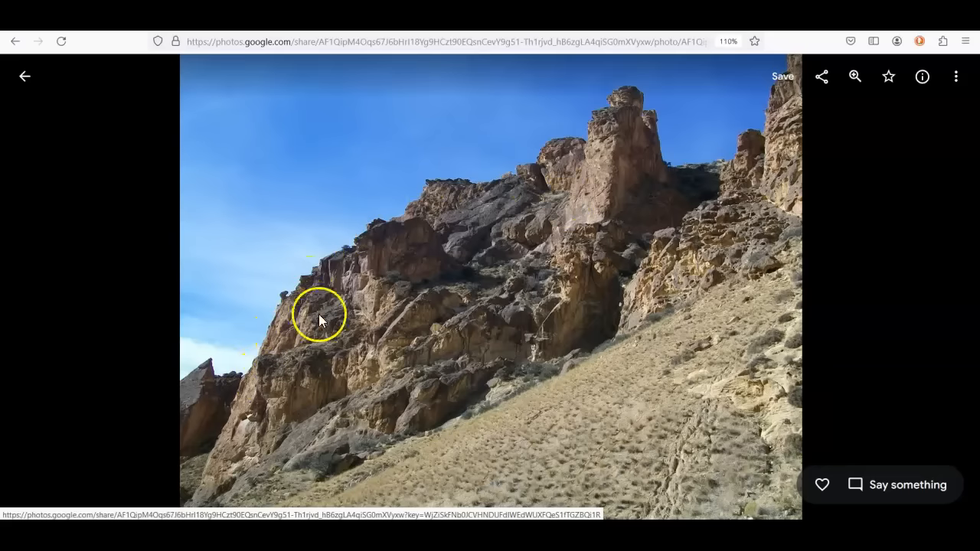
- View the pitted rock tower and jagged ridge photos, returning to the grid each time
{"action": "left_click", "coordinate": [24, 76]}
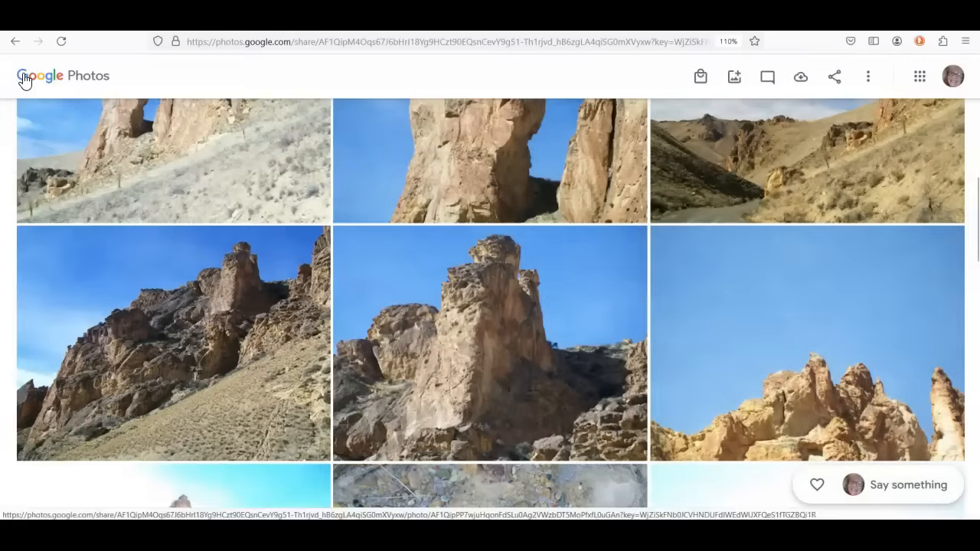
{"action": "left_click", "coordinate": [490, 343]}
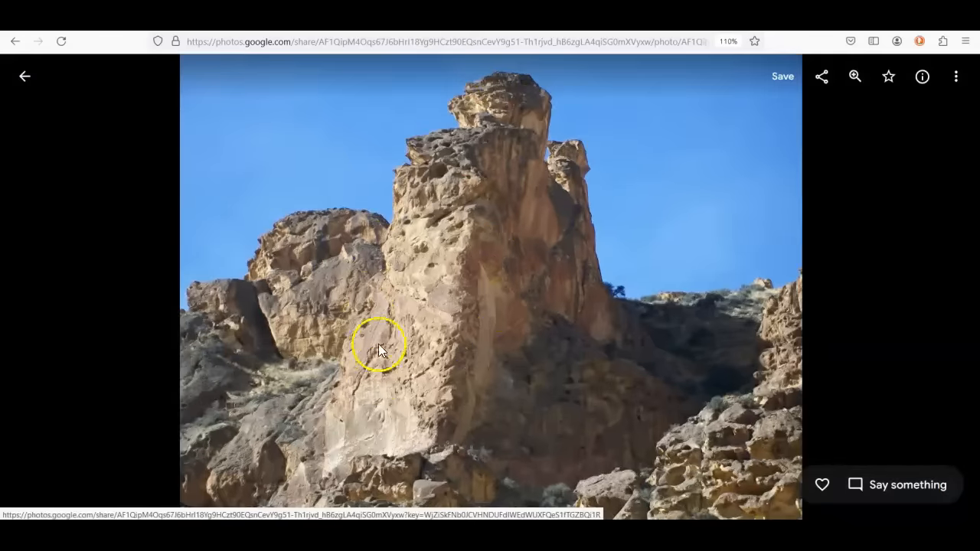
{"action": "mouse_move", "coordinate": [324, 201]}
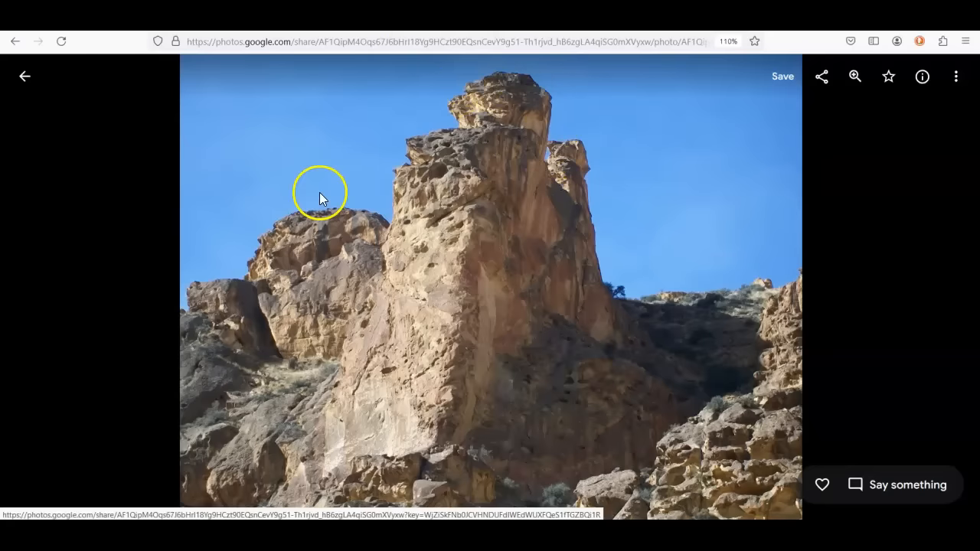
{"action": "mouse_move", "coordinate": [26, 76]}
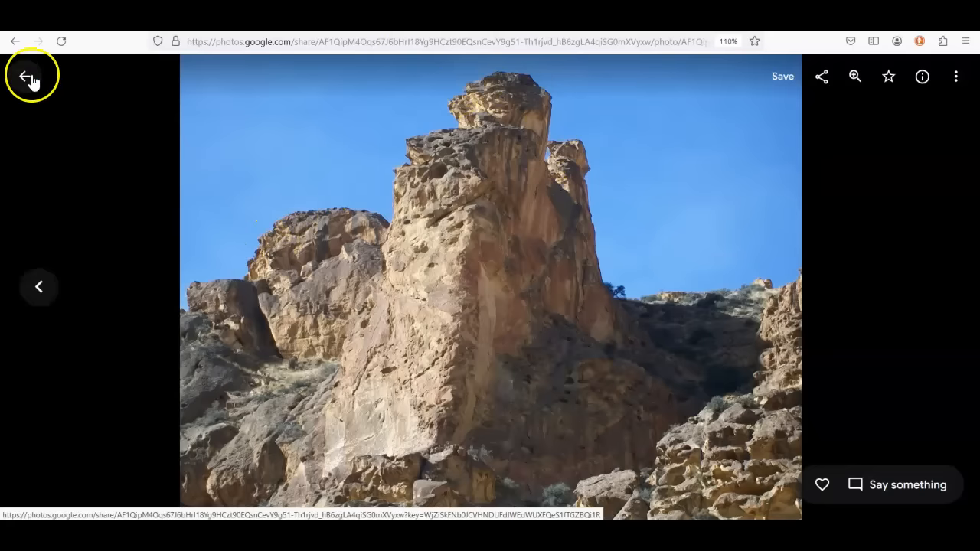
{"action": "left_click", "coordinate": [29, 75]}
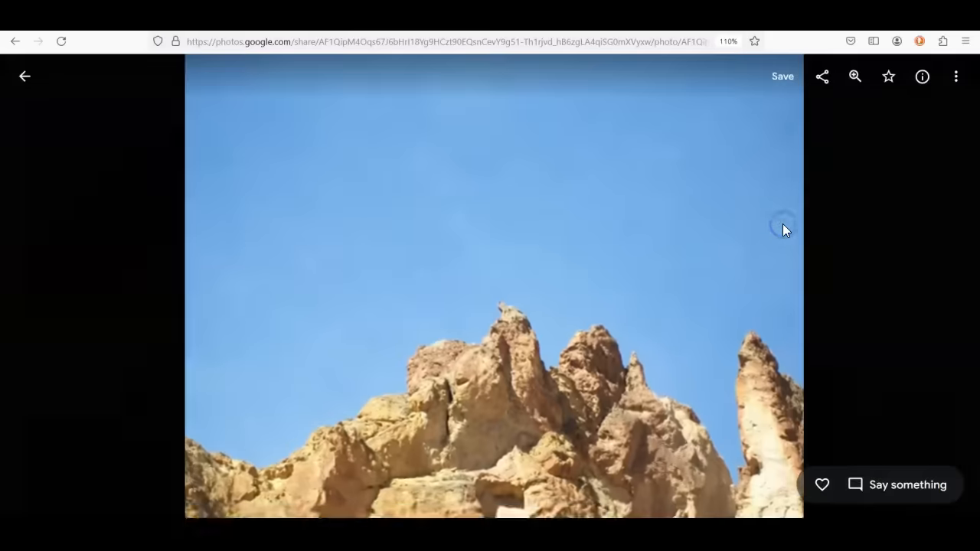
{"action": "mouse_move", "coordinate": [762, 383]}
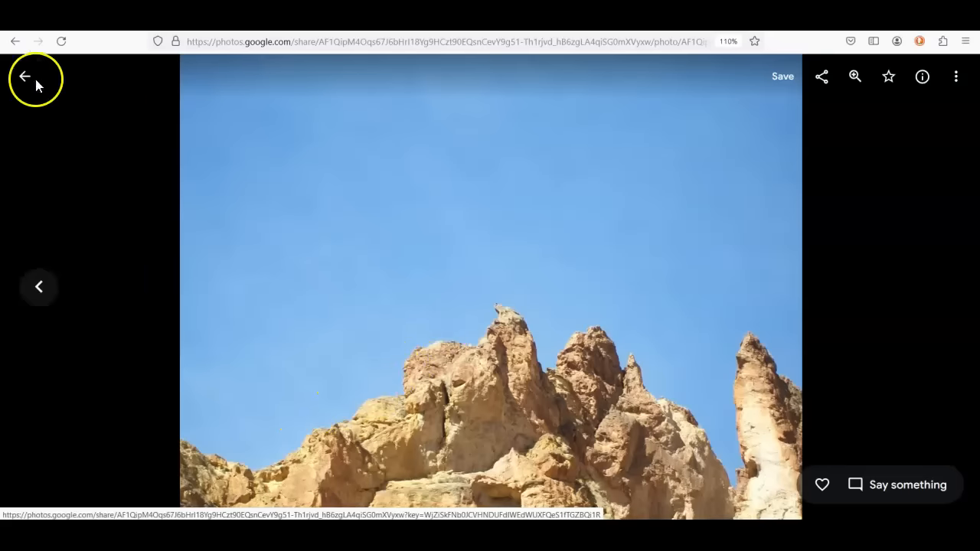
{"action": "left_click", "coordinate": [25, 75]}
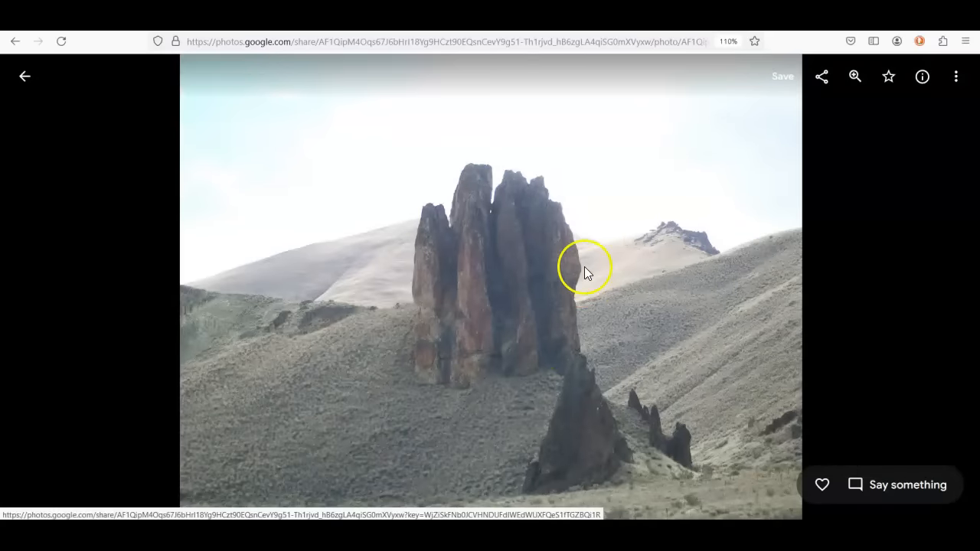
{"action": "mouse_move", "coordinate": [476, 198]}
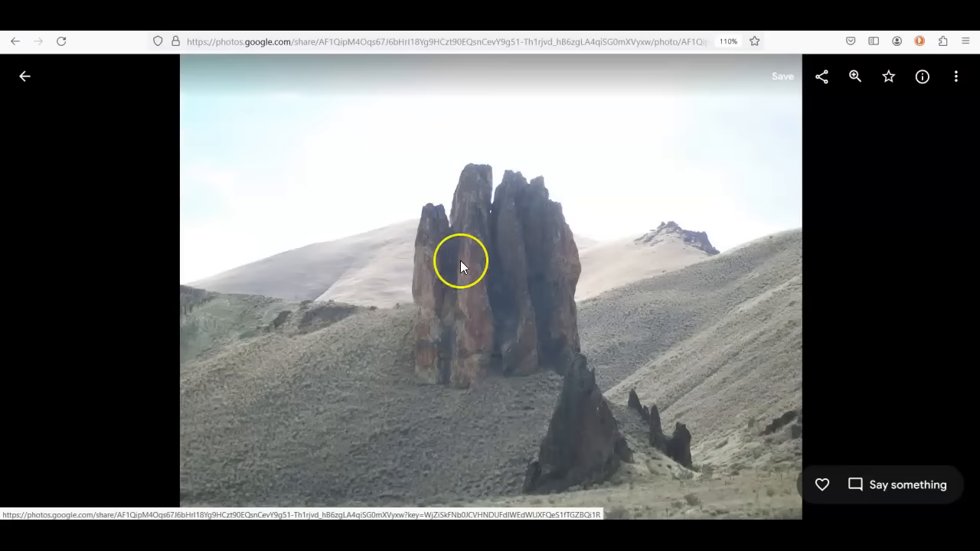
{"action": "mouse_move", "coordinate": [516, 212]}
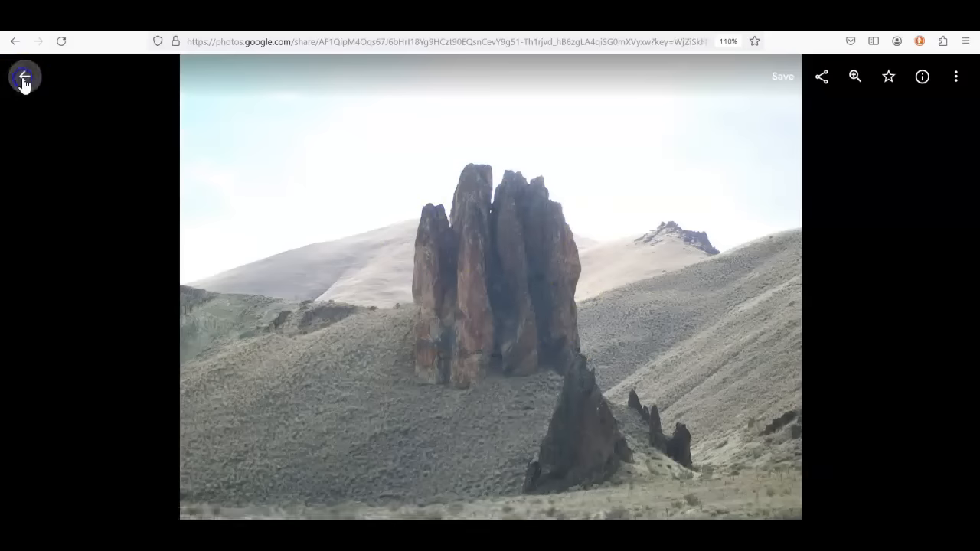
- Browse the album grid, open the hillside rock spires photo, then the narrow canyon photo
{"action": "left_click", "coordinate": [23, 76]}
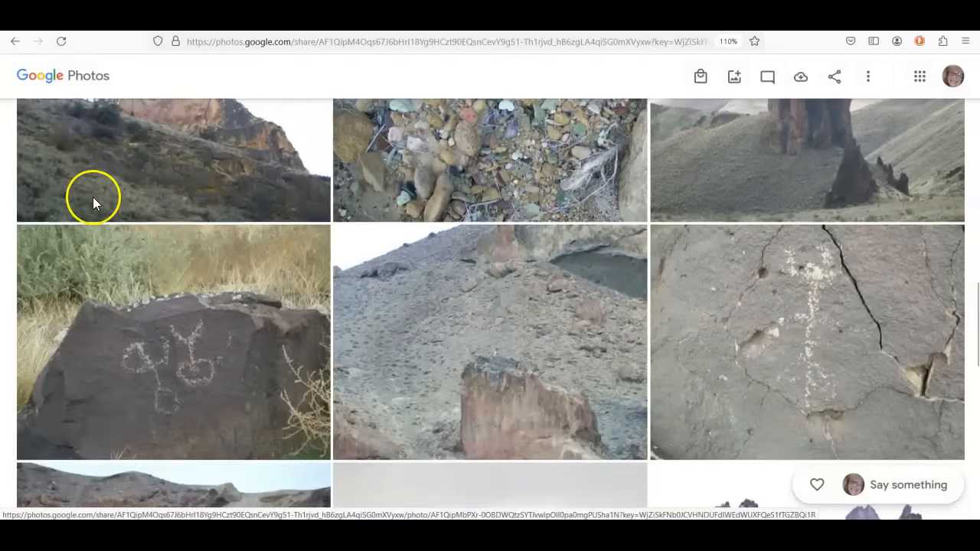
{"action": "scroll", "scroll_direction": "down", "scroll_amount": 3}
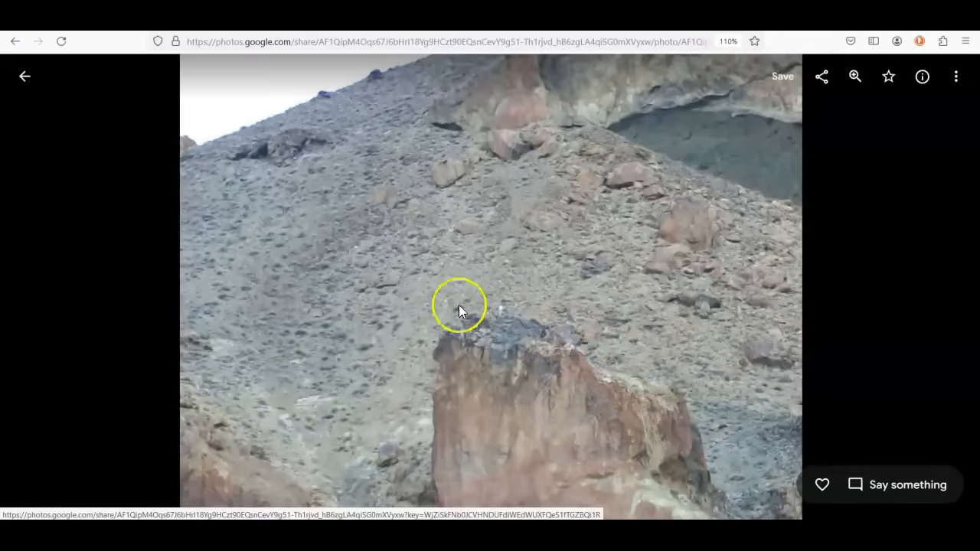
{"action": "mouse_move", "coordinate": [656, 362]}
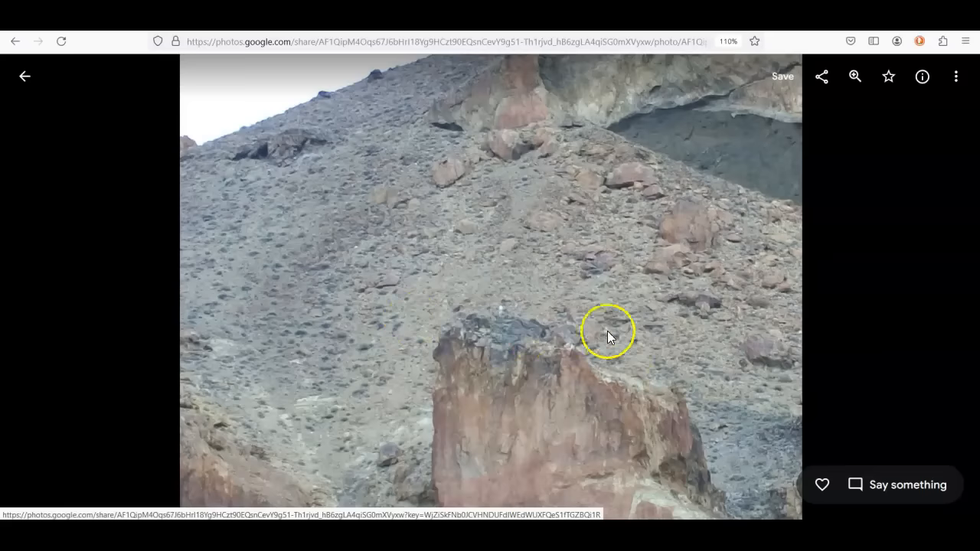
{"action": "mouse_move", "coordinate": [298, 207]}
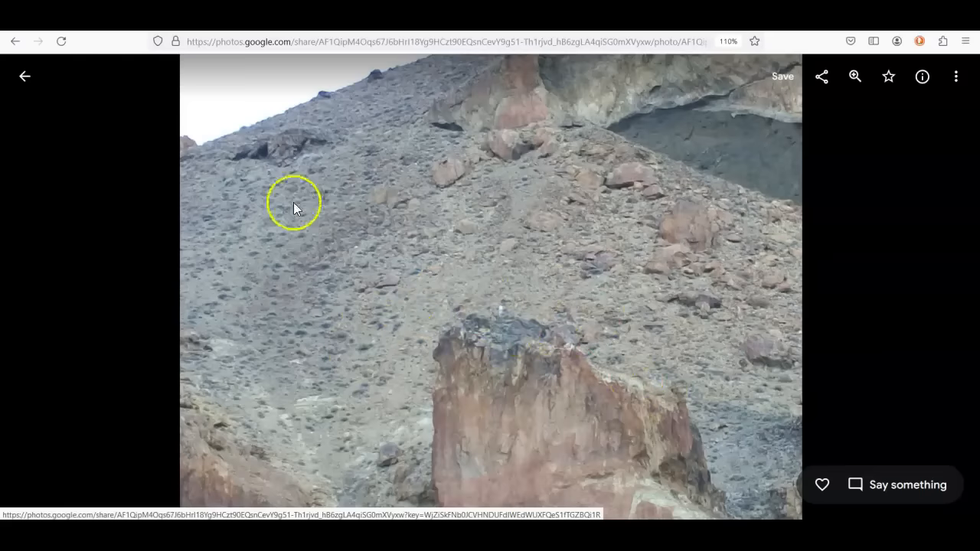
{"action": "left_click", "coordinate": [27, 76]}
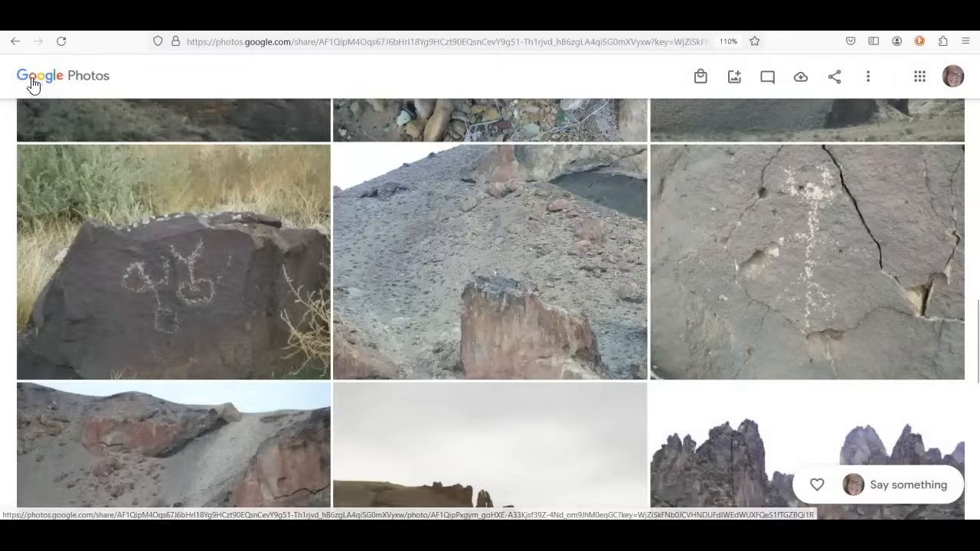
{"action": "scroll", "scroll_direction": "down", "scroll_amount": 3}
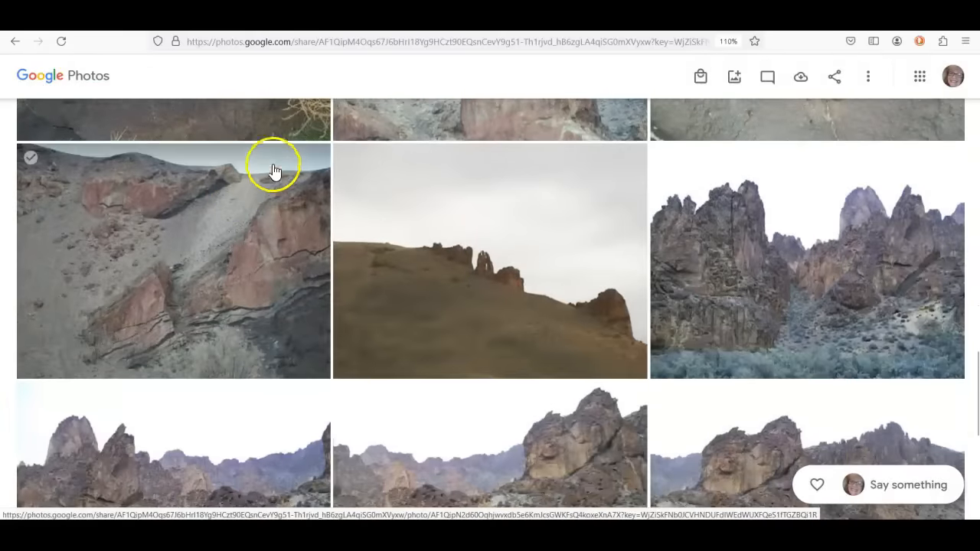
{"action": "mouse_move", "coordinate": [335, 327]}
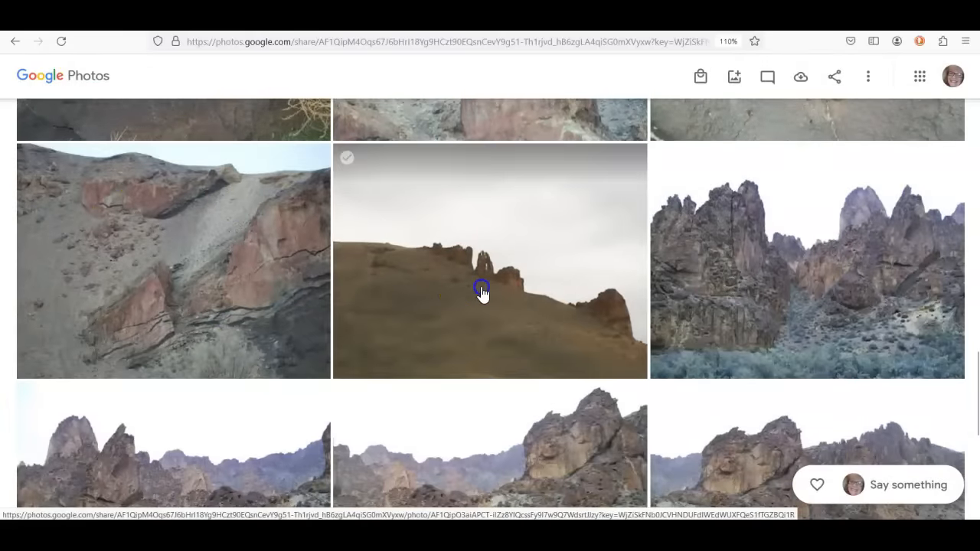
{"action": "left_click", "coordinate": [481, 293]}
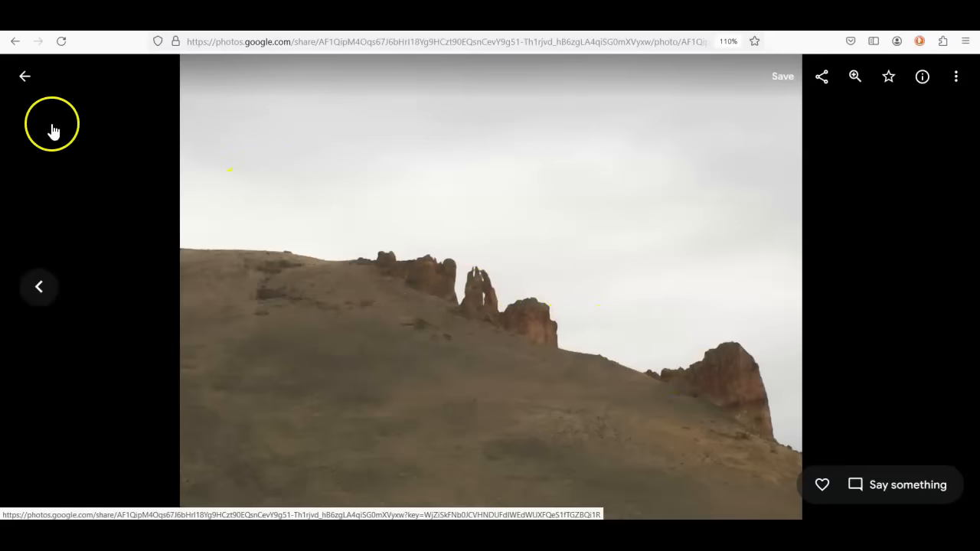
{"action": "left_click", "coordinate": [24, 76]}
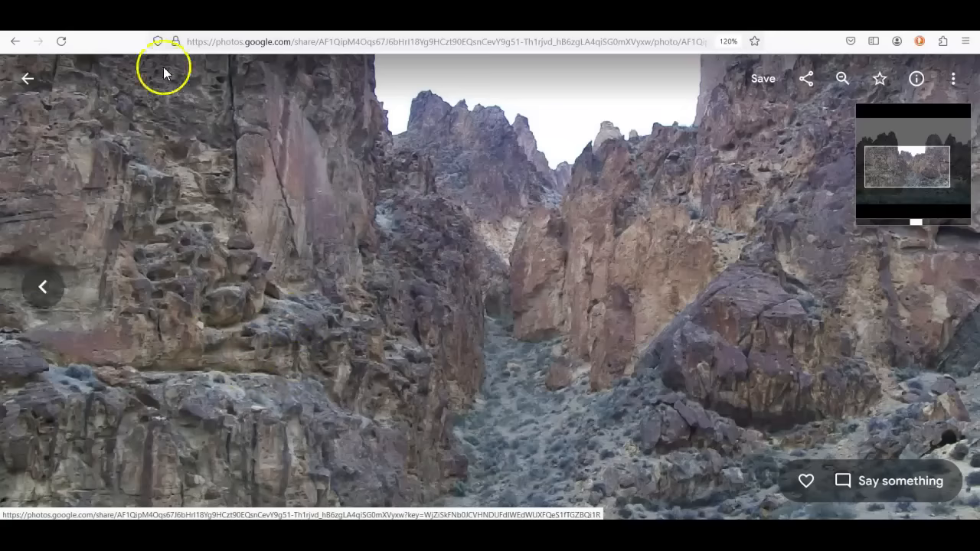
{"action": "mouse_move", "coordinate": [243, 331]}
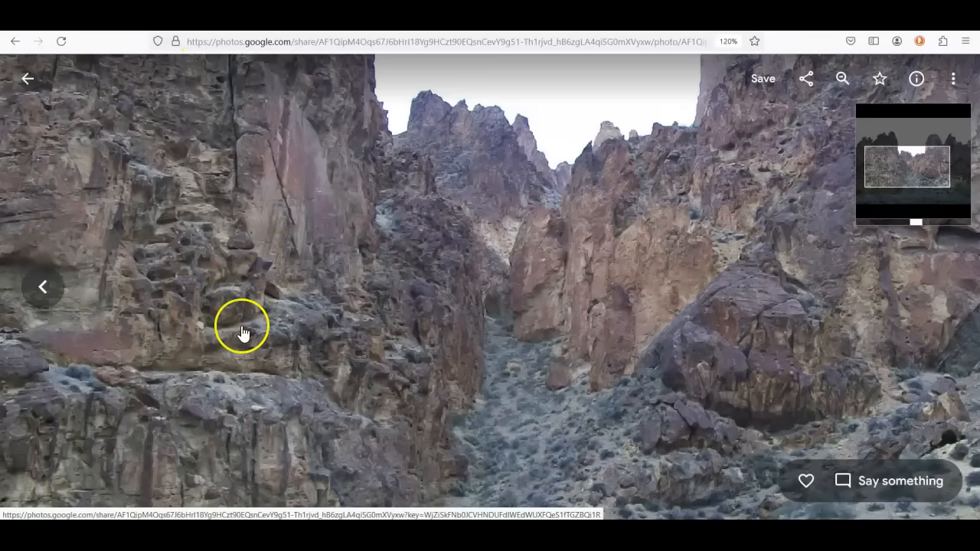
{"action": "mouse_move", "coordinate": [225, 306]}
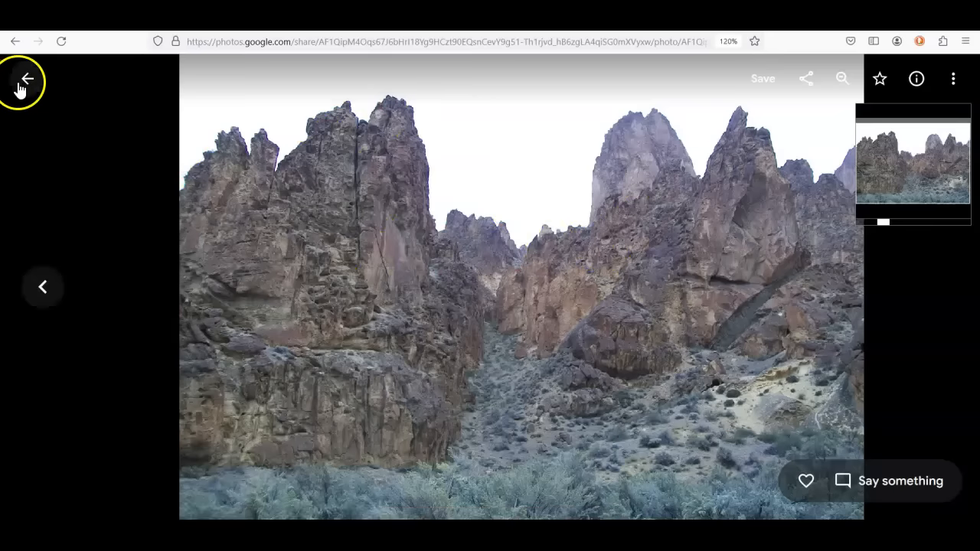
- Return to the album grid and scroll down toward the jagged rock cliffs photo
{"action": "left_click", "coordinate": [27, 79]}
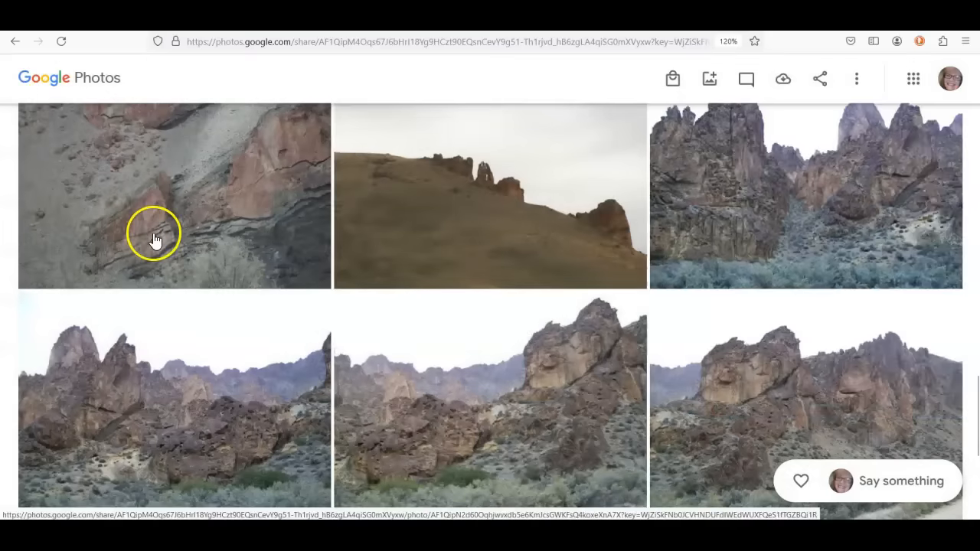
{"action": "scroll", "scroll_direction": "down", "scroll_amount": 3}
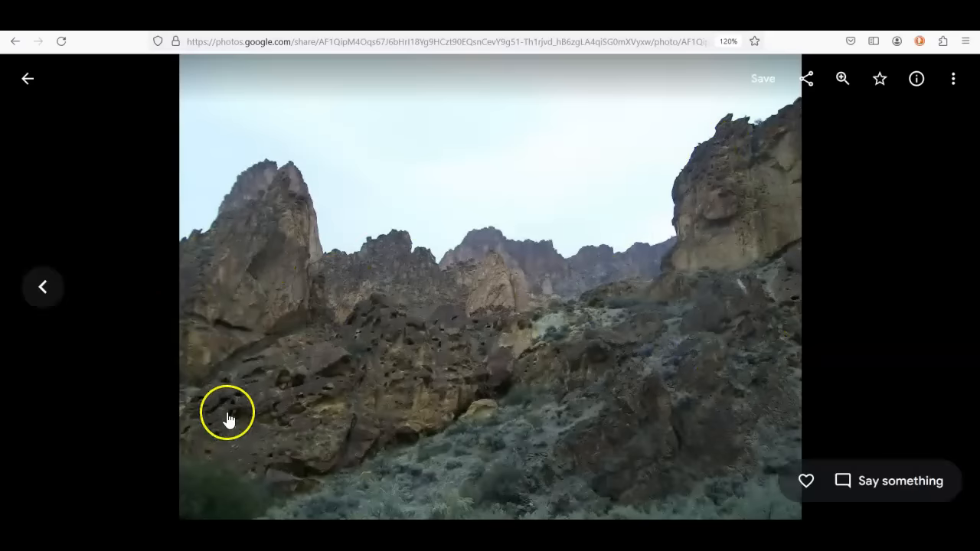
{"action": "mouse_move", "coordinate": [445, 224]}
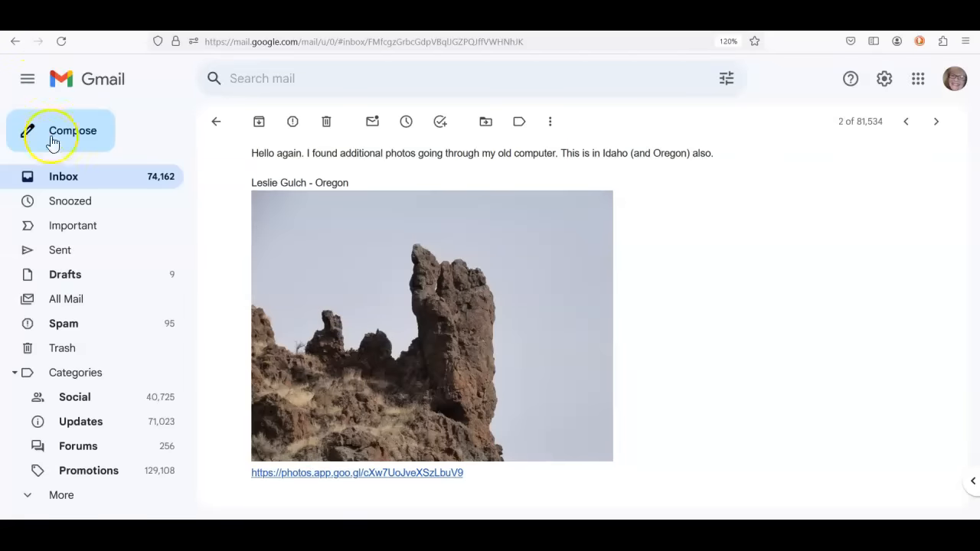
{"action": "mouse_move", "coordinate": [830, 324]}
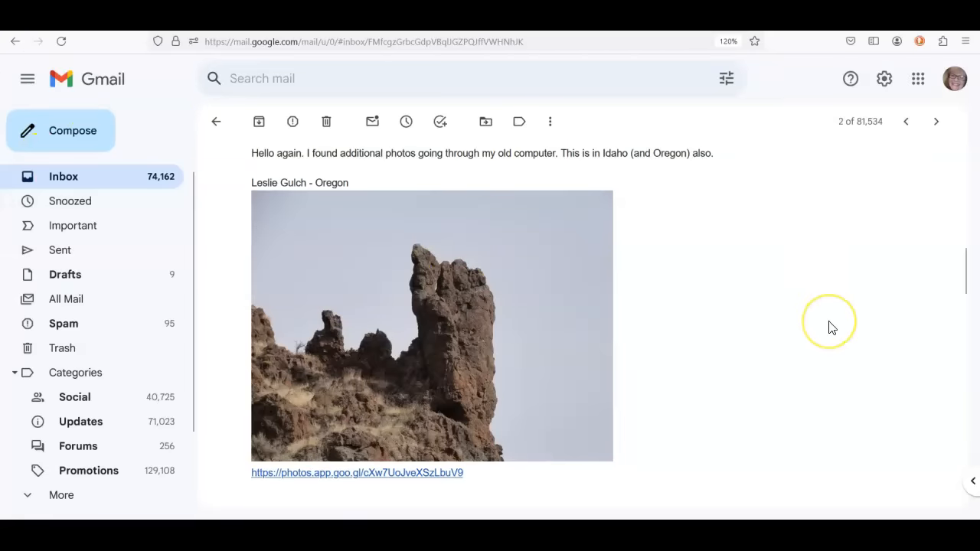
{"action": "mouse_move", "coordinate": [779, 381]}
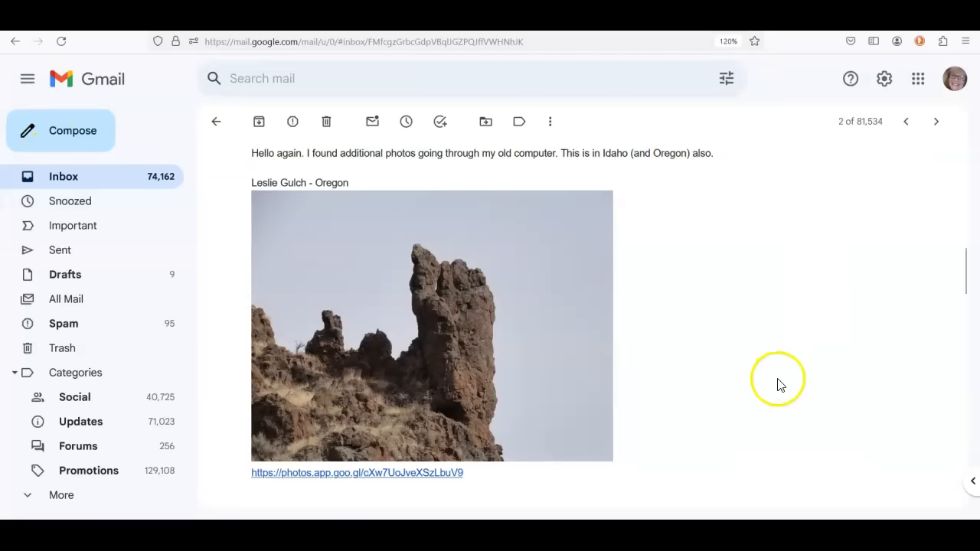
{"action": "mouse_move", "coordinate": [761, 336]}
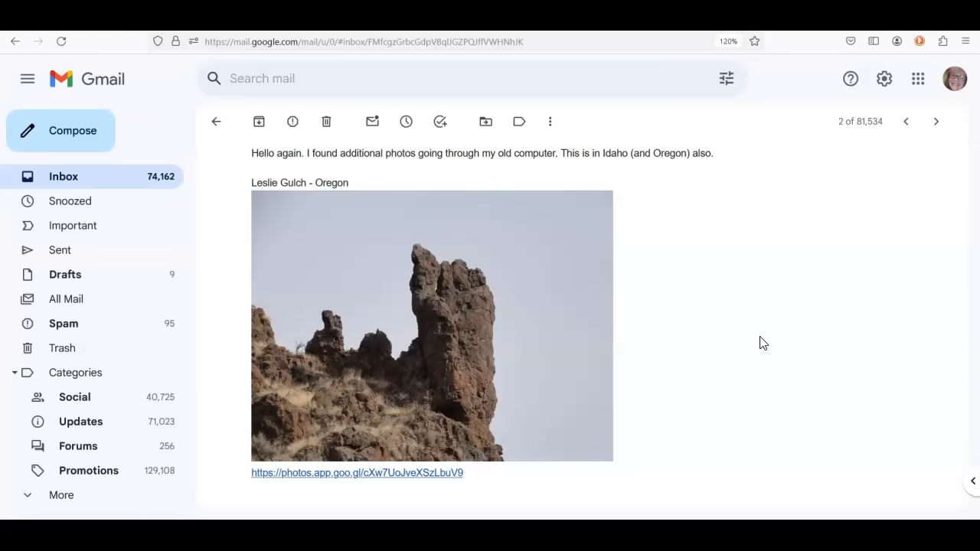
{"action": "mouse_move", "coordinate": [412, 360]}
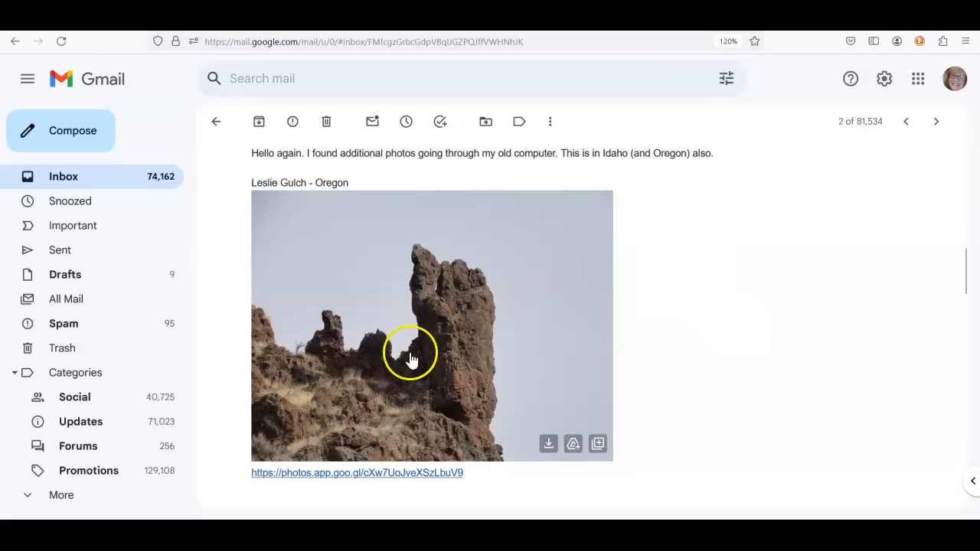
{"action": "mouse_move", "coordinate": [446, 421]}
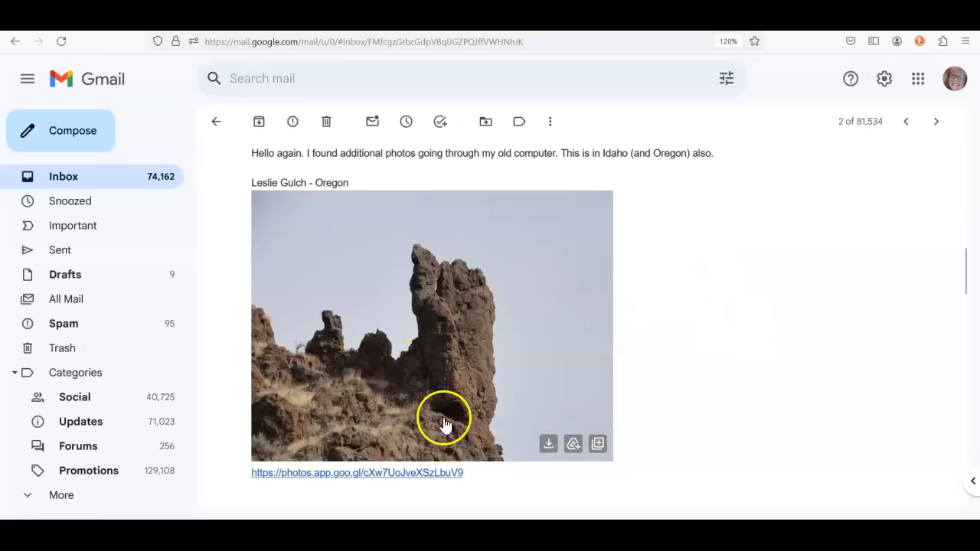
{"action": "mouse_move", "coordinate": [457, 419]}
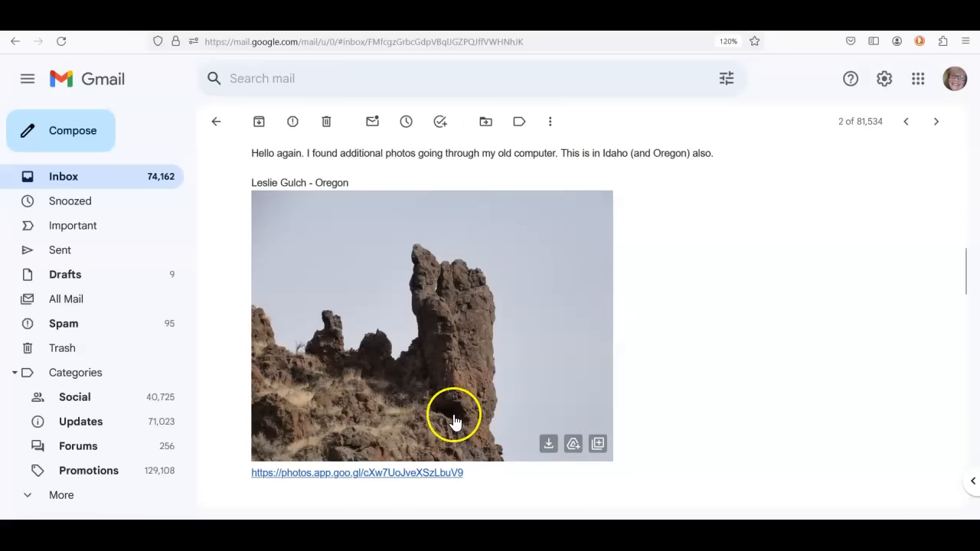
{"action": "mouse_move", "coordinate": [434, 286]}
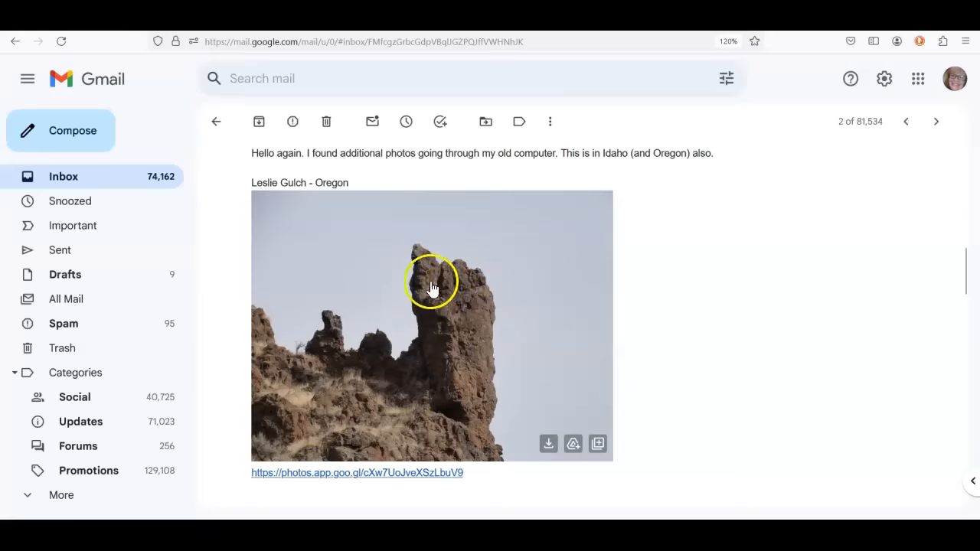
{"action": "mouse_move", "coordinate": [502, 291]}
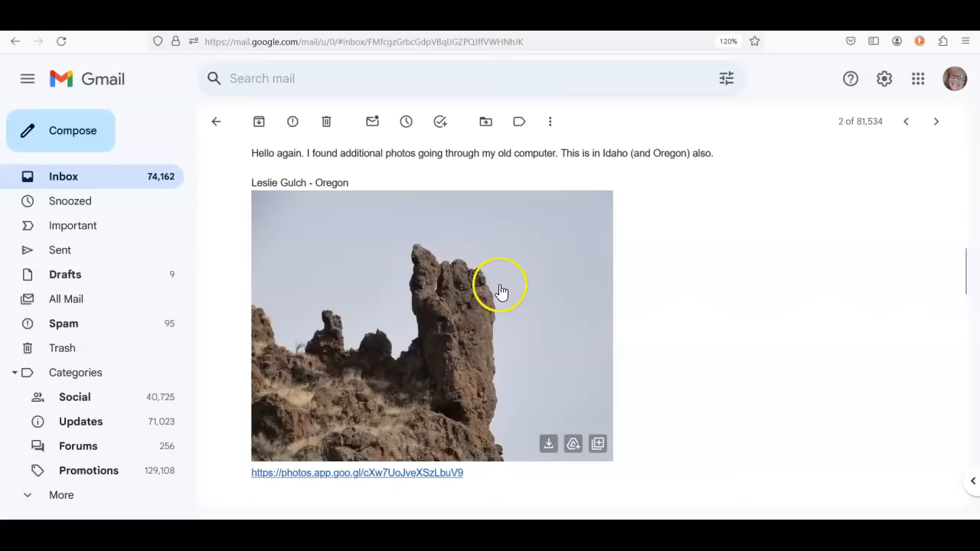
{"action": "mouse_move", "coordinate": [505, 400]}
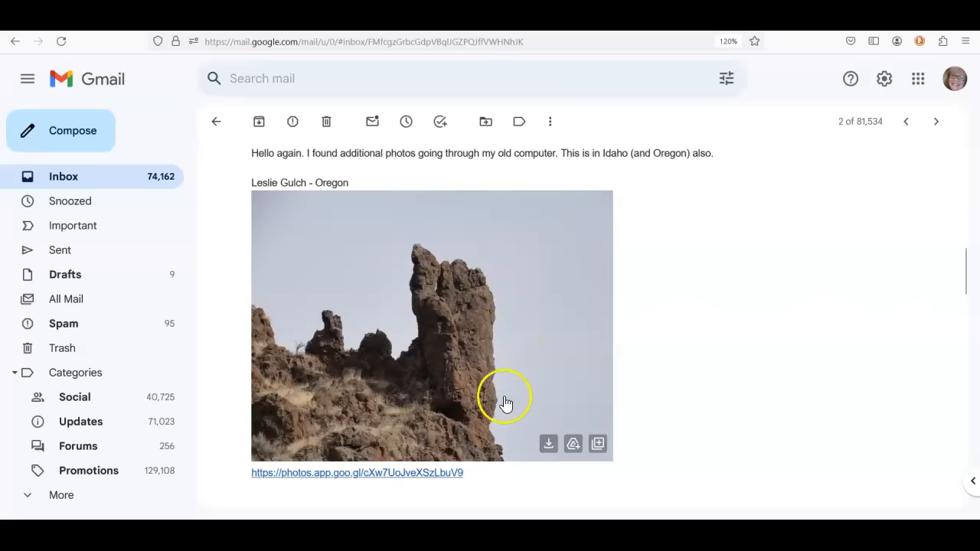
{"action": "mouse_move", "coordinate": [452, 375]}
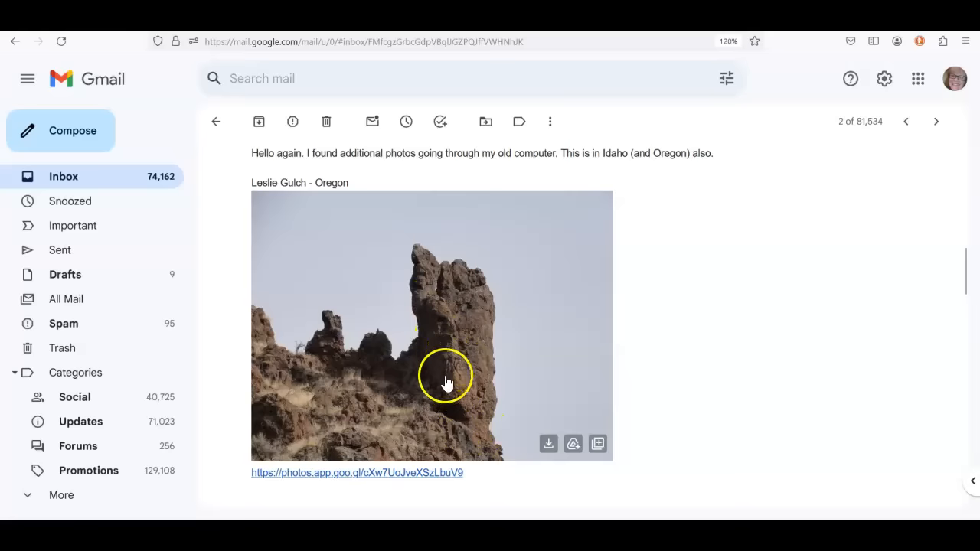
{"action": "mouse_move", "coordinate": [527, 356]}
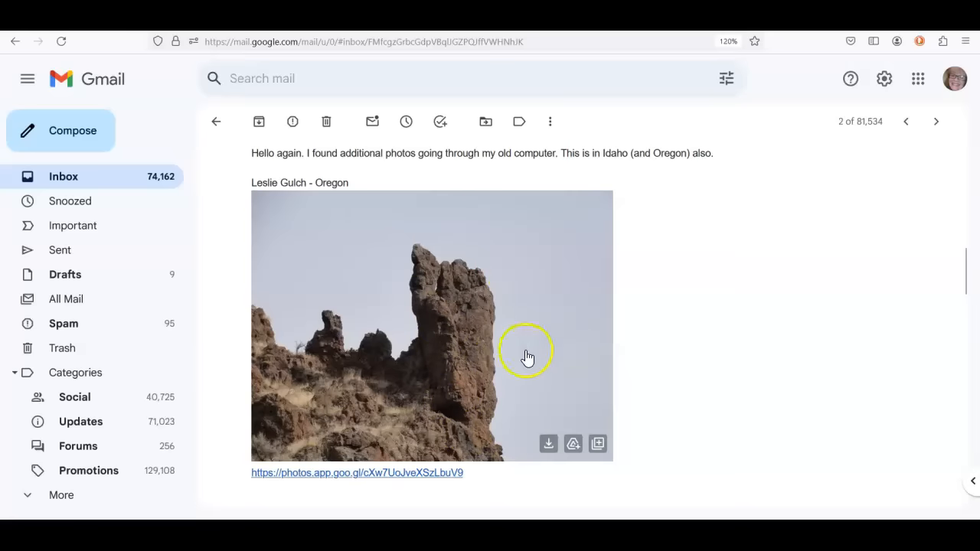
{"action": "mouse_move", "coordinate": [371, 296]}
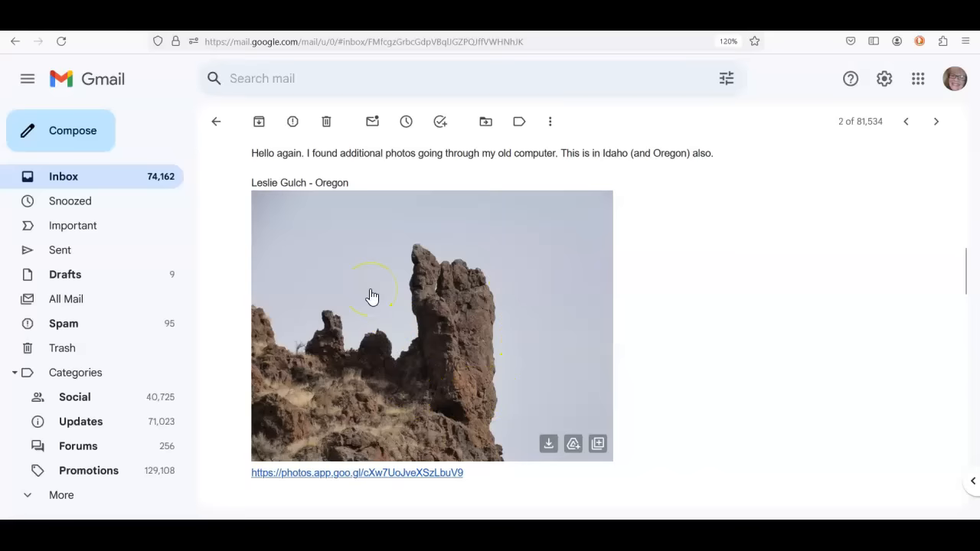
- Scroll the email to the Stack Rock and Bolivian statue comparison with Tiahuanaco link
{"action": "scroll", "scroll_direction": "down", "scroll_amount": 3}
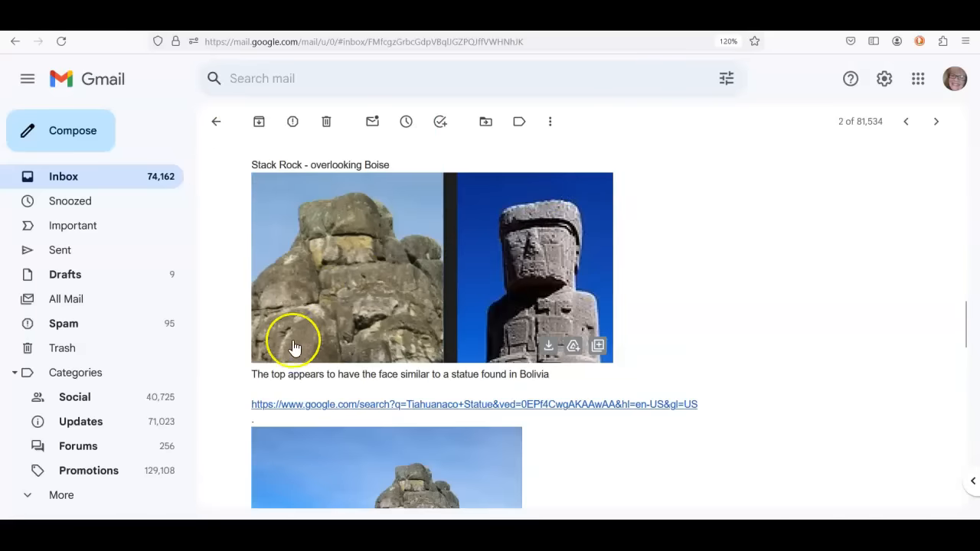
{"action": "mouse_move", "coordinate": [284, 352]}
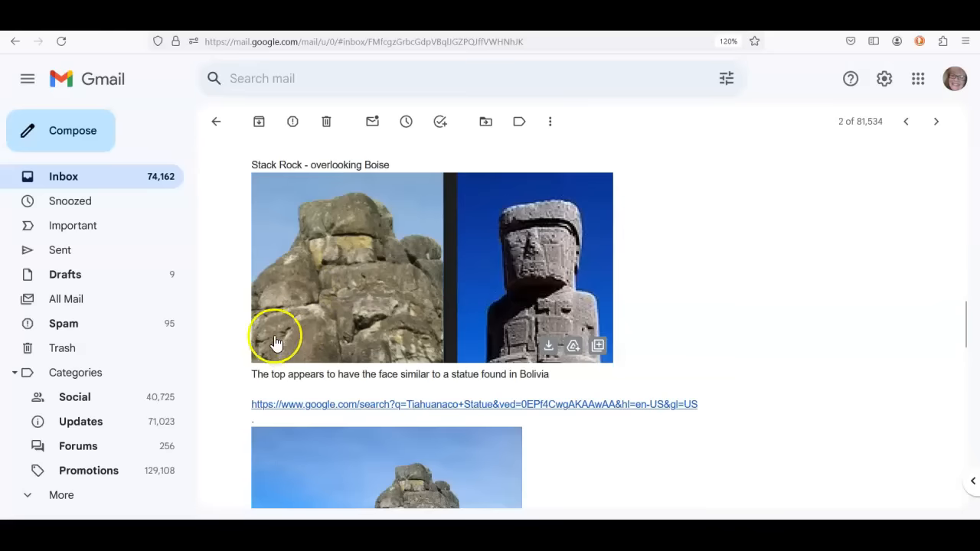
{"action": "mouse_move", "coordinate": [539, 224]}
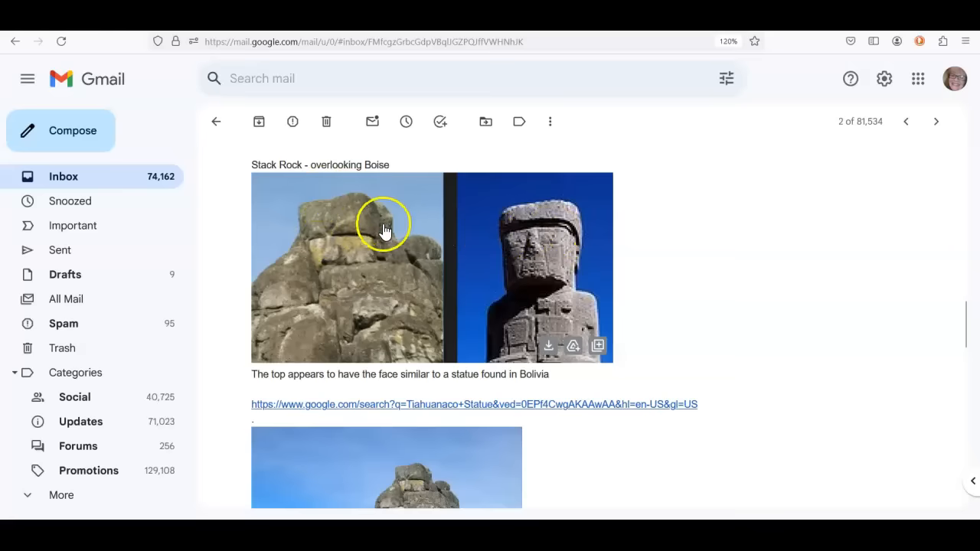
{"action": "mouse_move", "coordinate": [362, 245]}
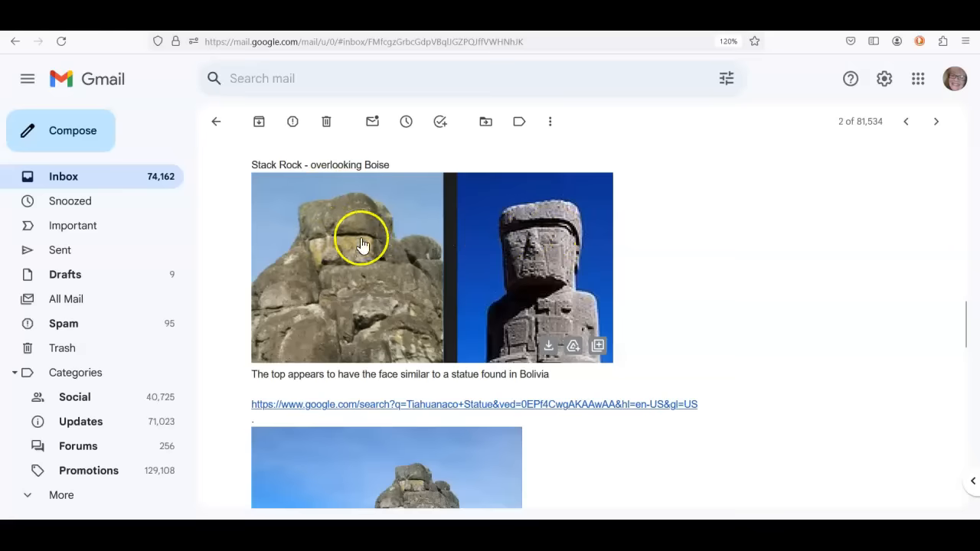
{"action": "mouse_move", "coordinate": [312, 242]}
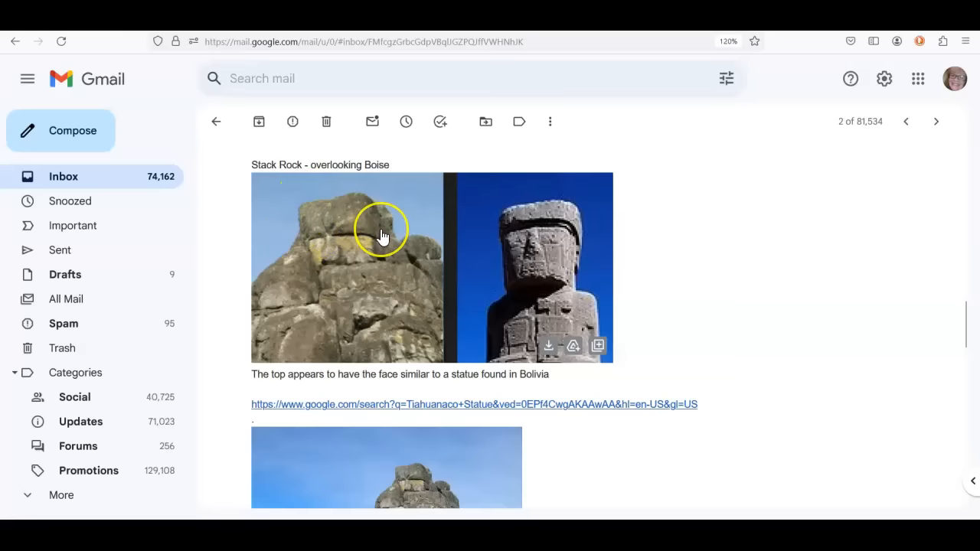
{"action": "mouse_move", "coordinate": [404, 266]}
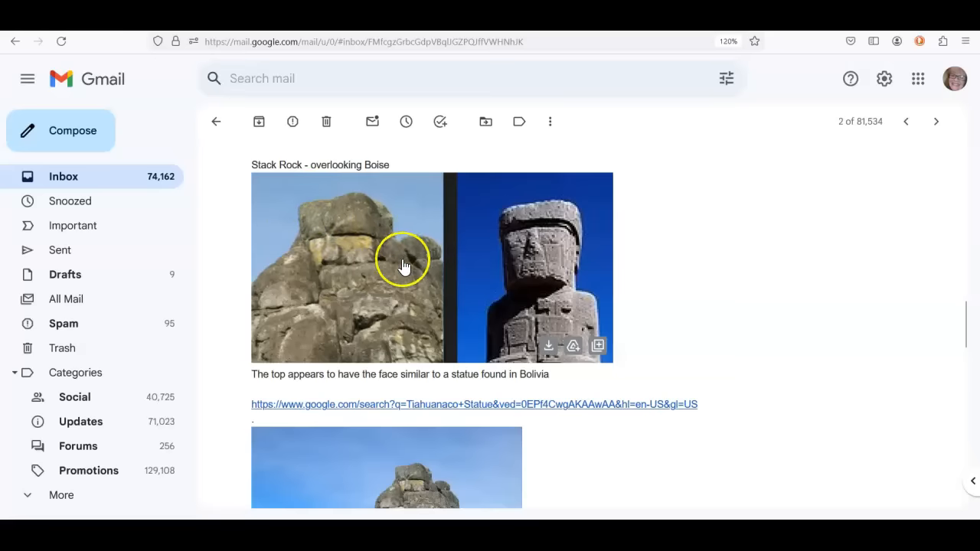
{"action": "mouse_move", "coordinate": [419, 404]}
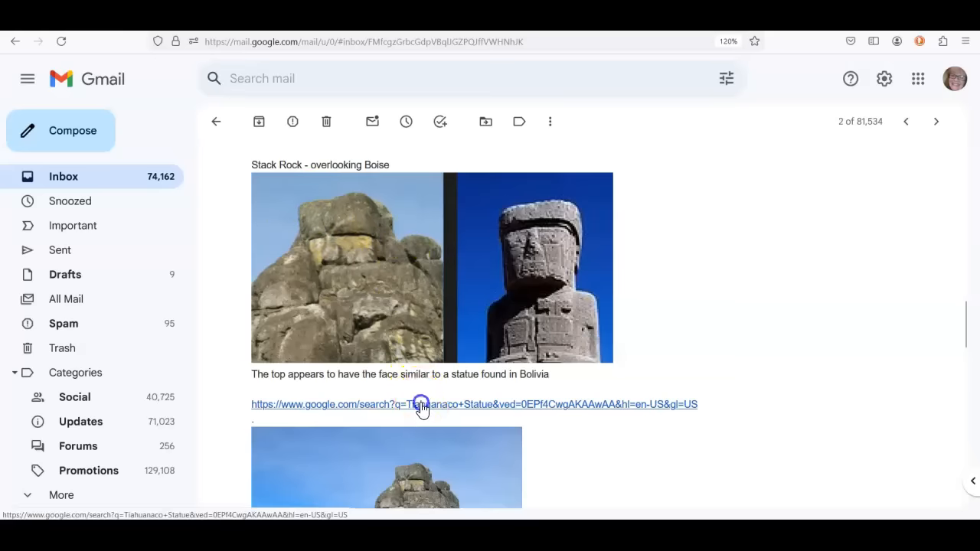
{"action": "left_click", "coordinate": [420, 406]}
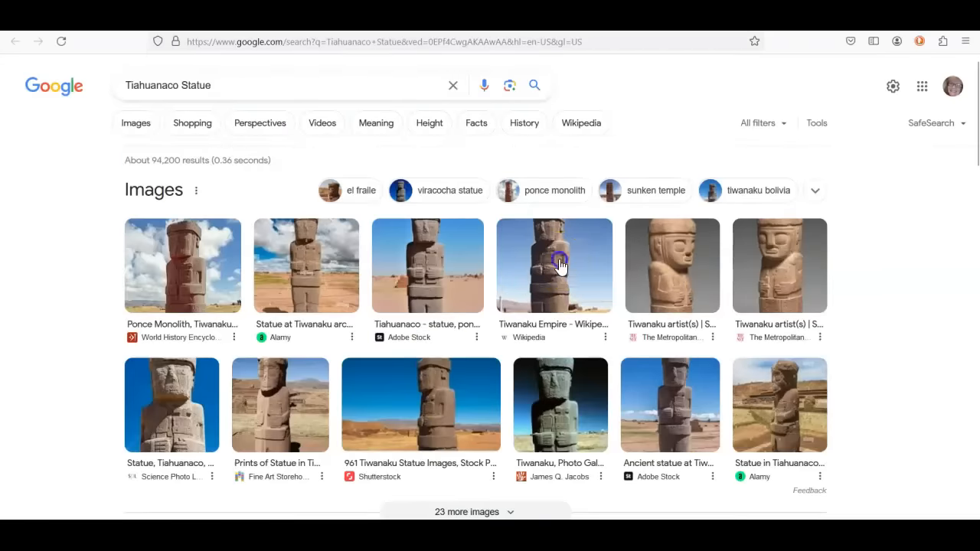
{"action": "left_click", "coordinate": [560, 266]}
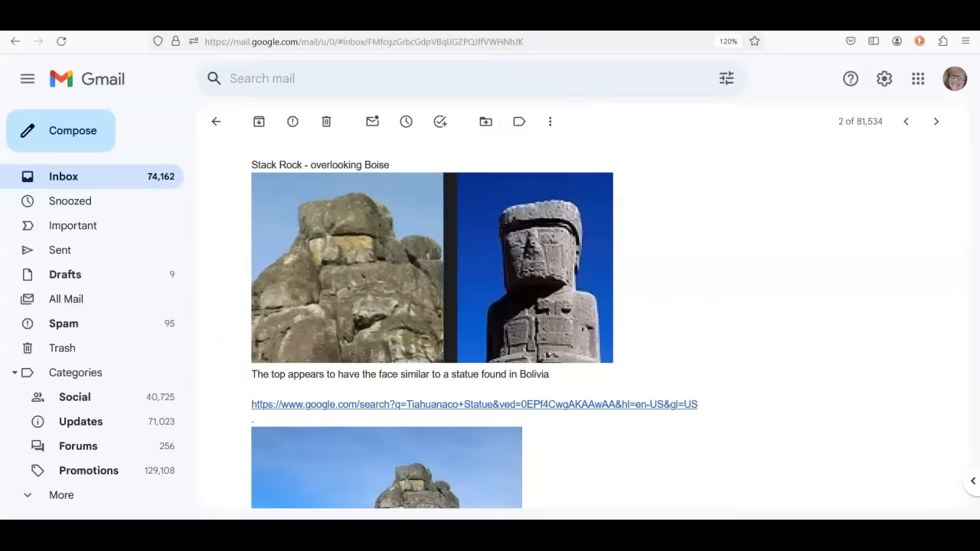
- Scroll down the email past the statue search link to the tall granite spire photo
{"action": "scroll", "scroll_direction": "down", "scroll_amount": 3}
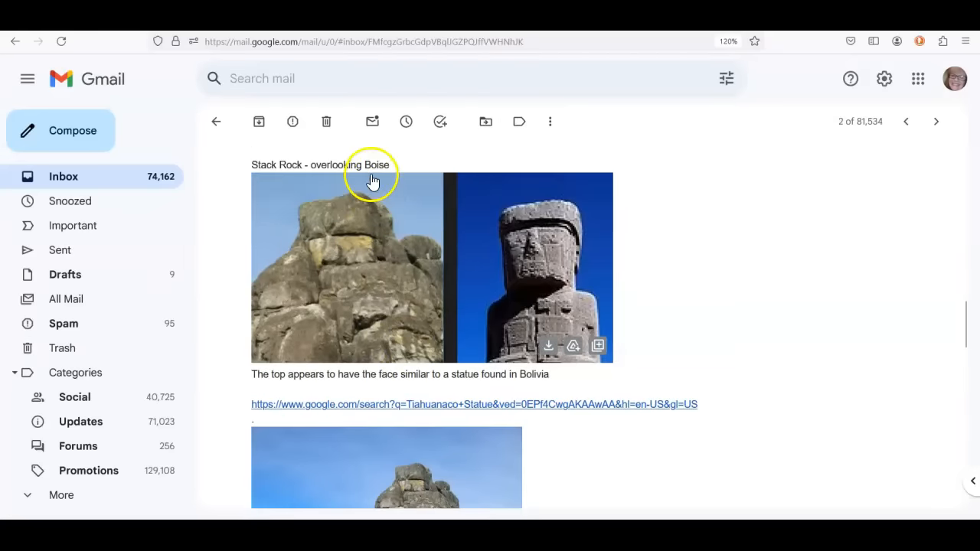
{"action": "scroll", "scroll_direction": "down", "scroll_amount": 3}
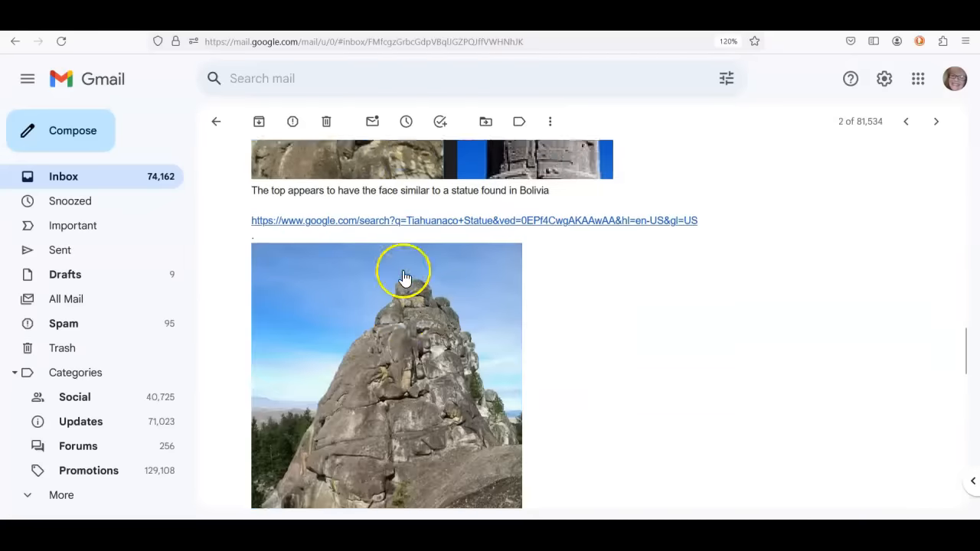
{"action": "scroll", "scroll_direction": "down", "scroll_amount": 3}
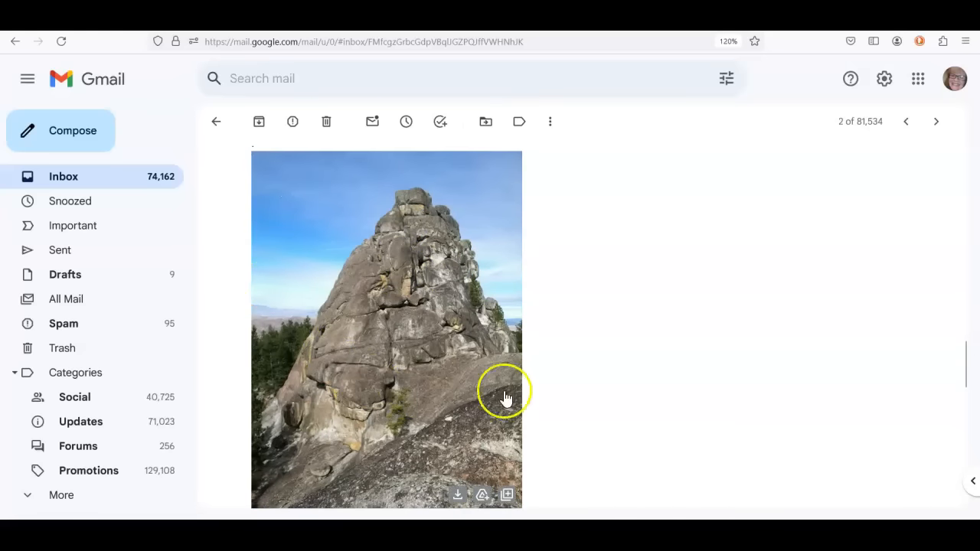
{"action": "mouse_move", "coordinate": [412, 360]}
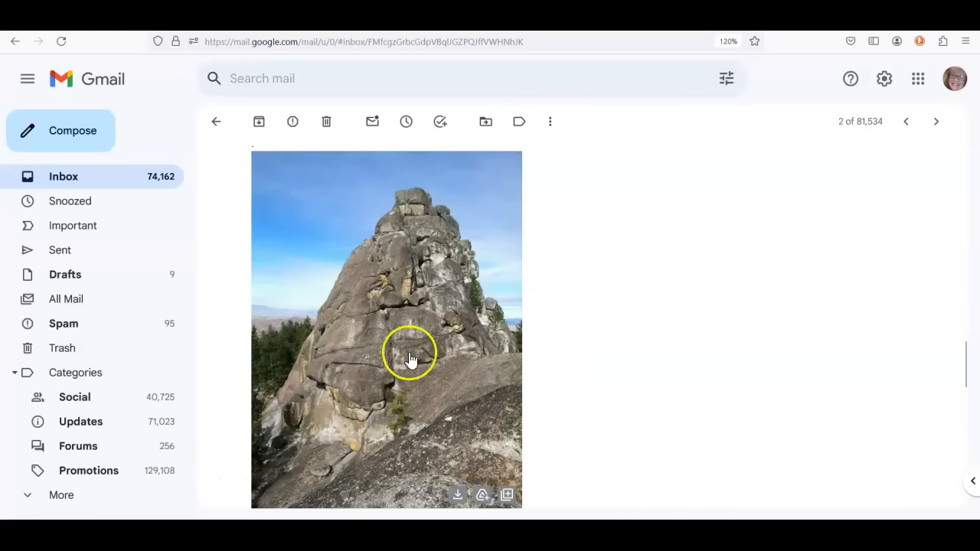
{"action": "mouse_move", "coordinate": [331, 418]}
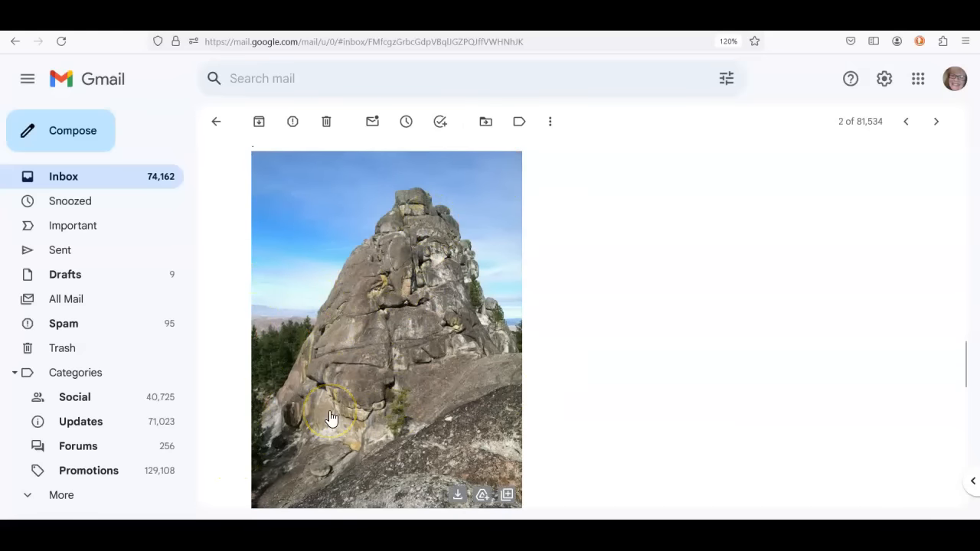
{"action": "mouse_move", "coordinate": [443, 389]}
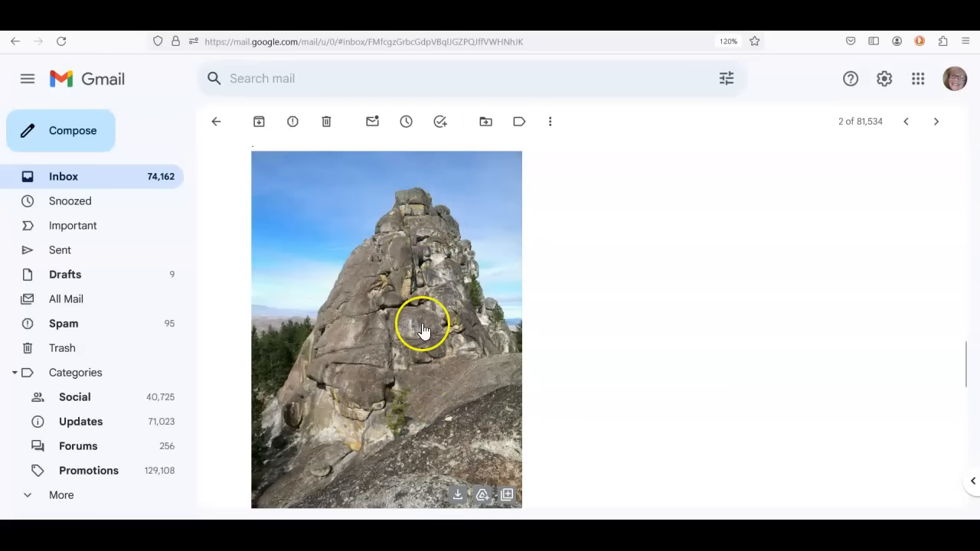
{"action": "left_click", "coordinate": [423, 329]}
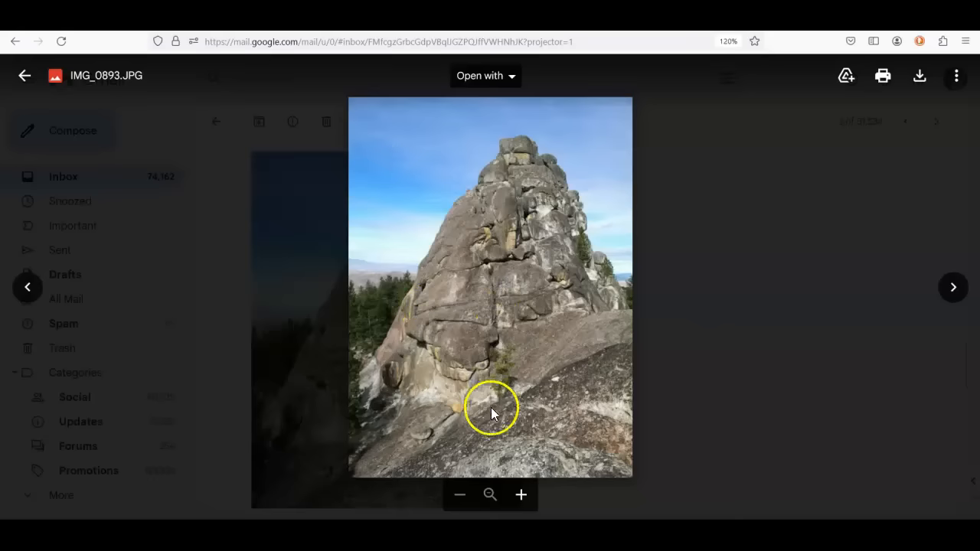
{"action": "mouse_move", "coordinate": [492, 410]}
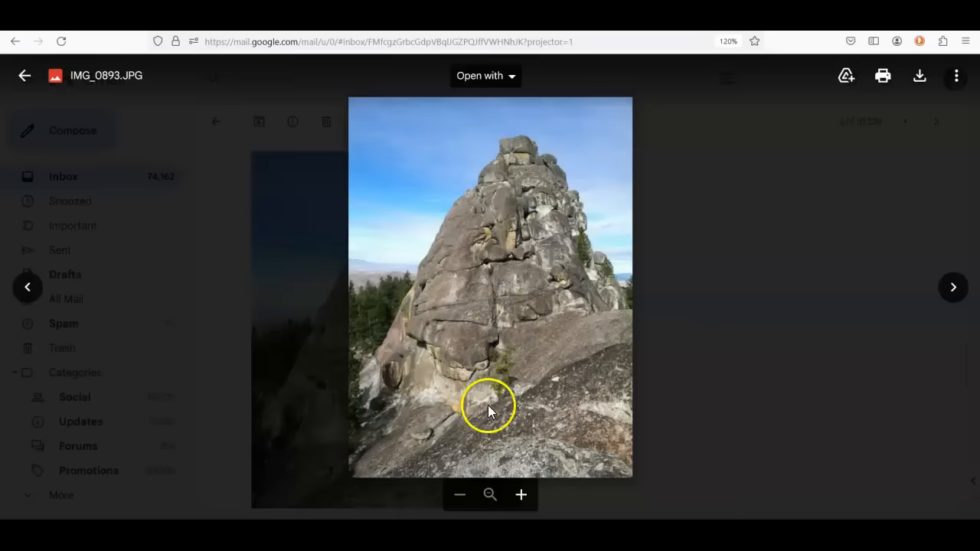
{"action": "mouse_move", "coordinate": [581, 366]}
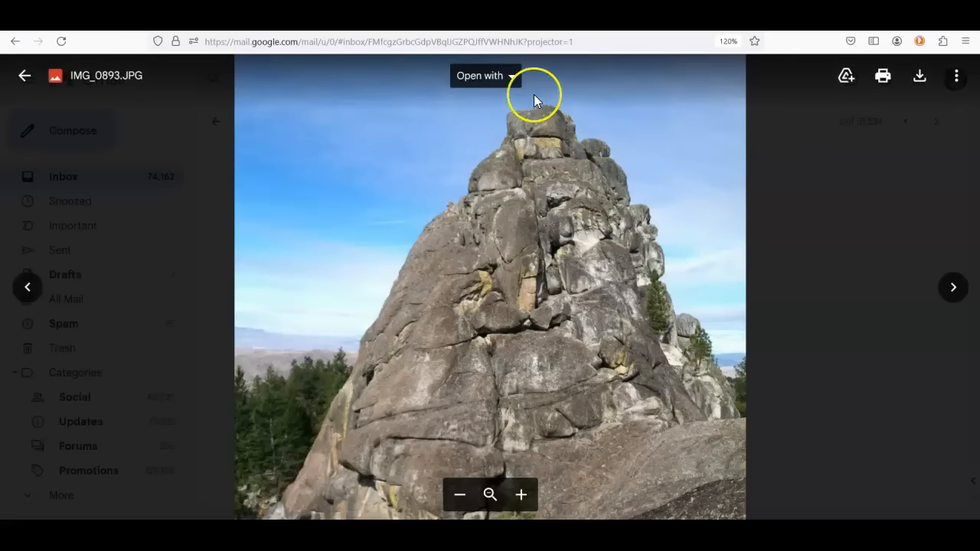
{"action": "mouse_move", "coordinate": [475, 205]}
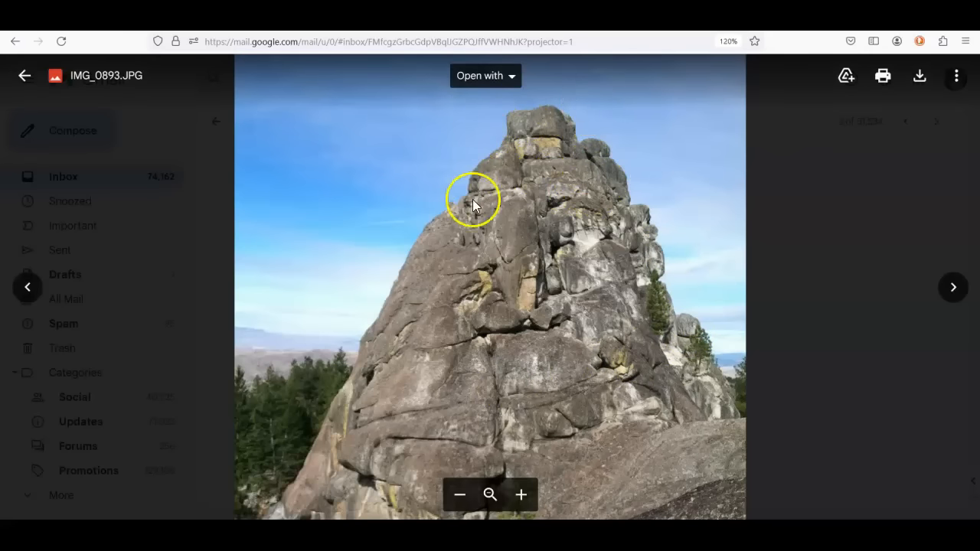
{"action": "left_click", "coordinate": [25, 75]}
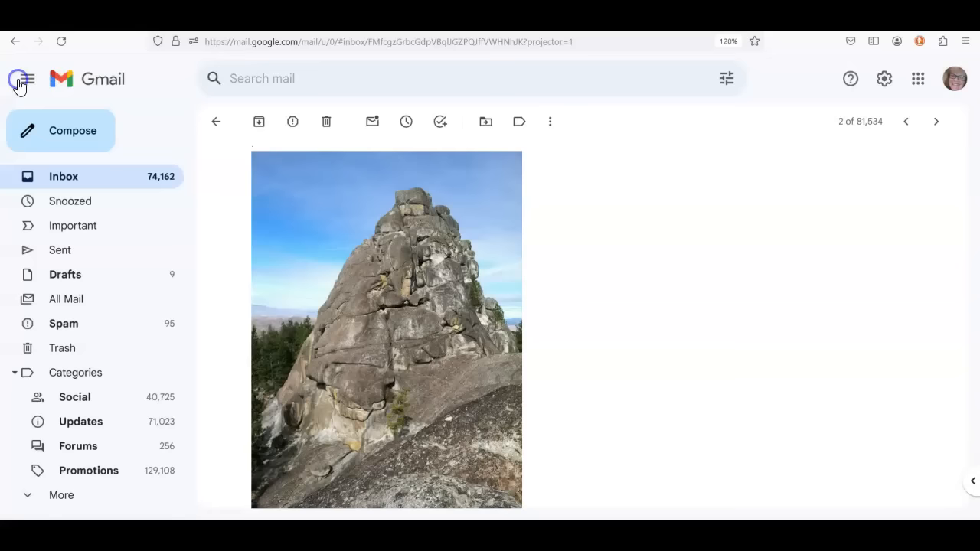
- Open and enlarge IMG_0901.JPG showing people for scale, then return to the email
{"action": "scroll", "scroll_direction": "down", "scroll_amount": 3}
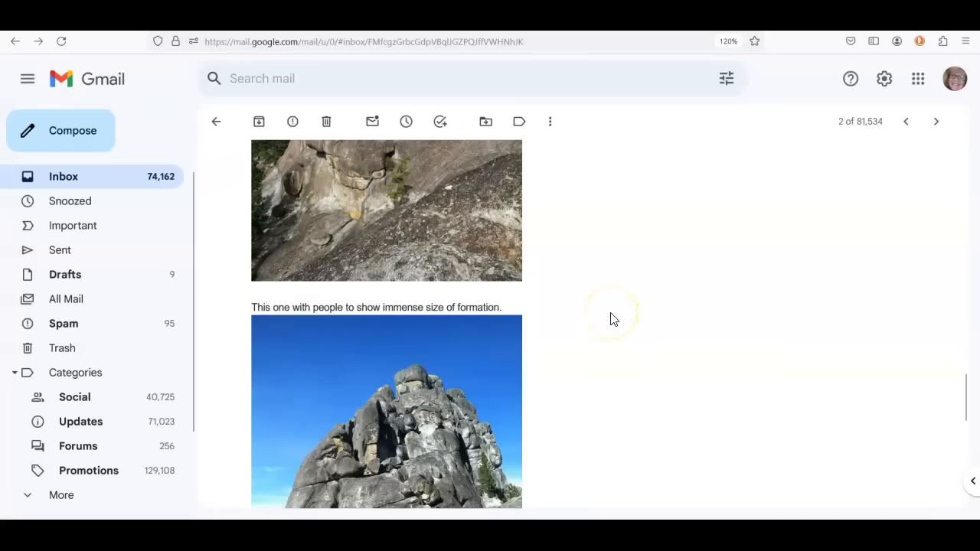
{"action": "scroll", "scroll_direction": "down", "scroll_amount": 3}
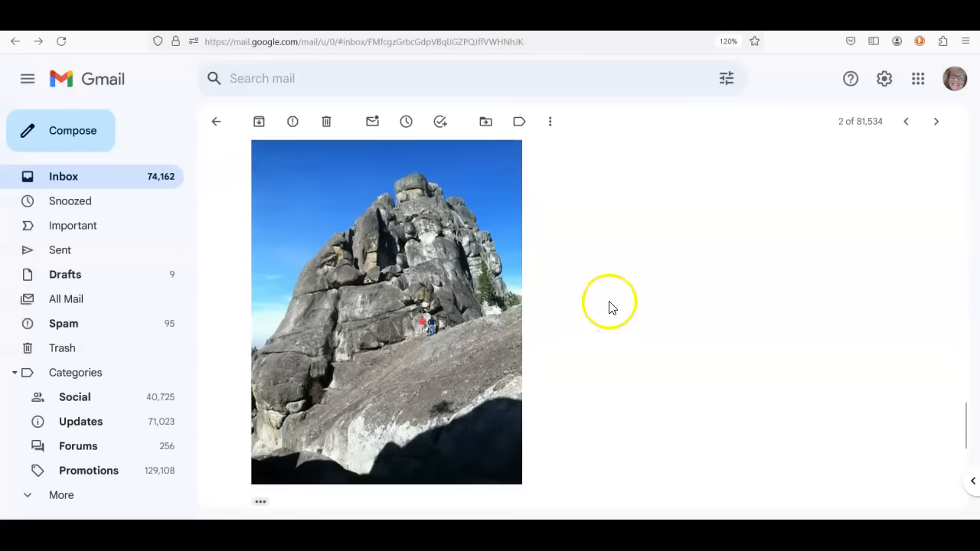
{"action": "left_click", "coordinate": [386, 313]}
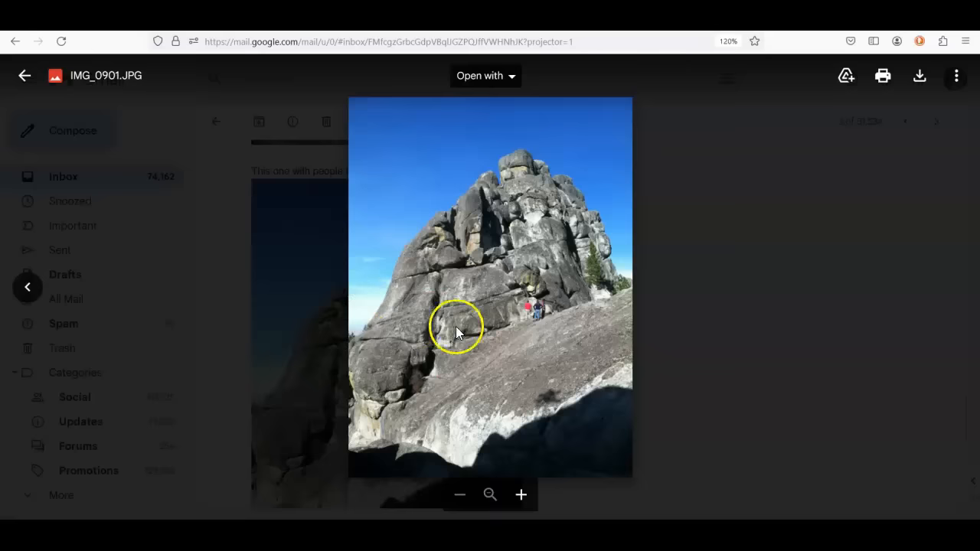
{"action": "left_click", "coordinate": [521, 495]}
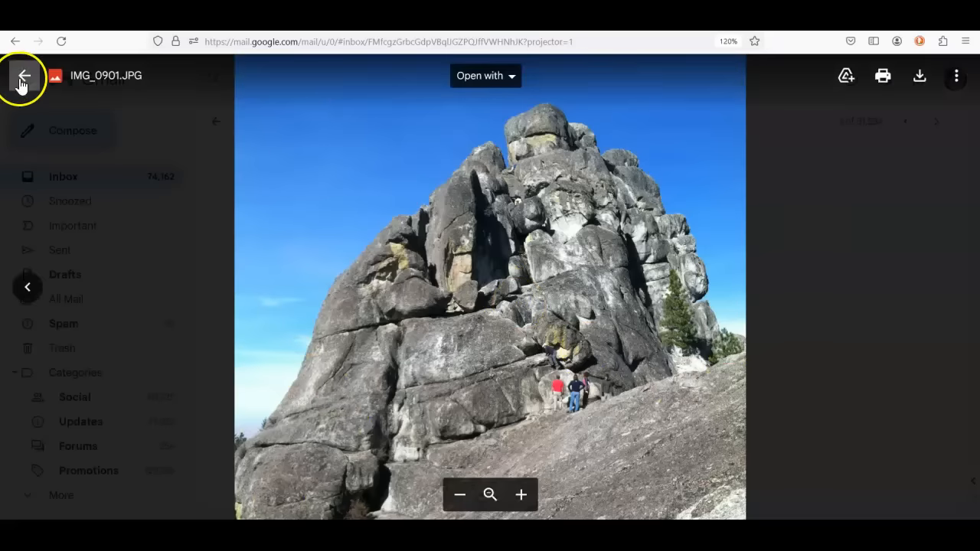
{"action": "left_click", "coordinate": [25, 75]}
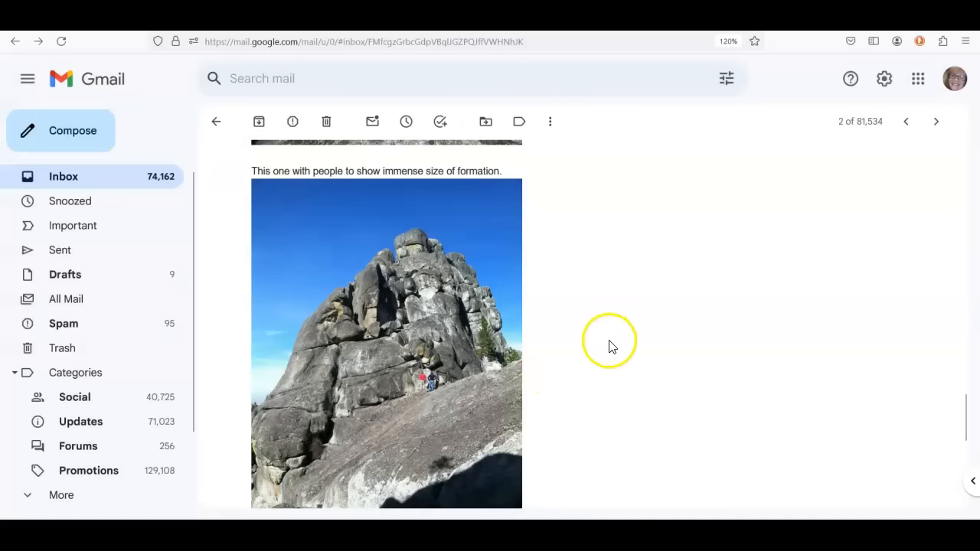
- Scroll through the Trolls, Titans, and Petrified Giants thread toward the replies
{"action": "scroll", "scroll_direction": "down", "scroll_amount": 3}
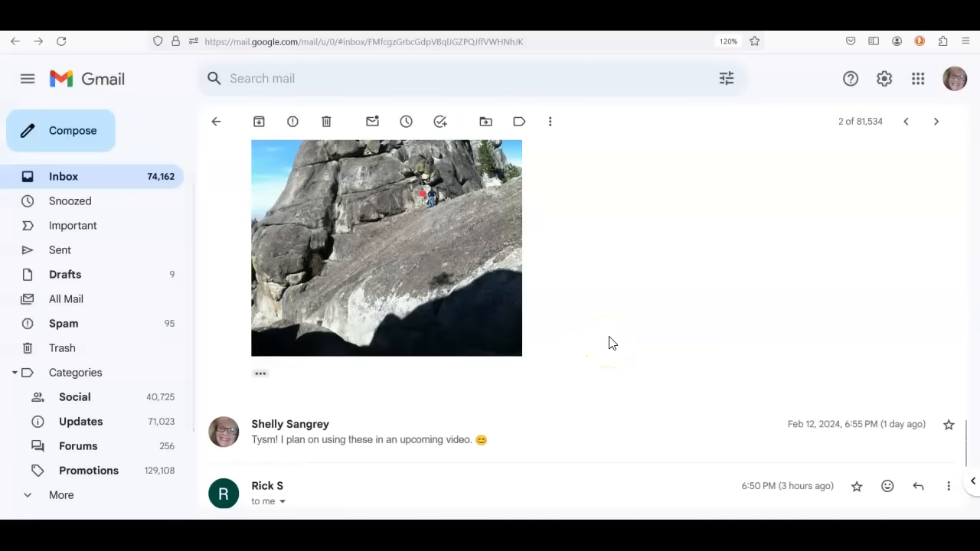
{"action": "scroll", "scroll_direction": "down", "scroll_amount": 3}
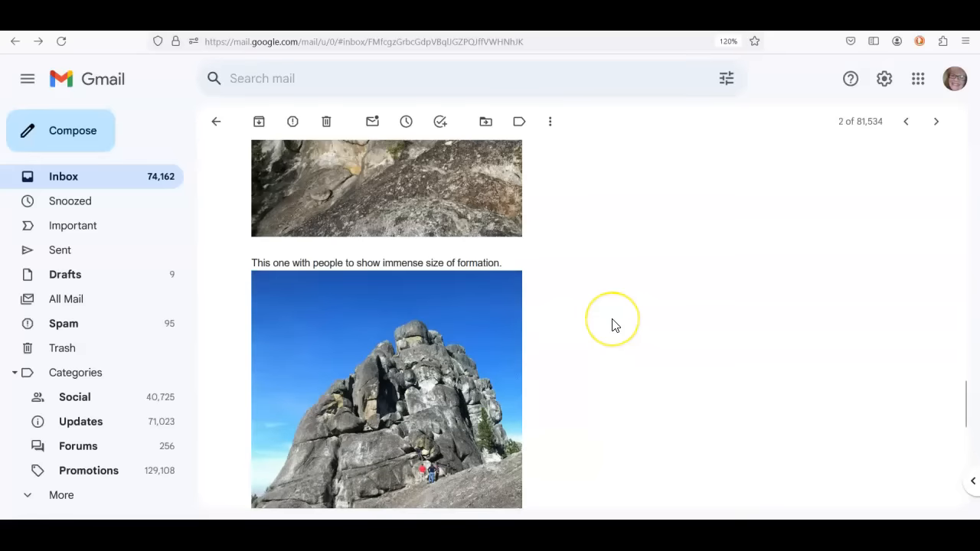
{"action": "scroll", "scroll_direction": "down", "scroll_amount": 3}
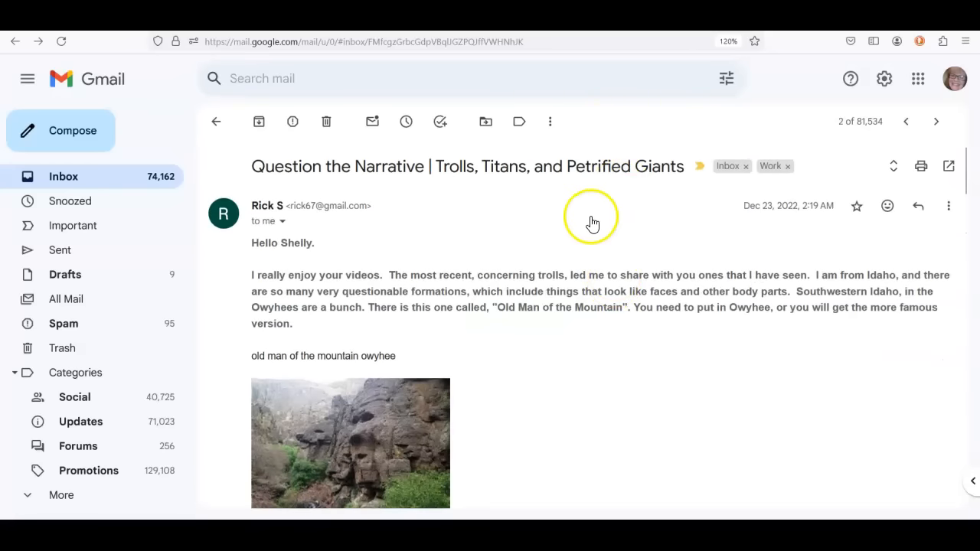
{"action": "mouse_move", "coordinate": [592, 223]}
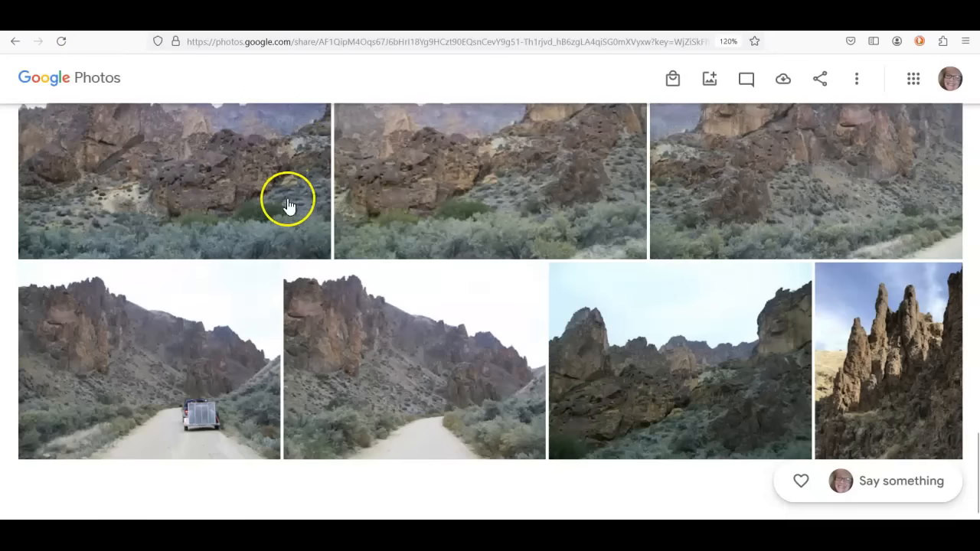
- Scroll the shared album to the tall dark rock pillars on a grassy hillside
{"action": "scroll", "scroll_direction": "down", "scroll_amount": 3}
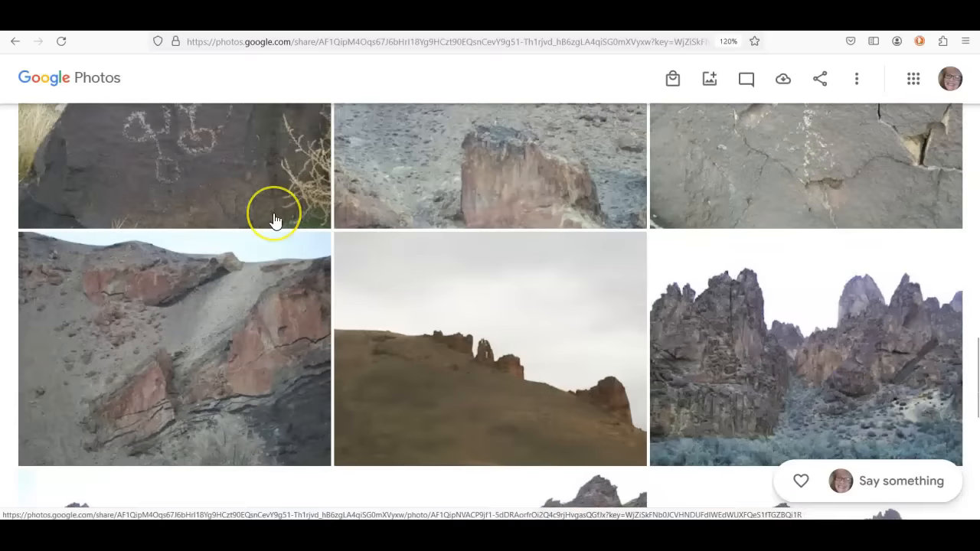
{"action": "scroll", "scroll_direction": "down", "scroll_amount": 3}
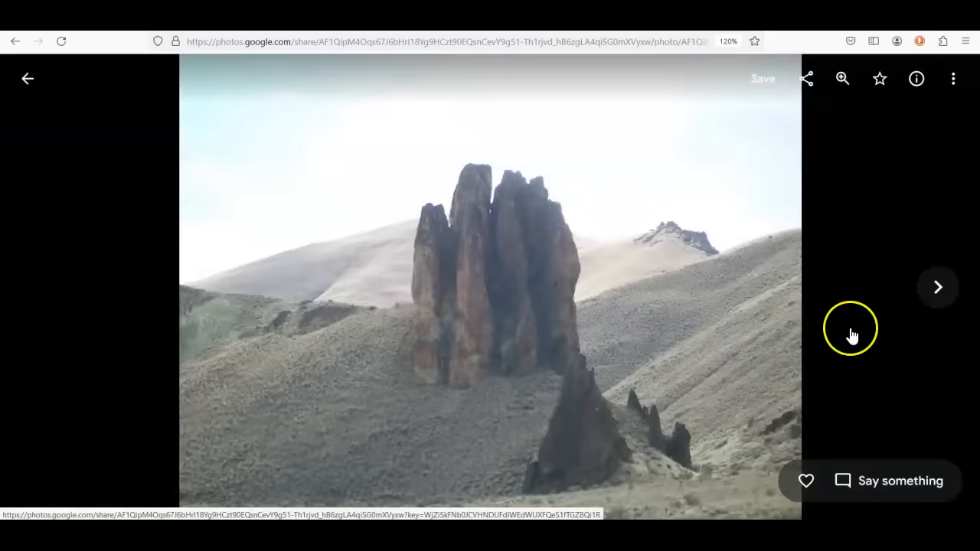
{"action": "mouse_move", "coordinate": [889, 353]}
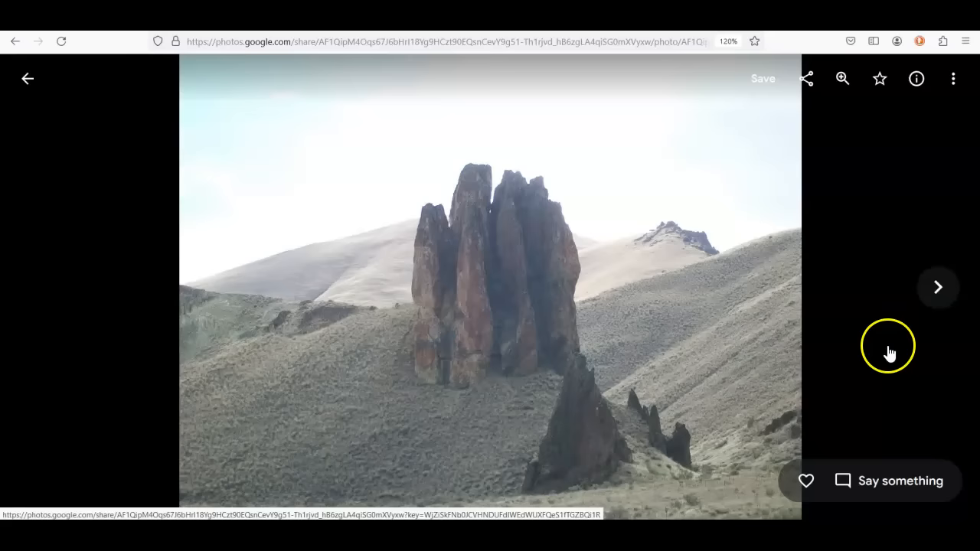